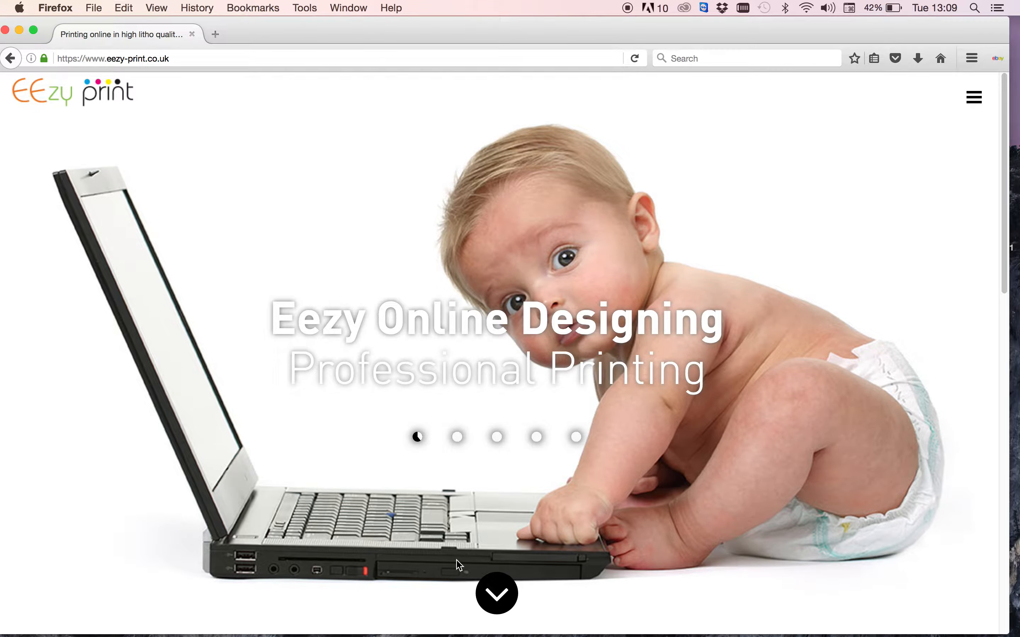
pyautogui.moveTo(497, 594)
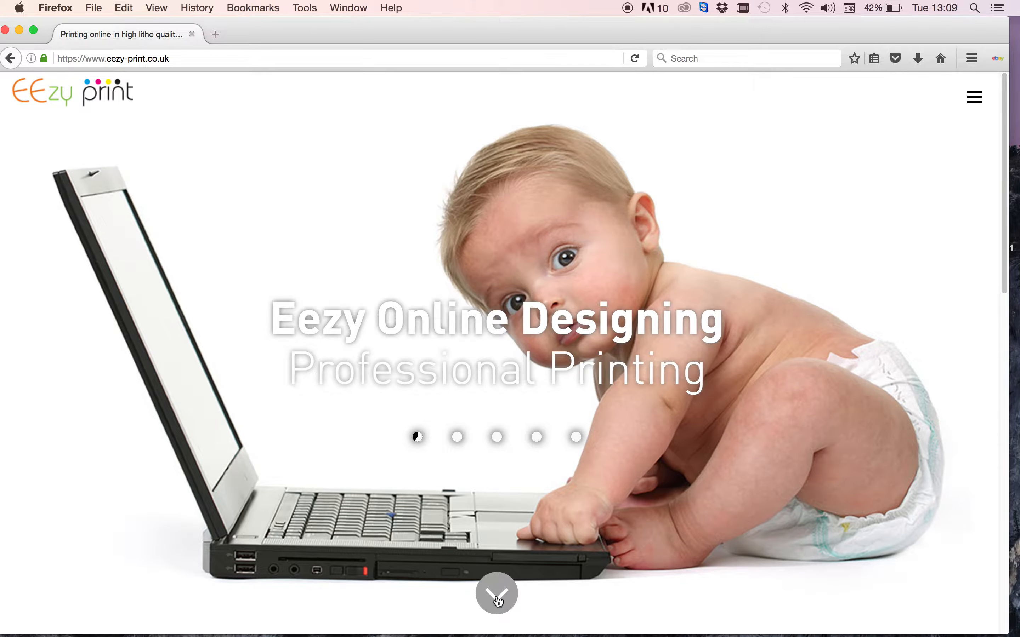
# Step: Scroll the homepage down to the Flyers/Folded flyers configurator
pyautogui.scroll(-3)
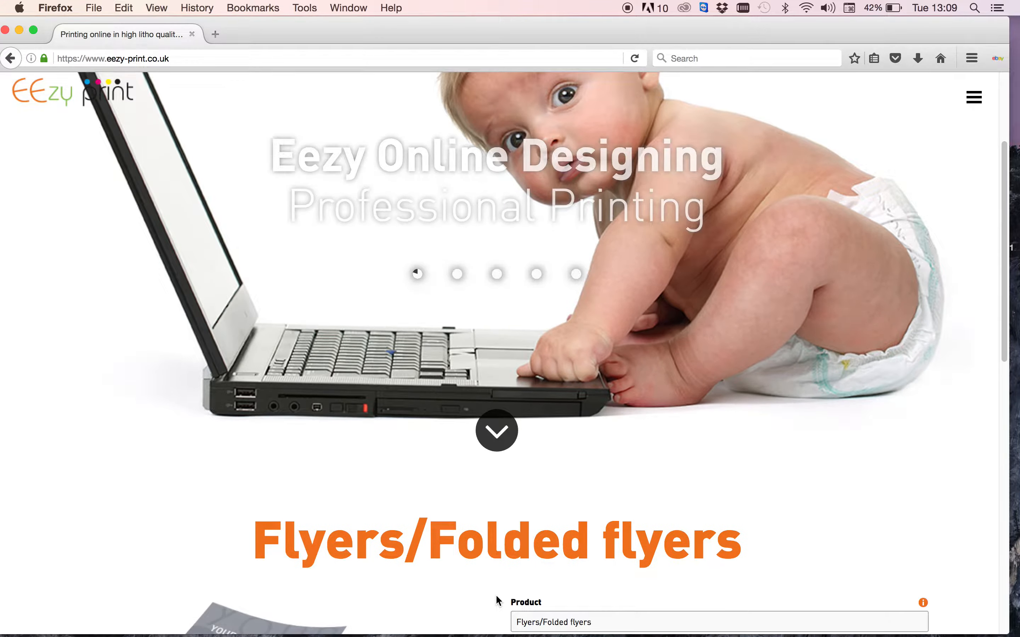
pyautogui.scroll(-3)
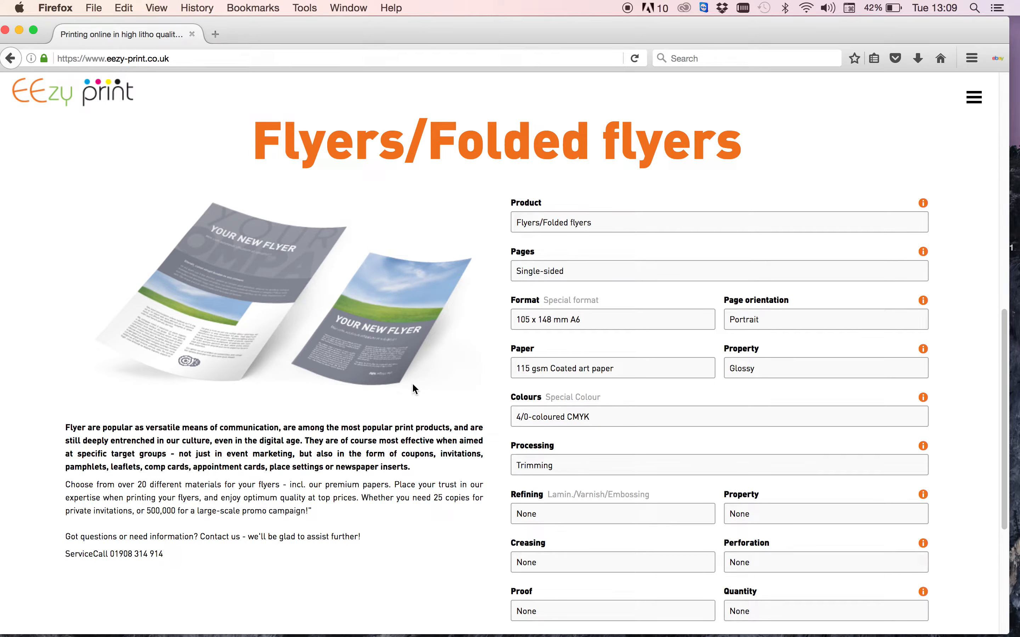
pyautogui.moveTo(485, 256)
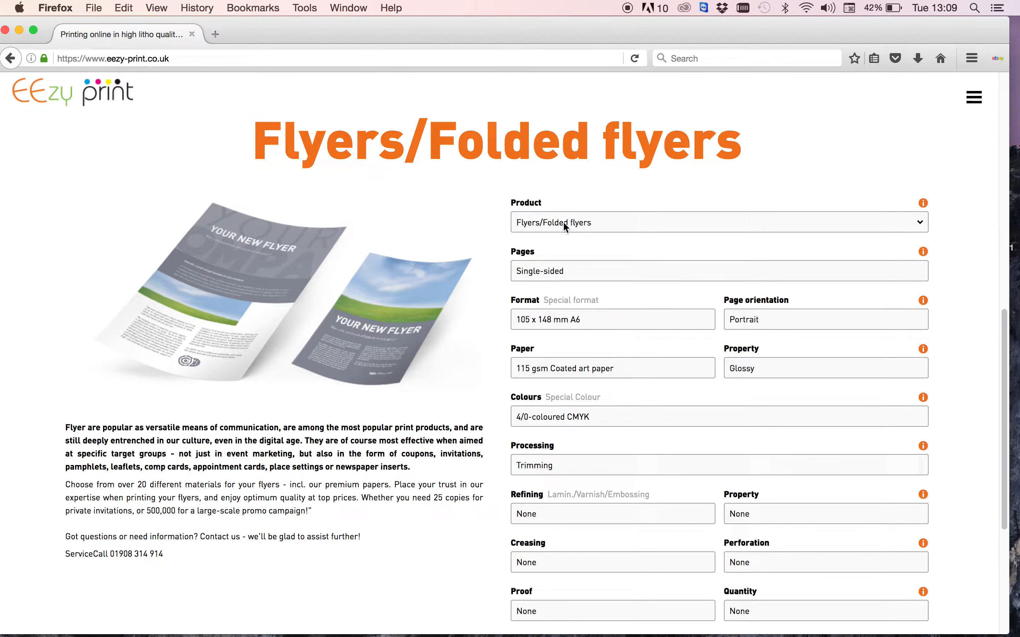
pyautogui.click(718, 222)
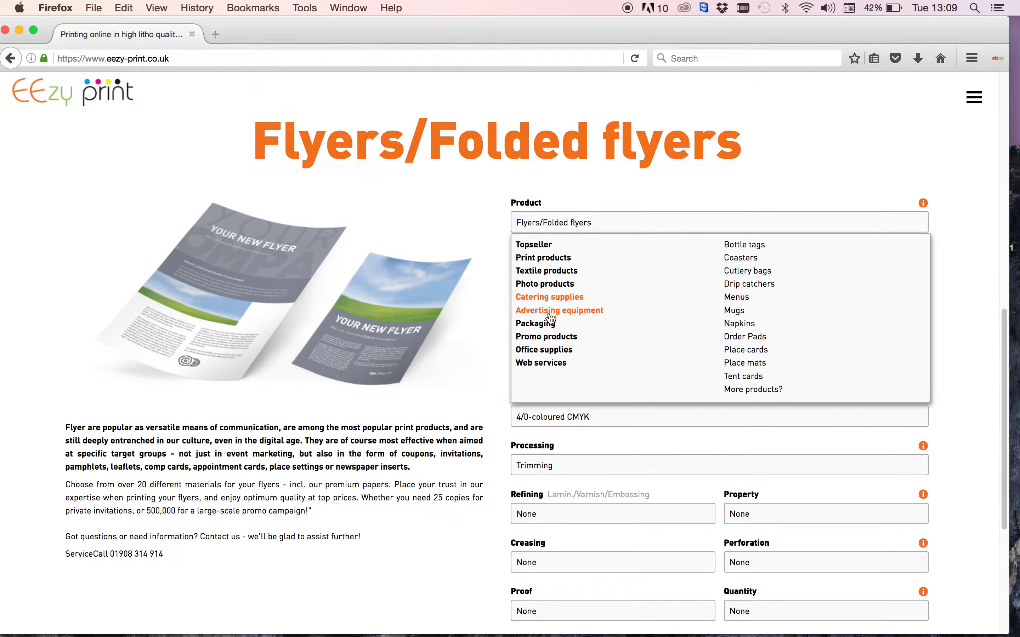
pyautogui.moveTo(558, 310)
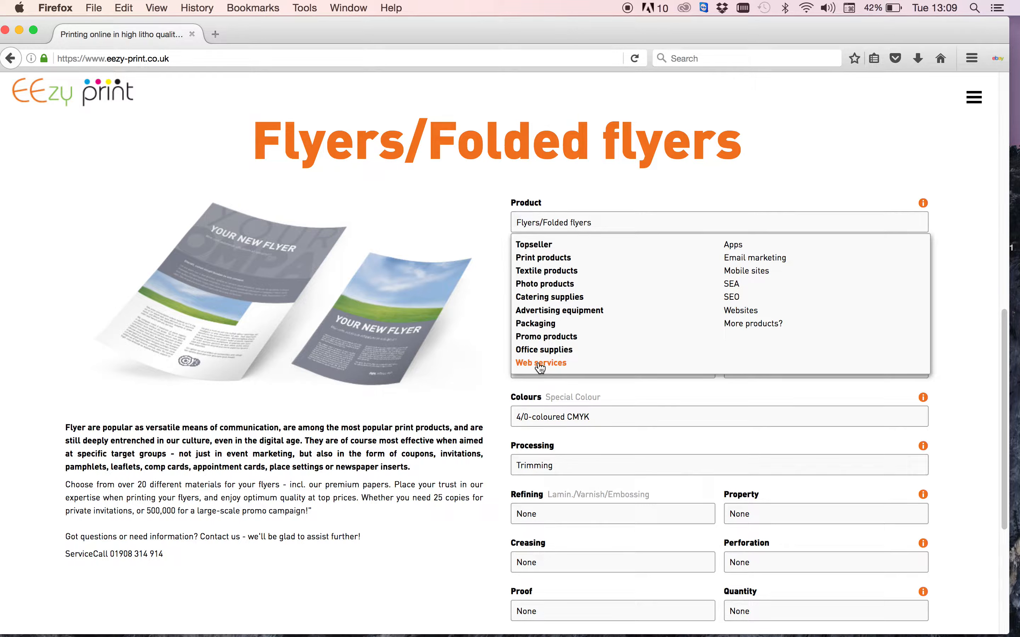
pyautogui.moveTo(544, 350)
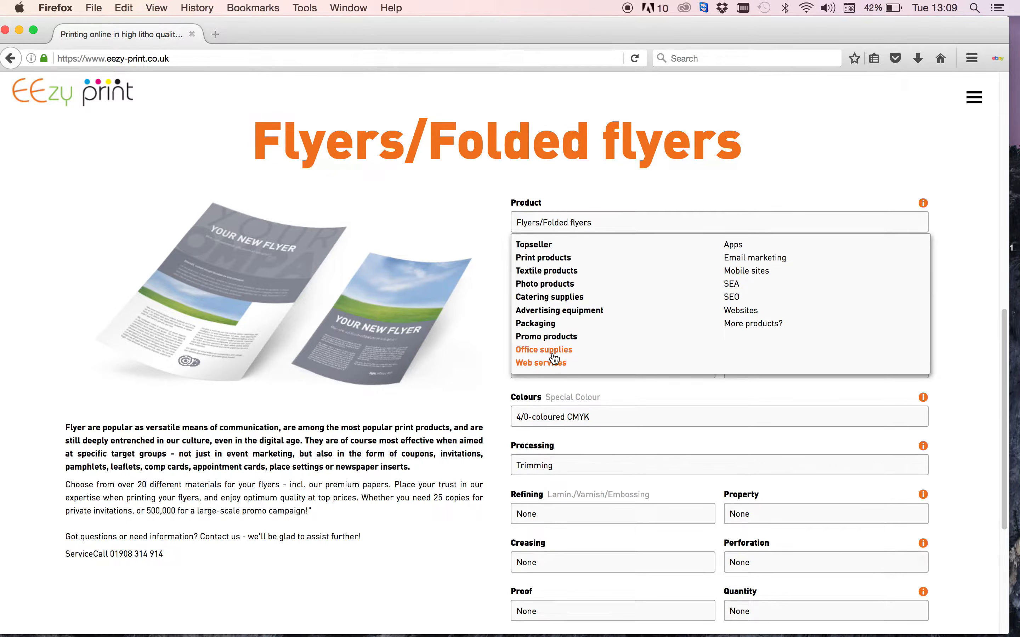
pyautogui.moveTo(553, 358)
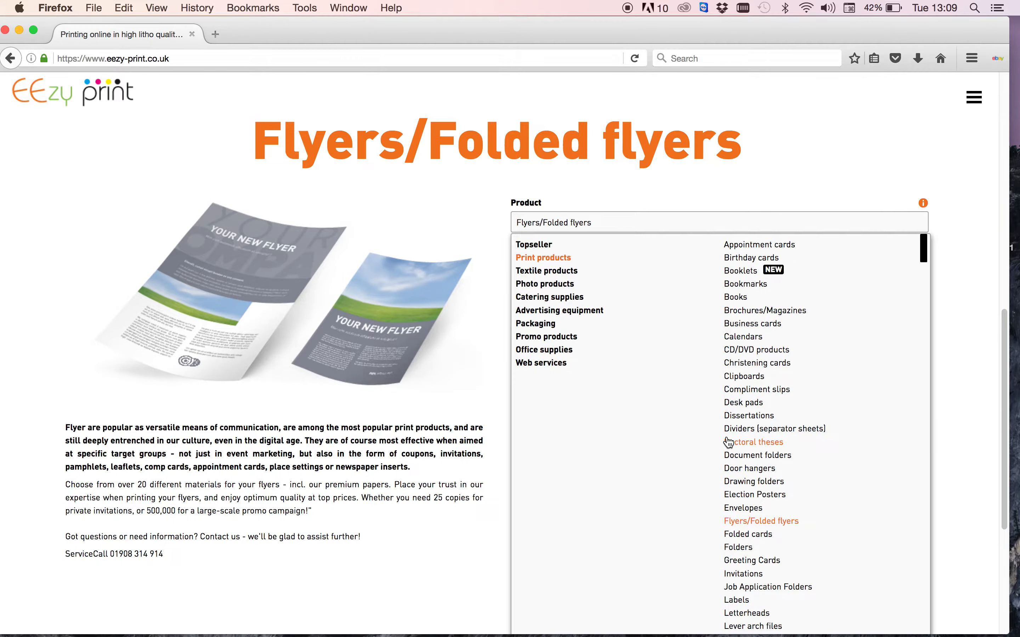
pyautogui.click(761, 521)
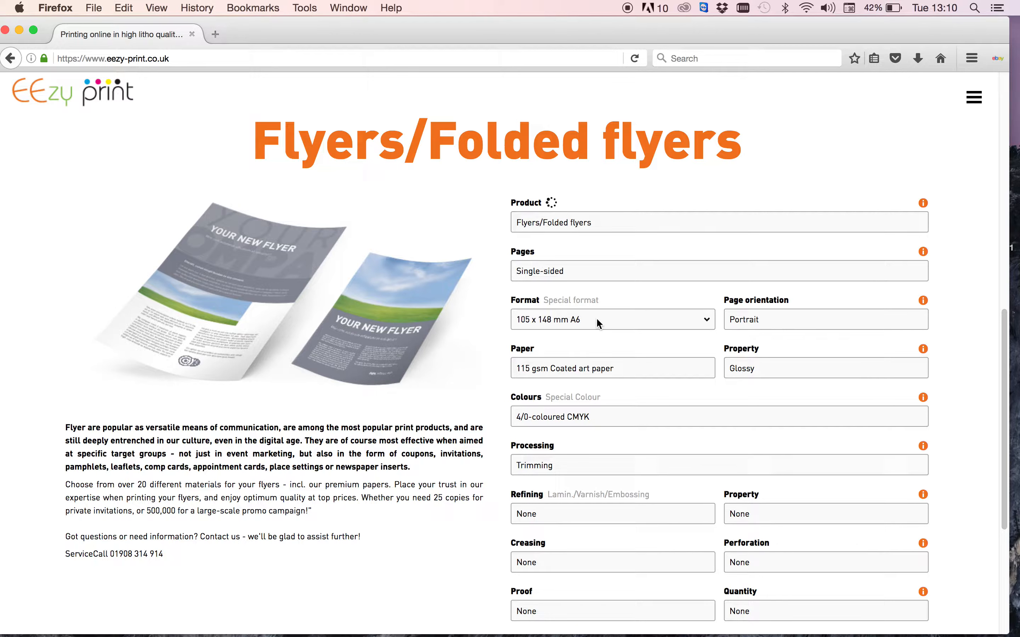
pyautogui.moveTo(574, 296)
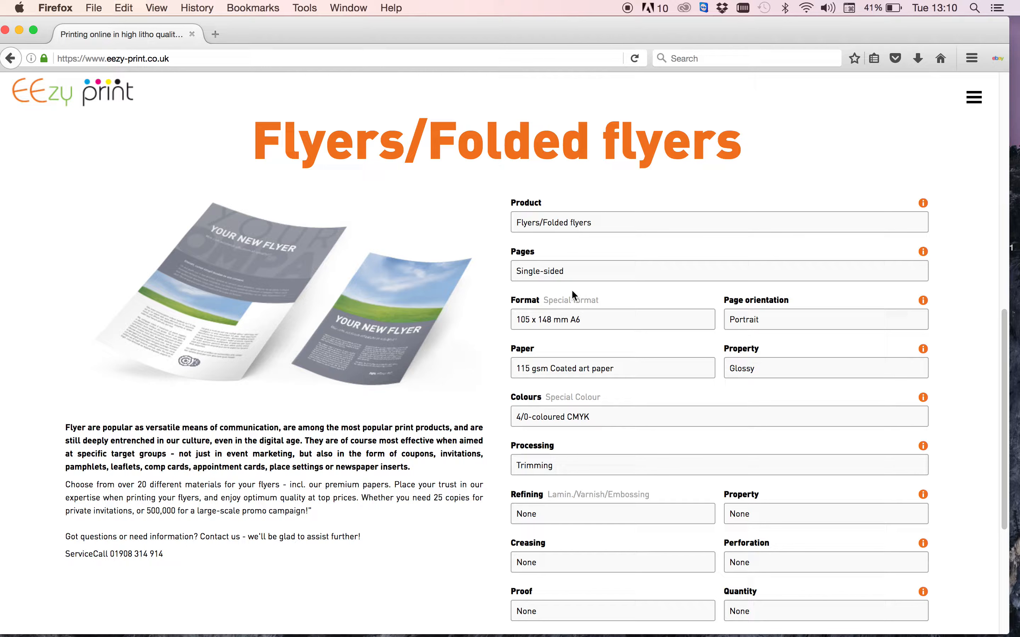
# Step: Set the flyer to double-sided pages (4/4 CMYK) and 148 x 210 mm A5 format
pyautogui.click(718, 270)
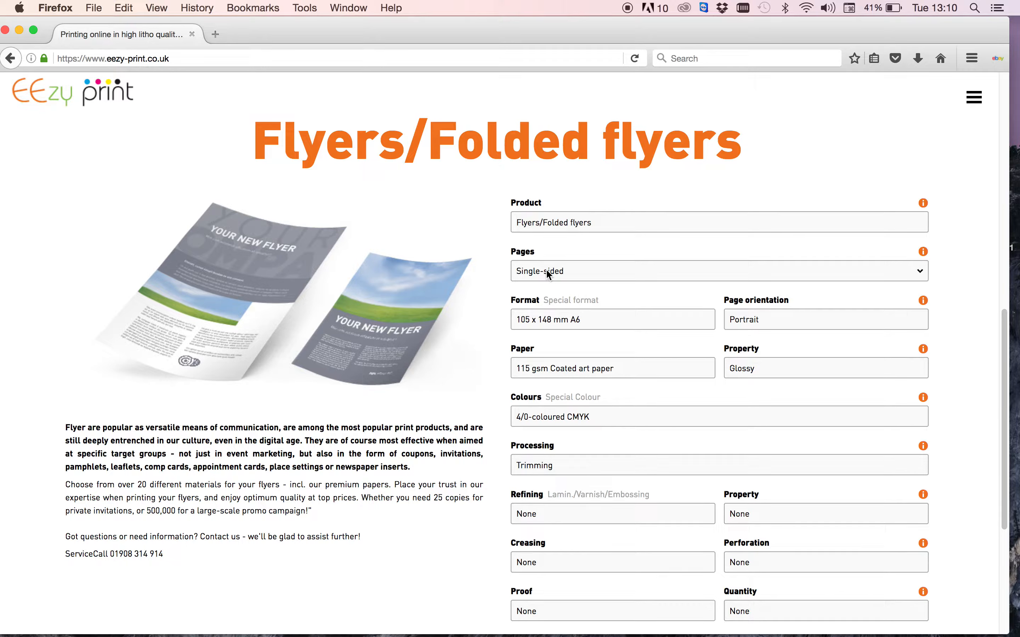
pyautogui.click(718, 271)
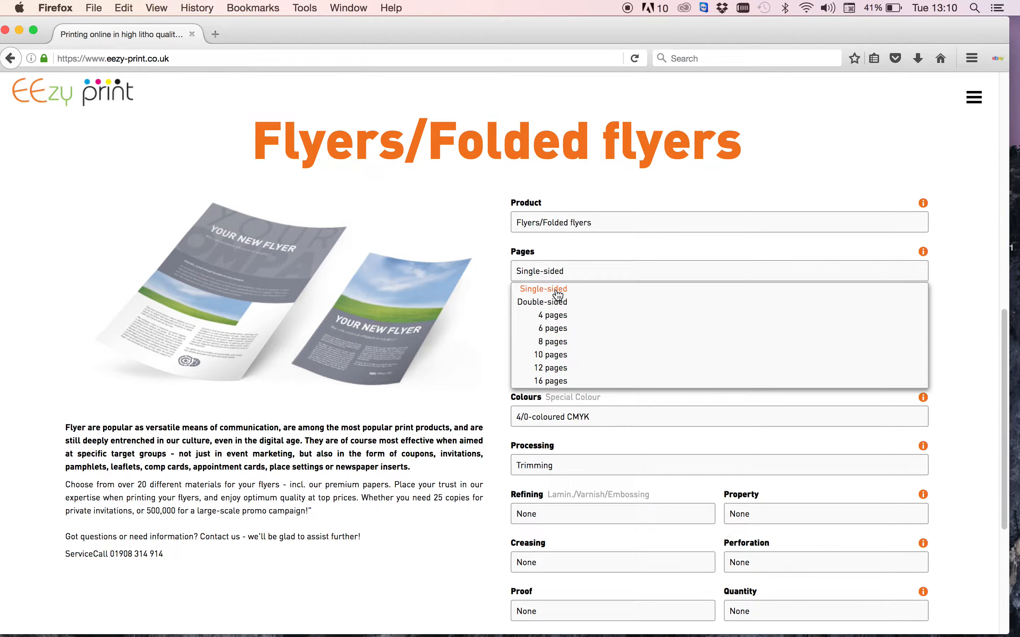
pyautogui.moveTo(553, 315)
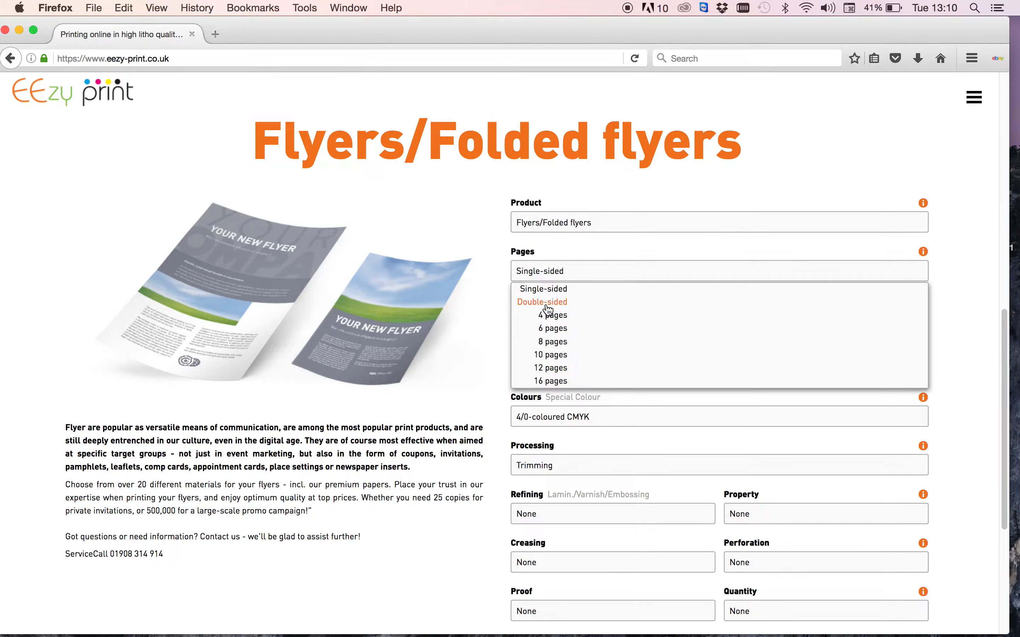
pyautogui.click(543, 289)
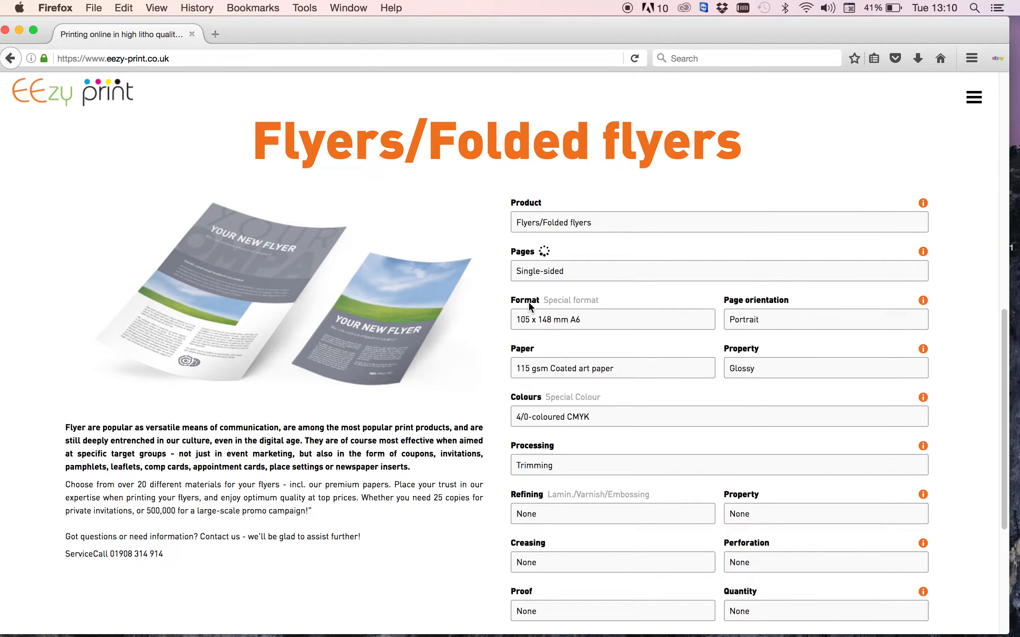
pyautogui.moveTo(530, 307)
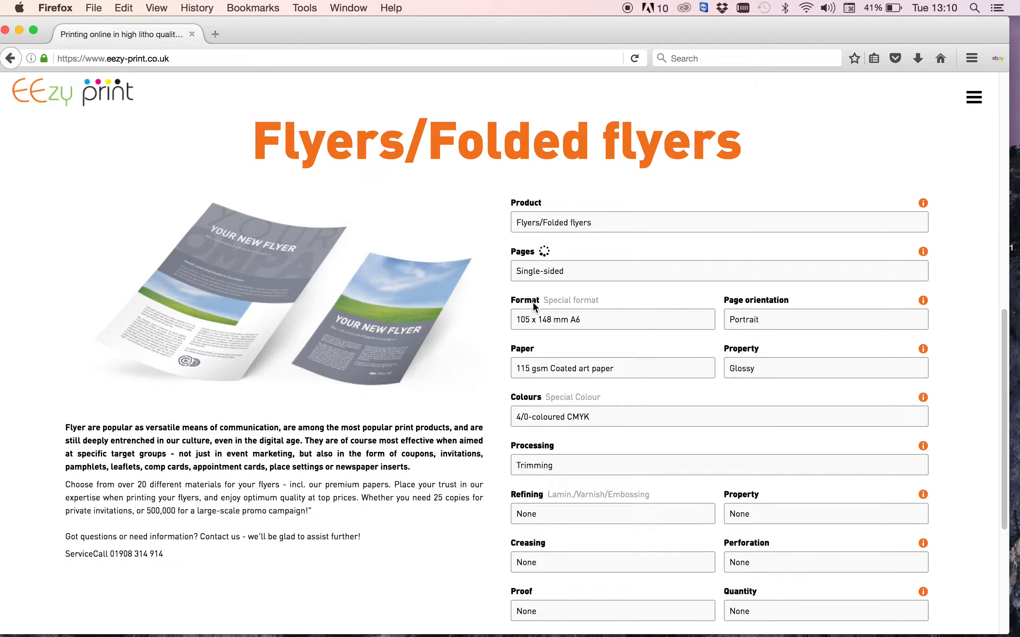
pyautogui.click(719, 270)
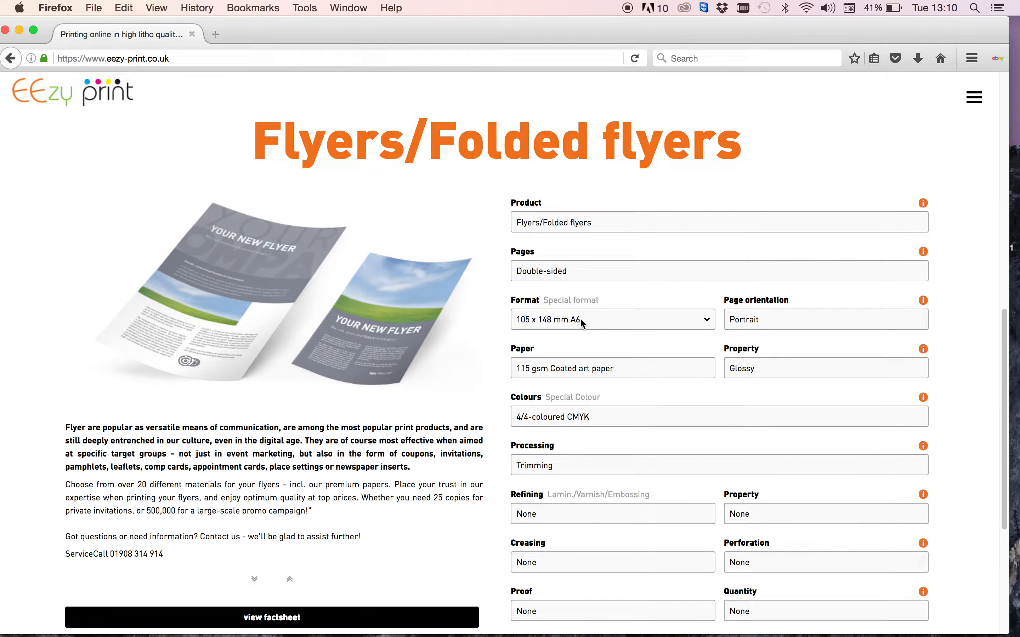
pyautogui.click(609, 320)
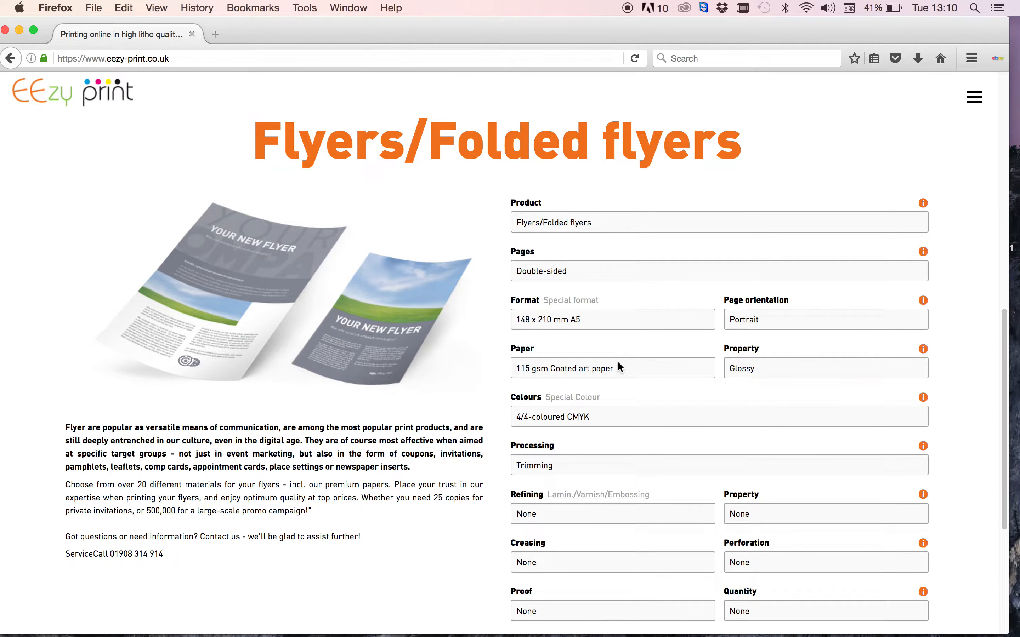
# Step: Choose 135 gsm Coated art paper for the A5 flyers, keeping the glossy finish
pyautogui.click(611, 369)
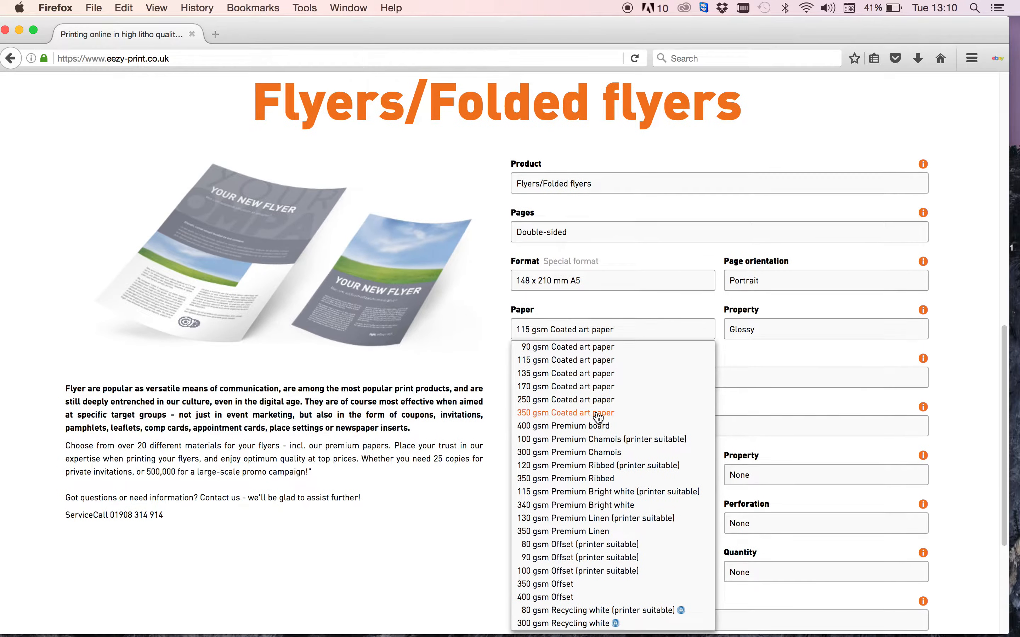
pyautogui.scroll(-3)
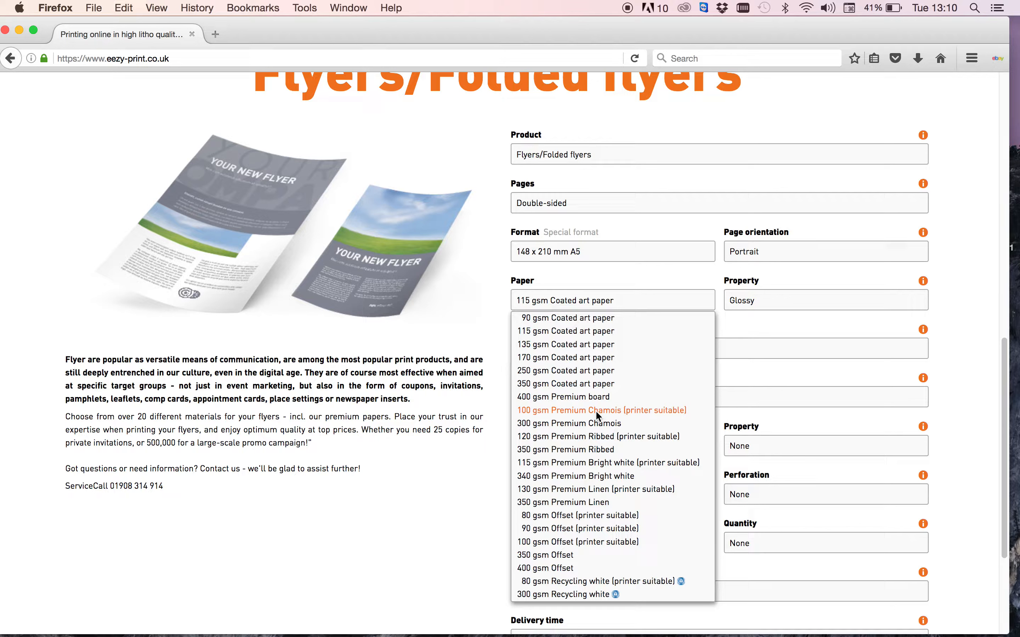
pyautogui.moveTo(595, 418)
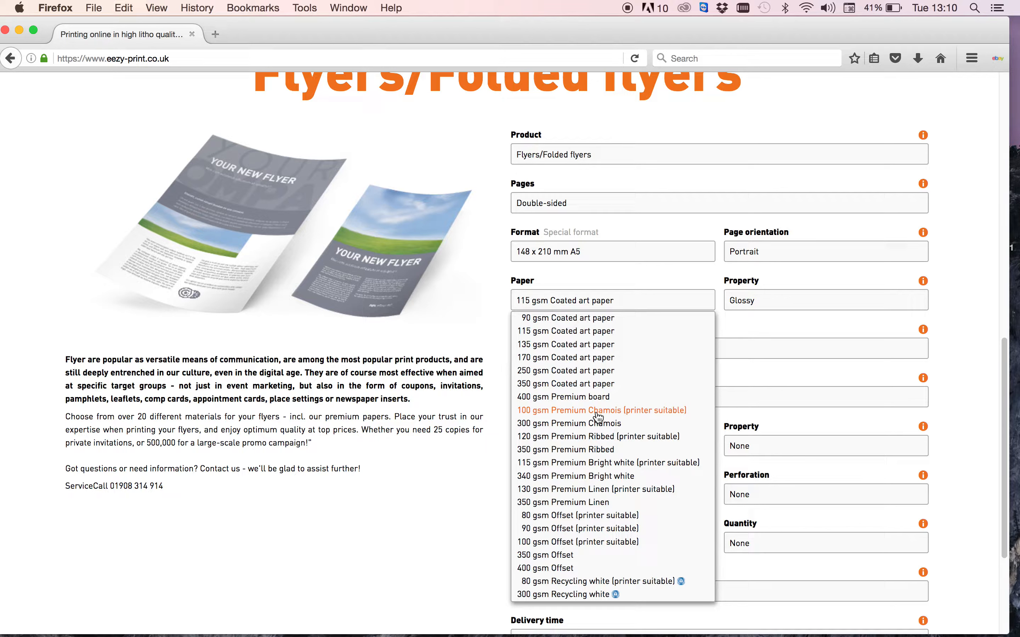
pyautogui.moveTo(564, 344)
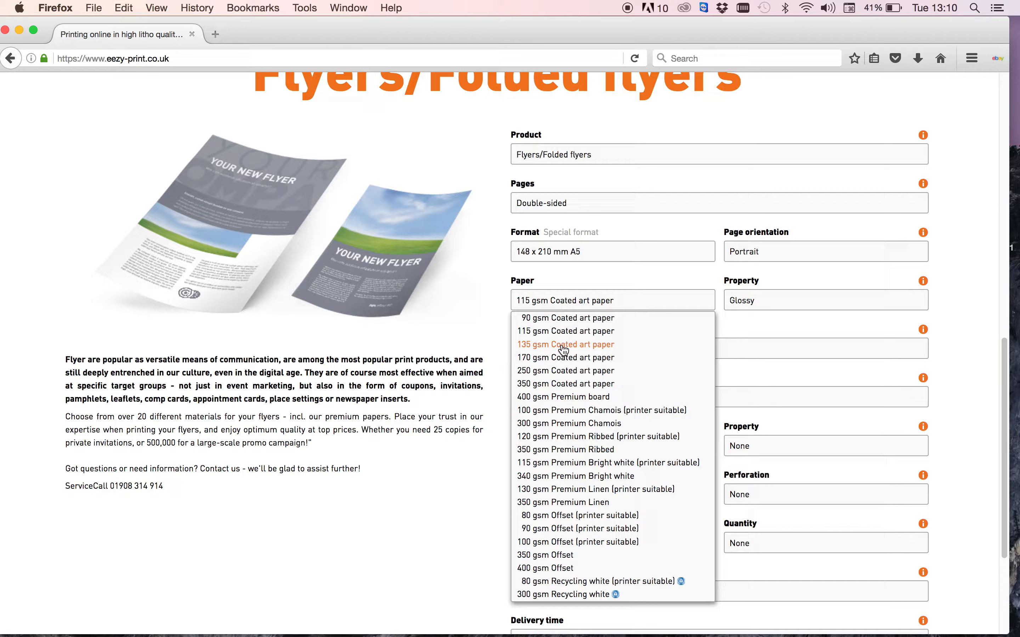
pyautogui.moveTo(561, 350)
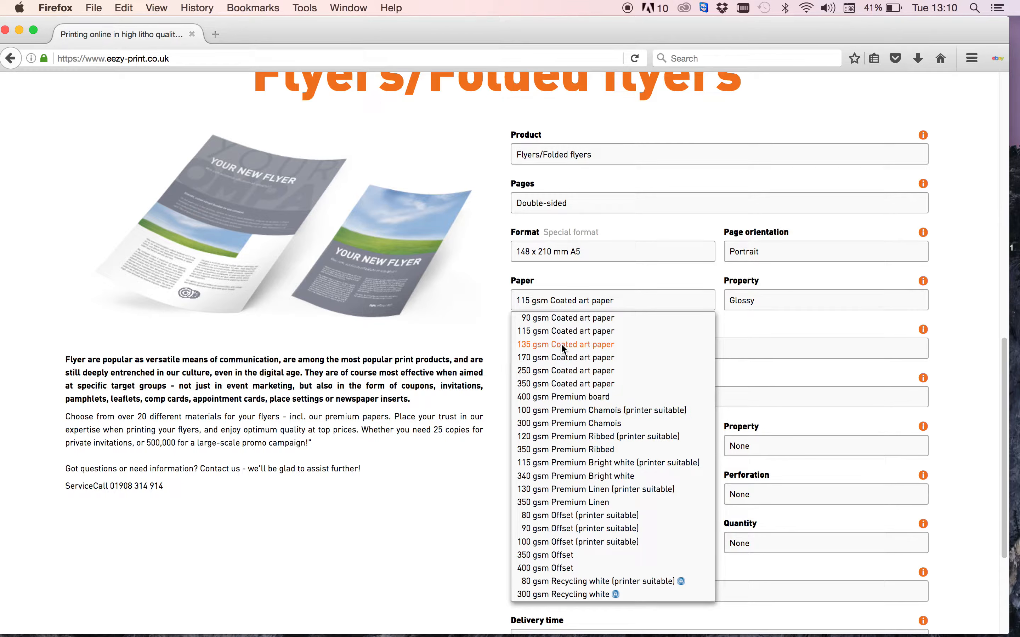
pyautogui.moveTo(561, 347)
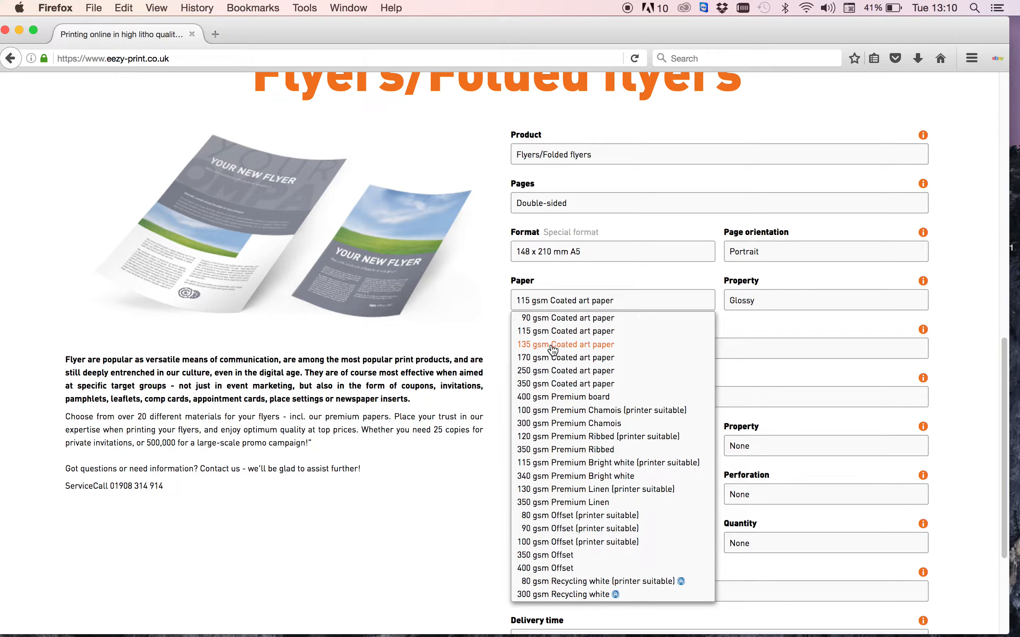
pyautogui.moveTo(543, 350)
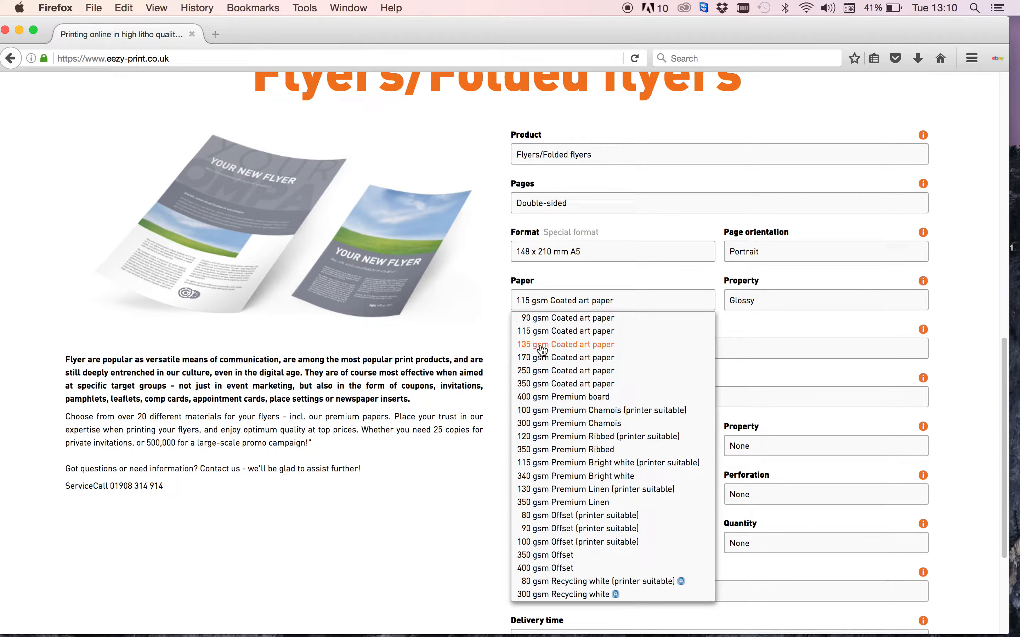
pyautogui.moveTo(543, 350)
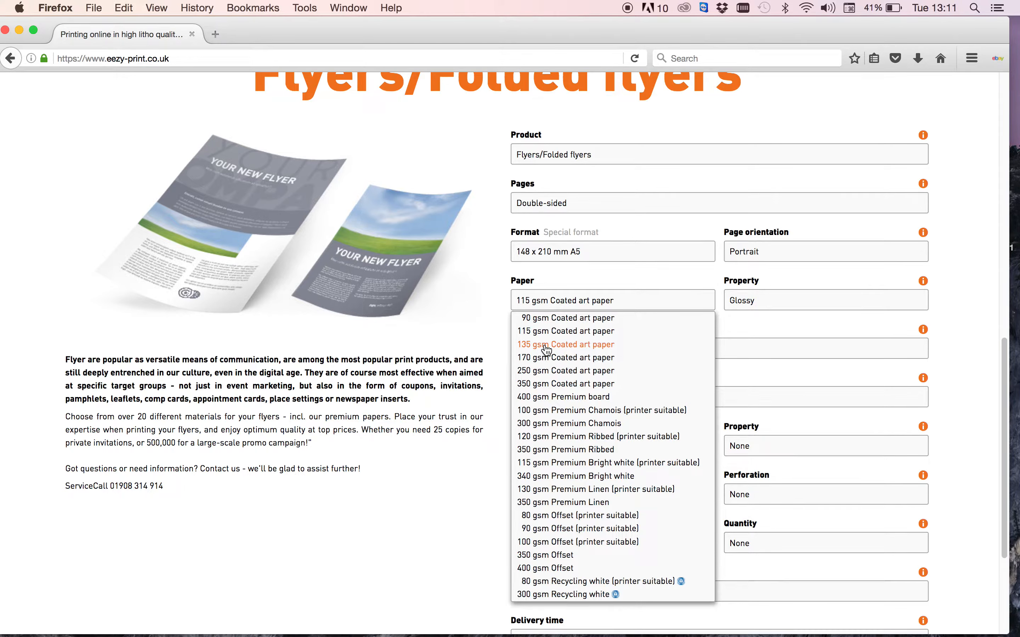
pyautogui.moveTo(565, 357)
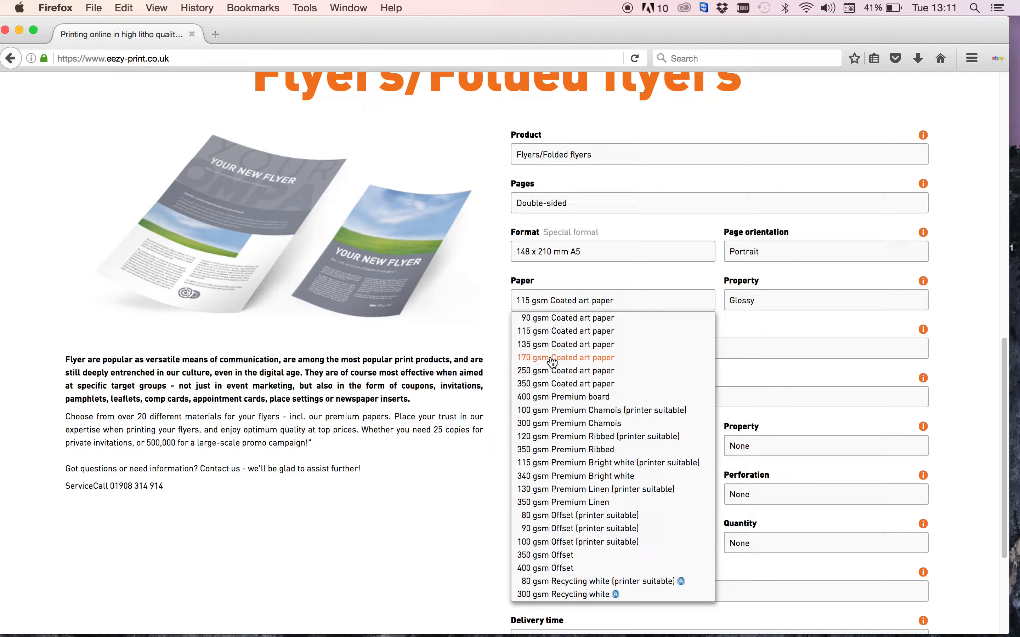
pyautogui.moveTo(565, 371)
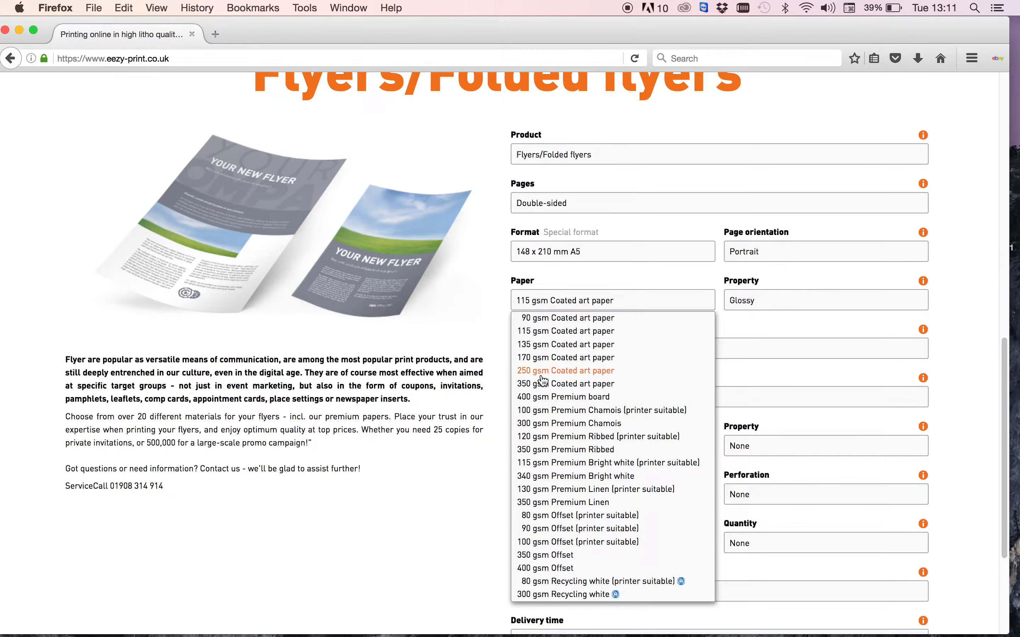
pyautogui.moveTo(545, 410)
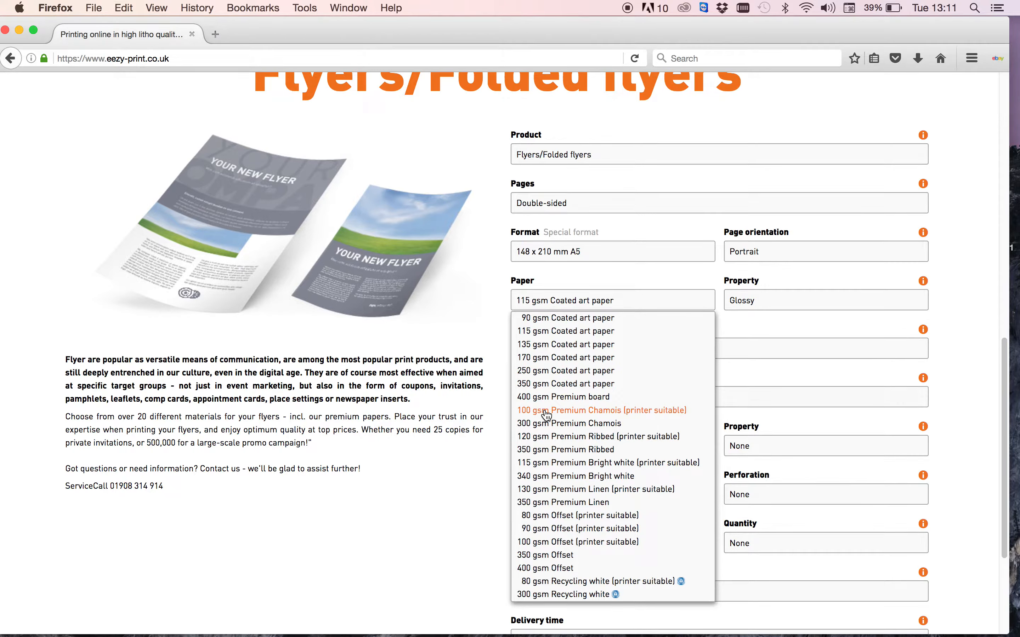
pyautogui.moveTo(569, 423)
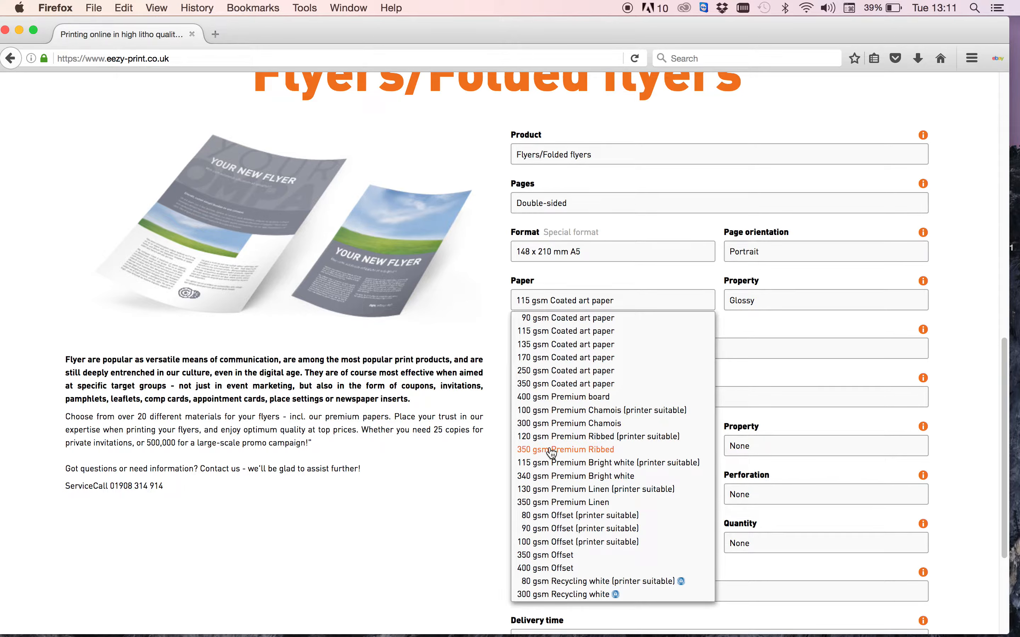
pyautogui.moveTo(553, 490)
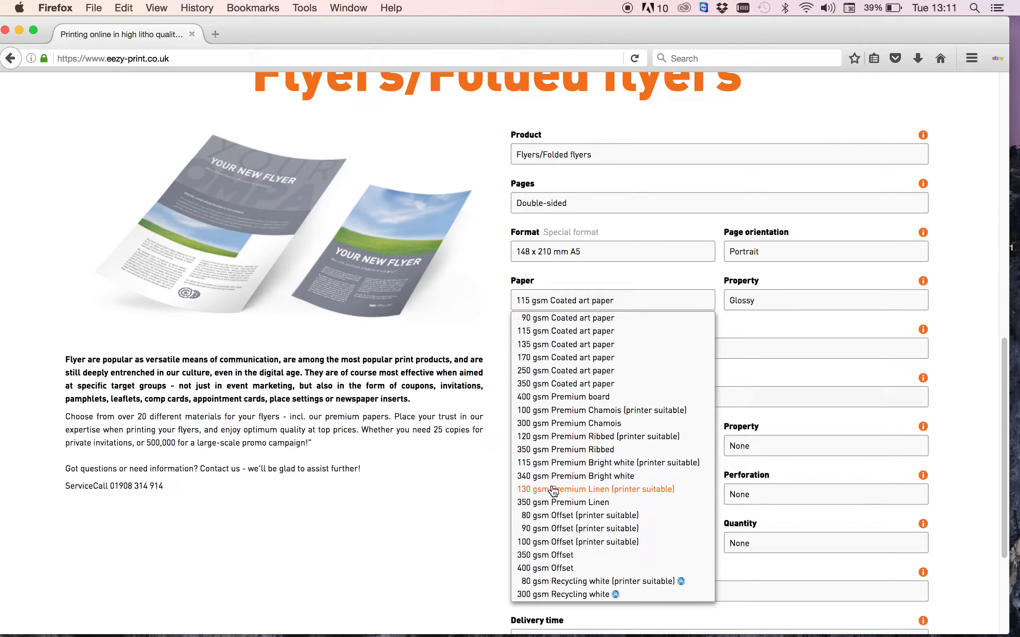
pyautogui.moveTo(553, 493)
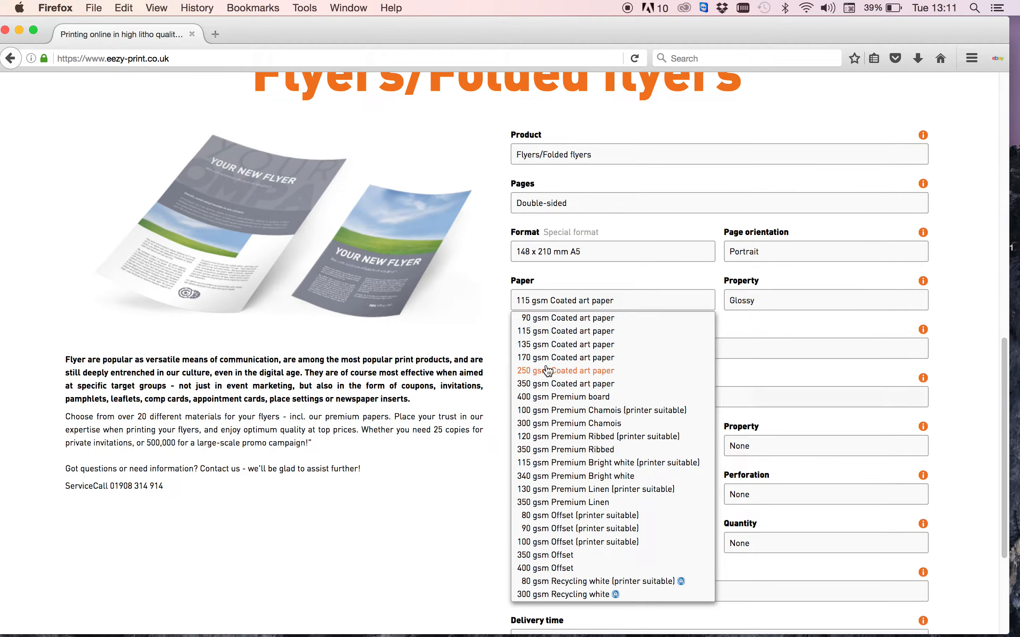
pyautogui.moveTo(565, 345)
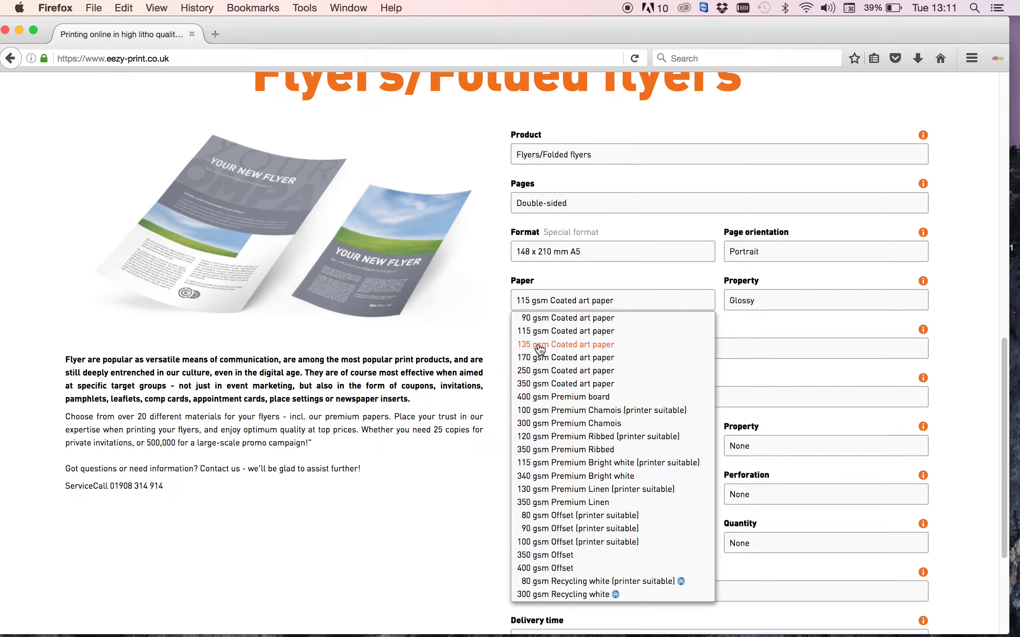
pyautogui.click(565, 331)
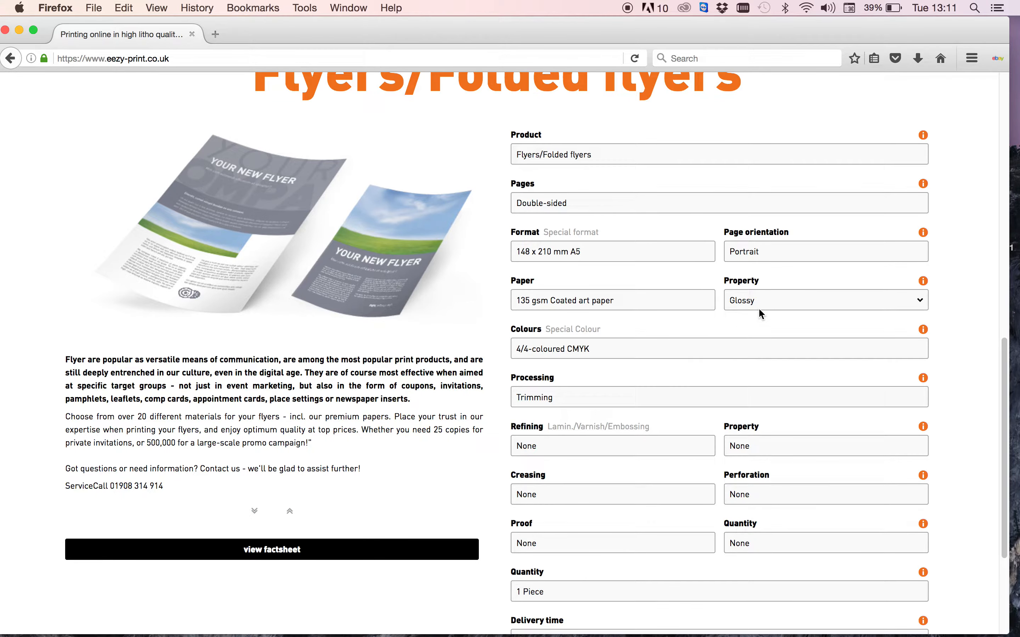
pyautogui.click(824, 299)
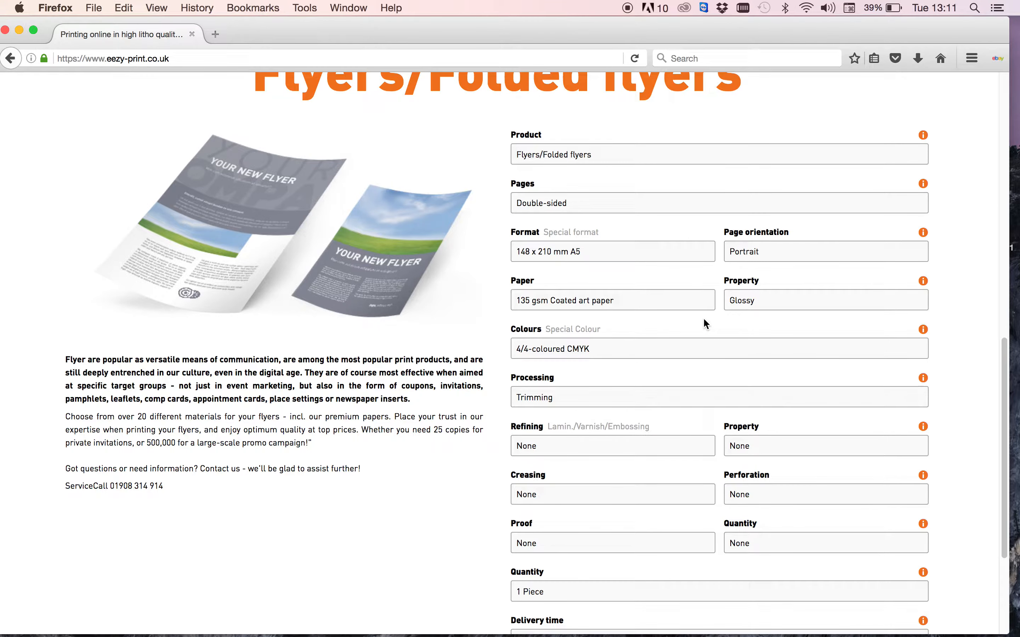
pyautogui.scroll(-3)
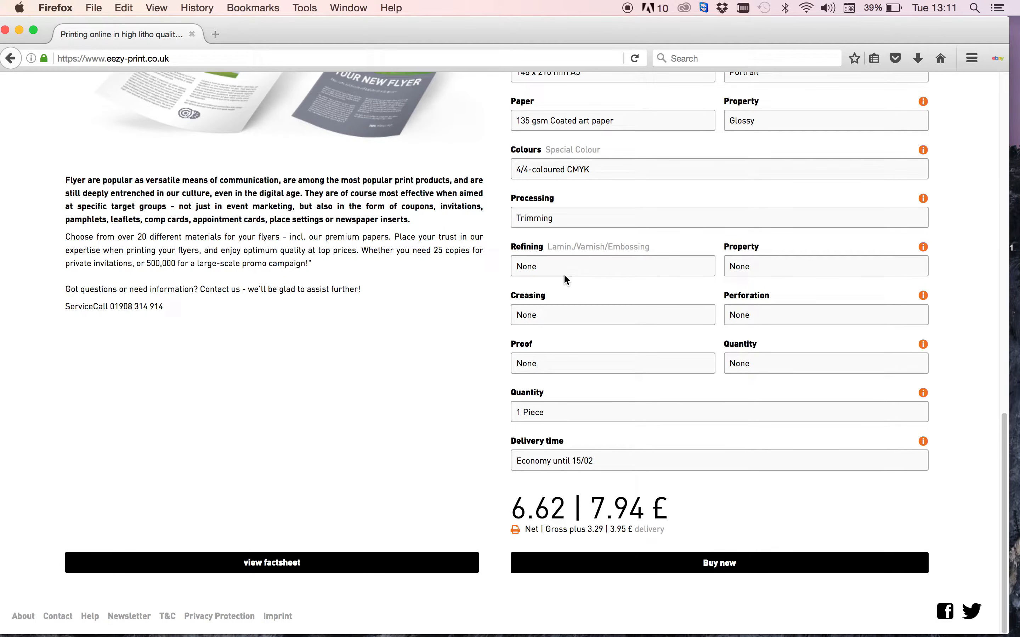
pyautogui.click(611, 266)
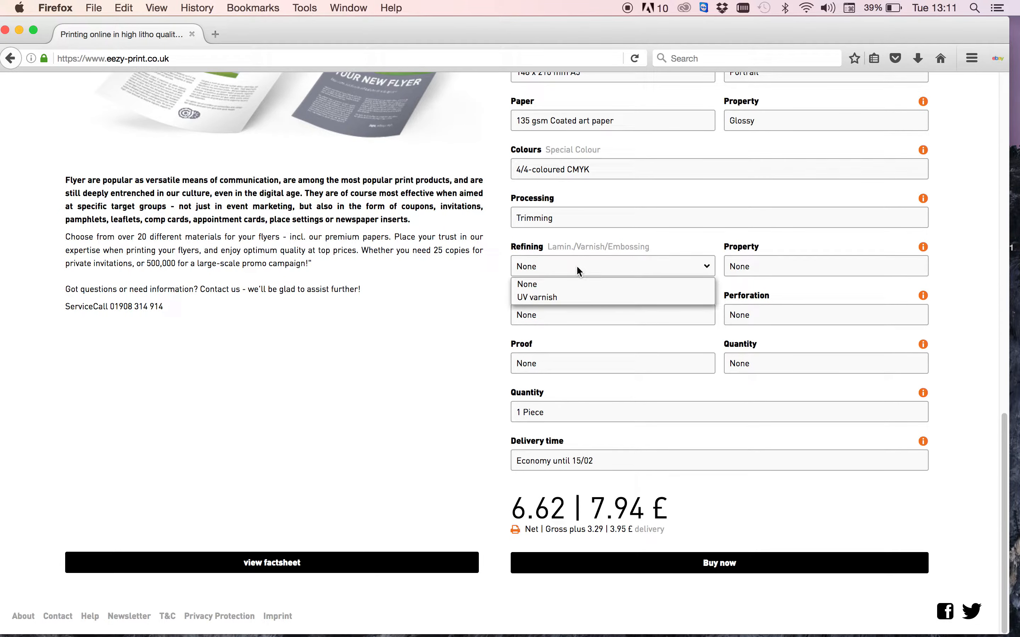
pyautogui.moveTo(564, 301)
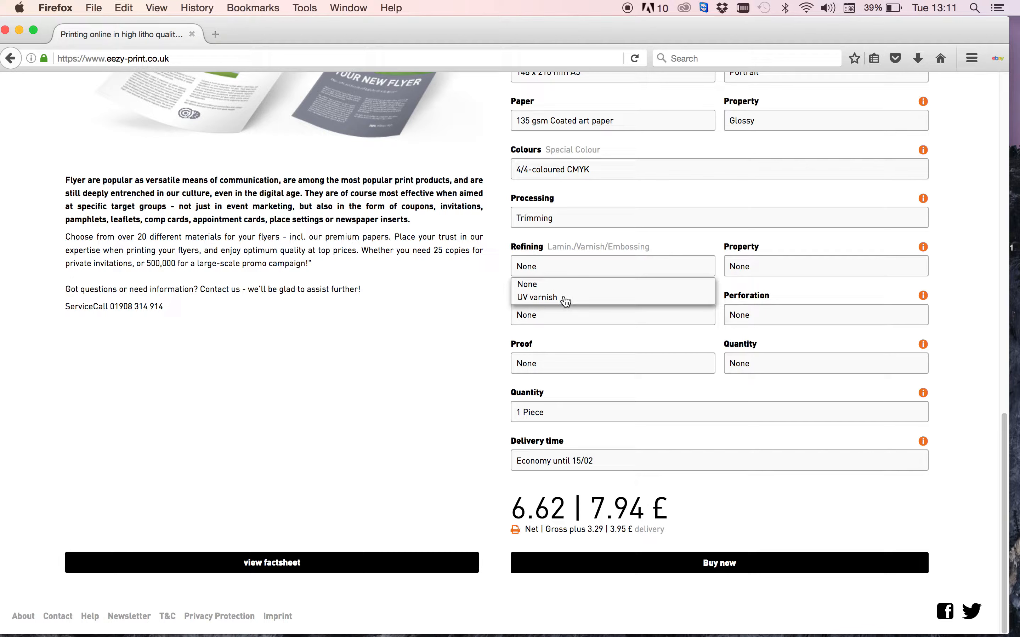
pyautogui.moveTo(490, 293)
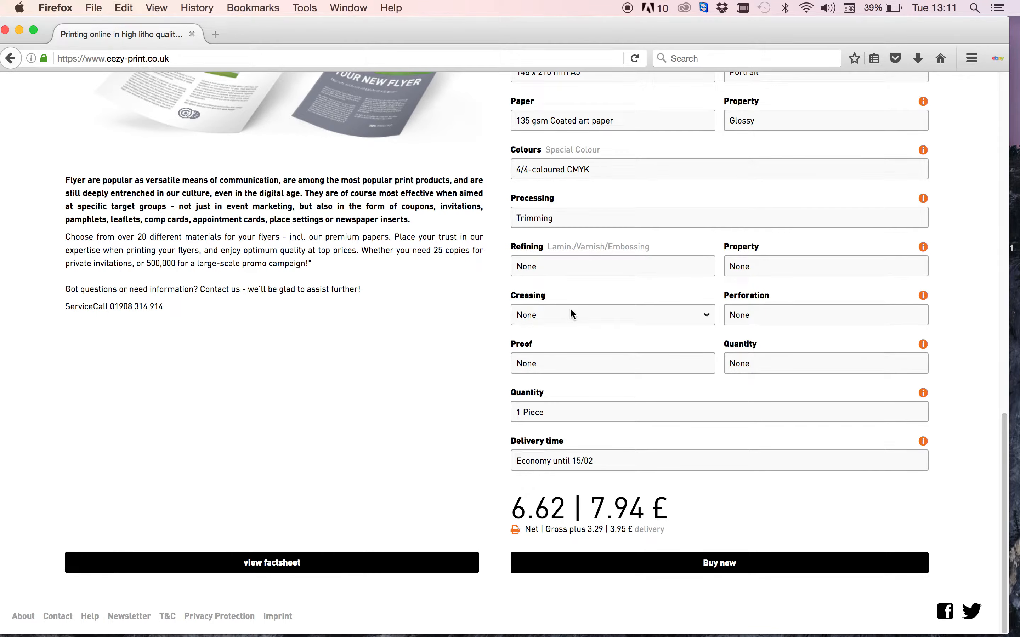
pyautogui.moveTo(485, 331)
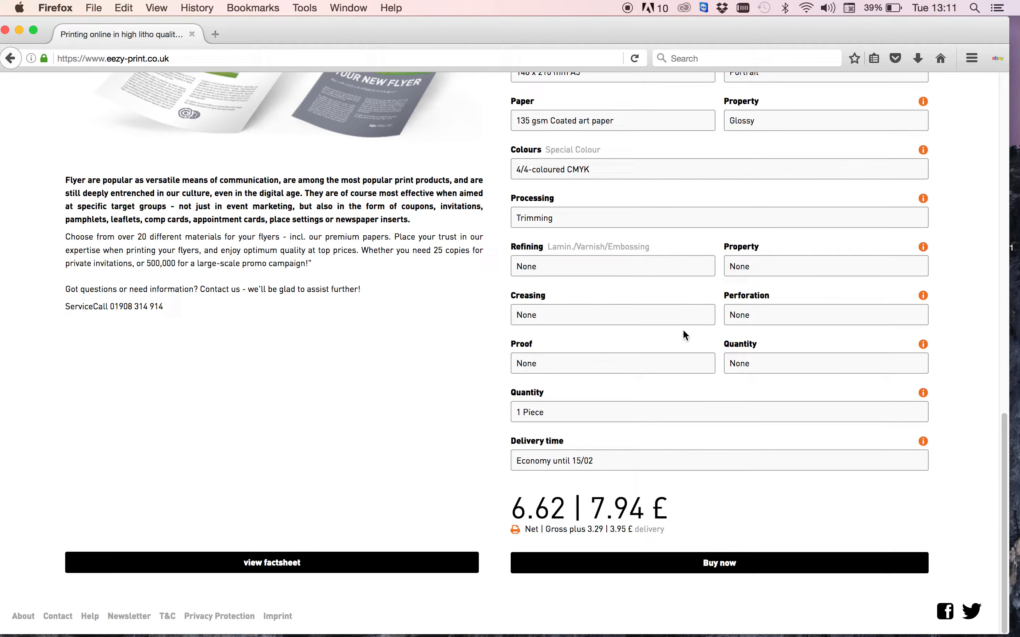
pyautogui.click(825, 314)
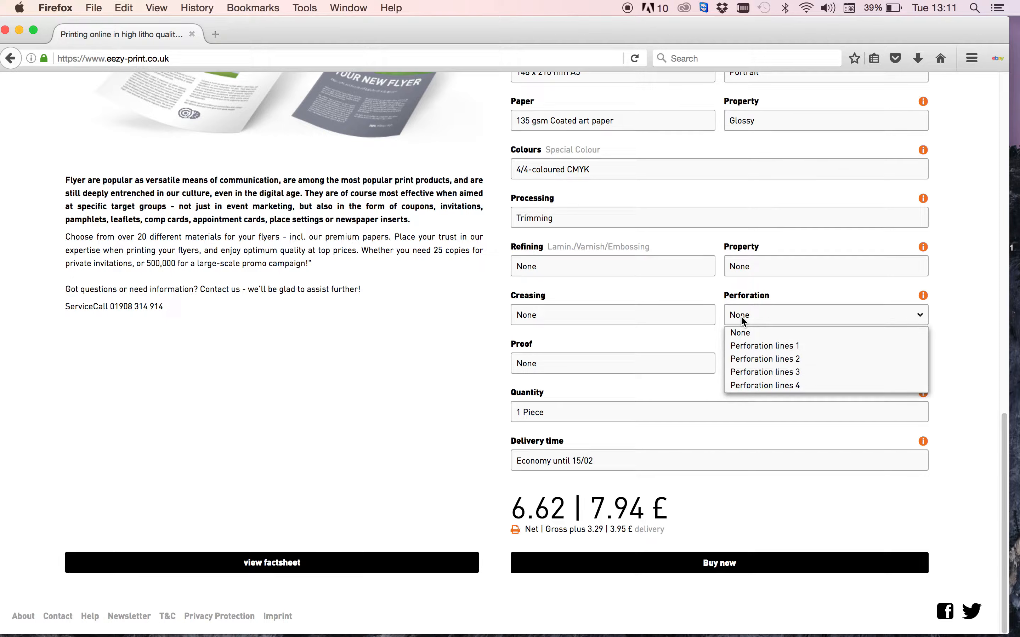
pyautogui.moveTo(765, 346)
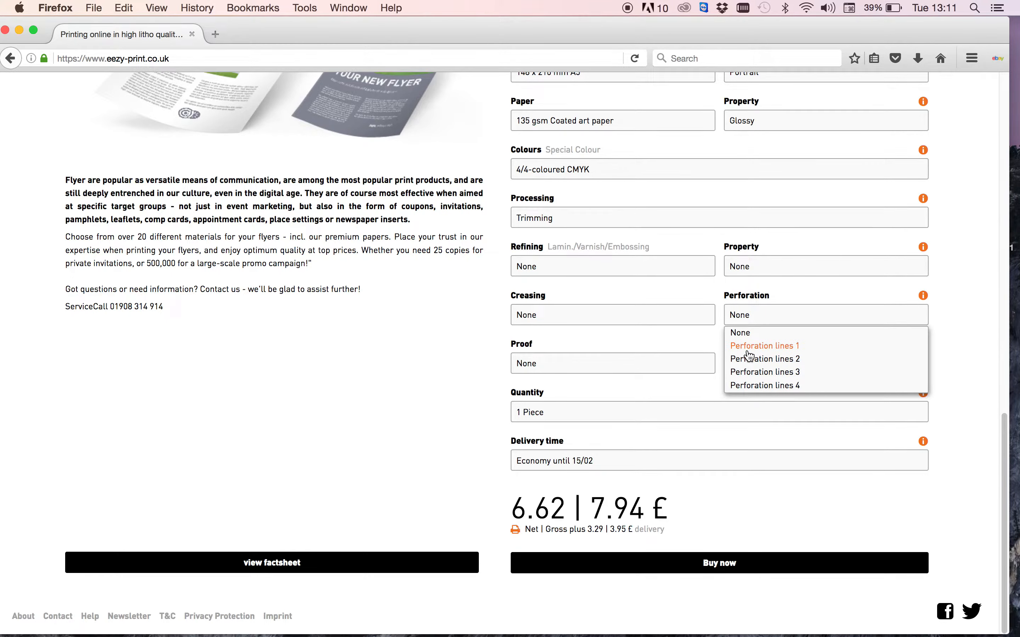
pyautogui.moveTo(740, 332)
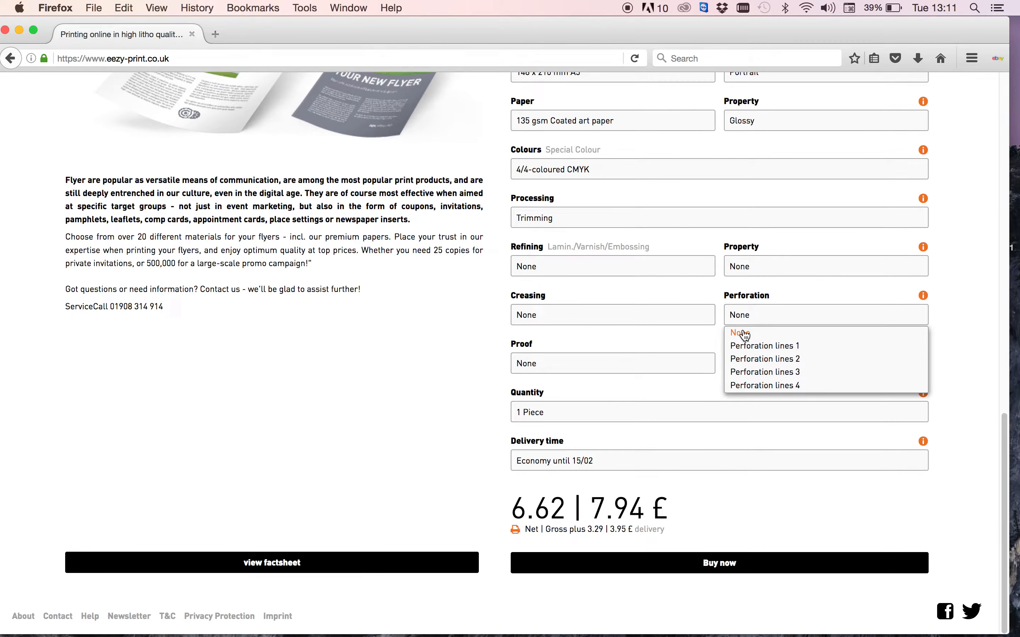
pyautogui.click(739, 332)
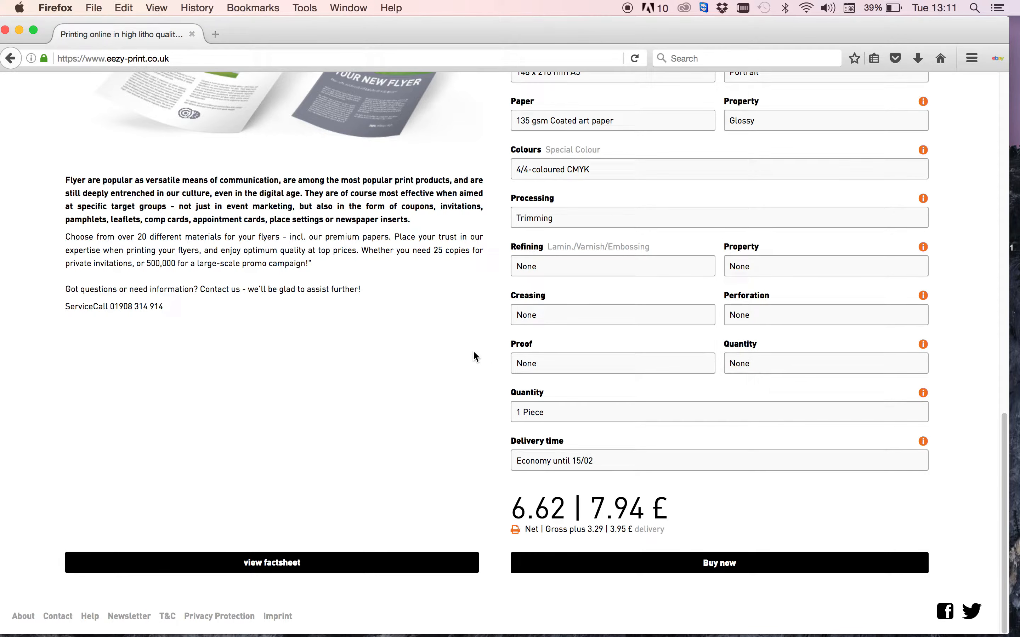
pyautogui.click(611, 362)
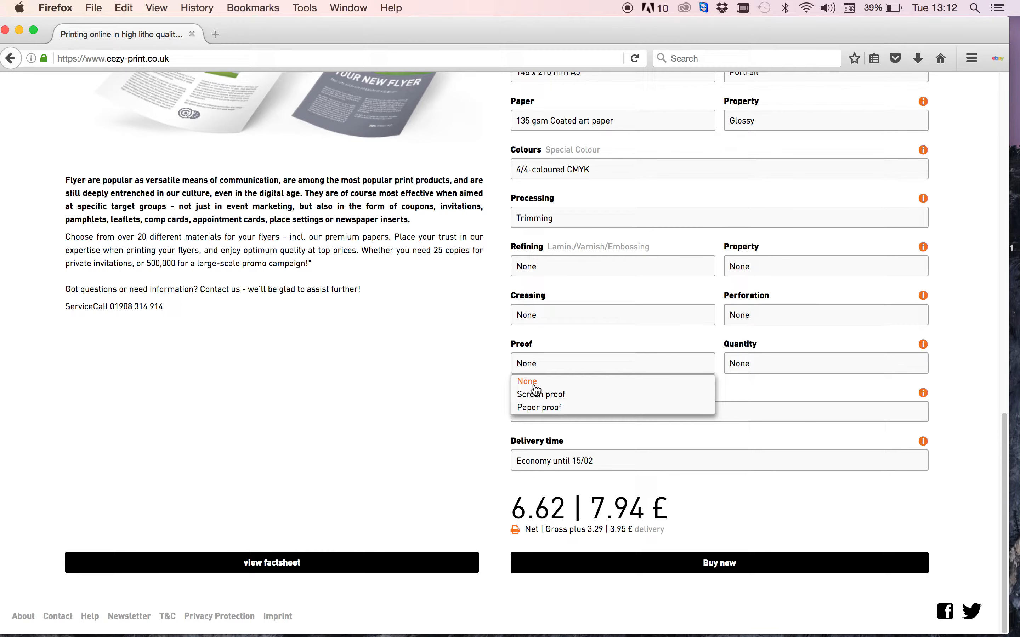
pyautogui.moveTo(512, 388)
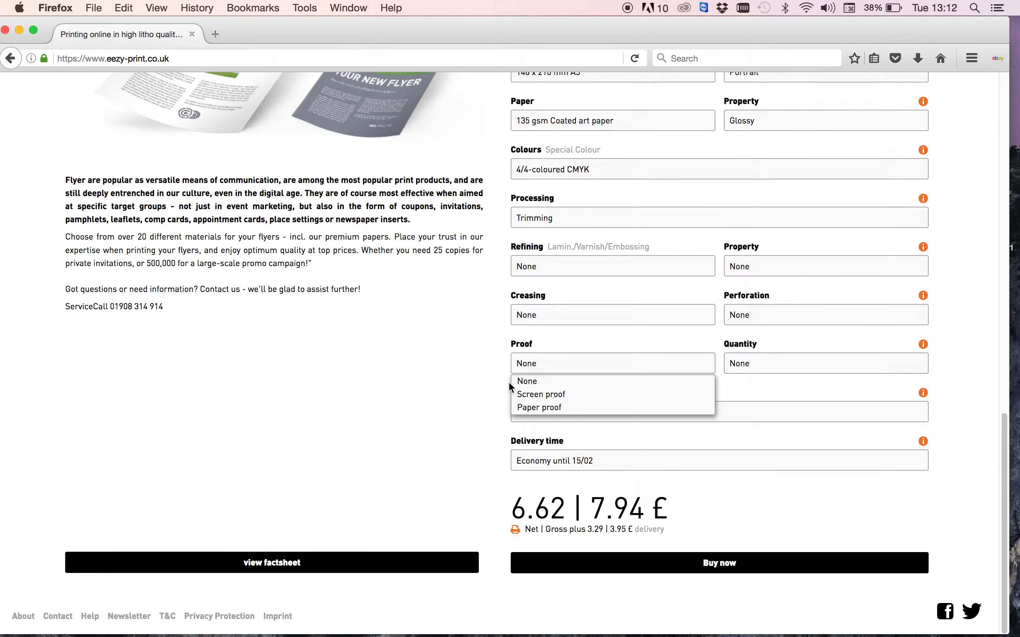
pyautogui.click(526, 381)
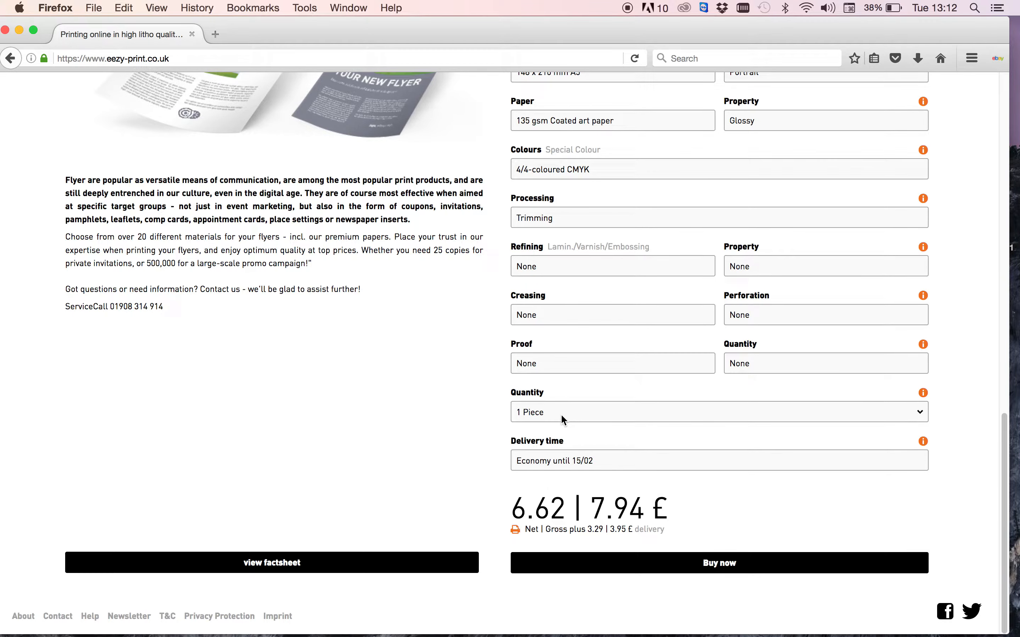
# Step: Try 5000 Pieces in the quantity list, then settle on 2500 Pieces with standard delivery
pyautogui.click(718, 412)
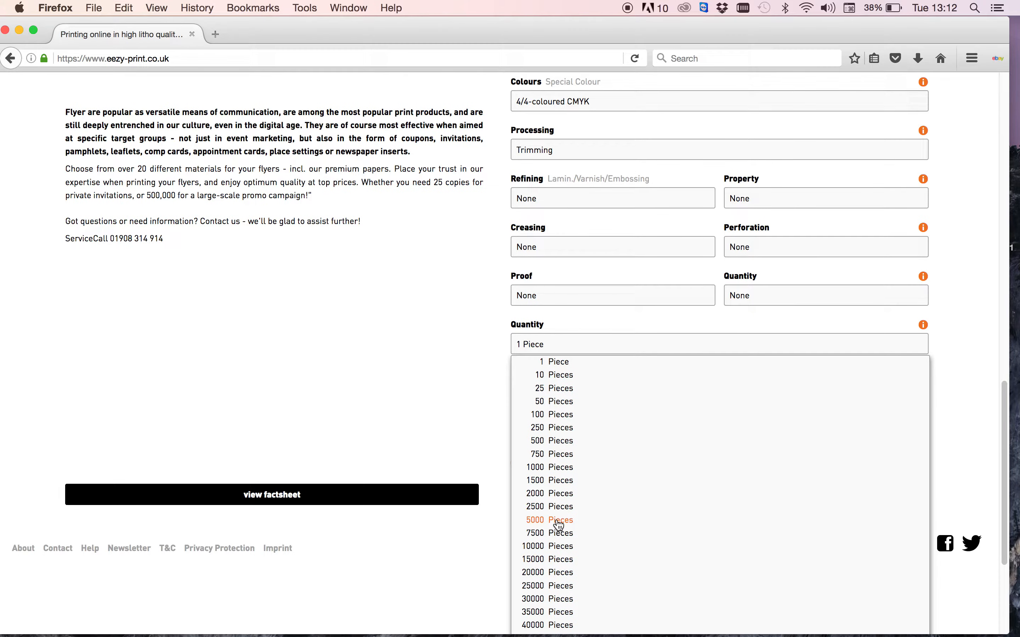
pyautogui.scroll(-3)
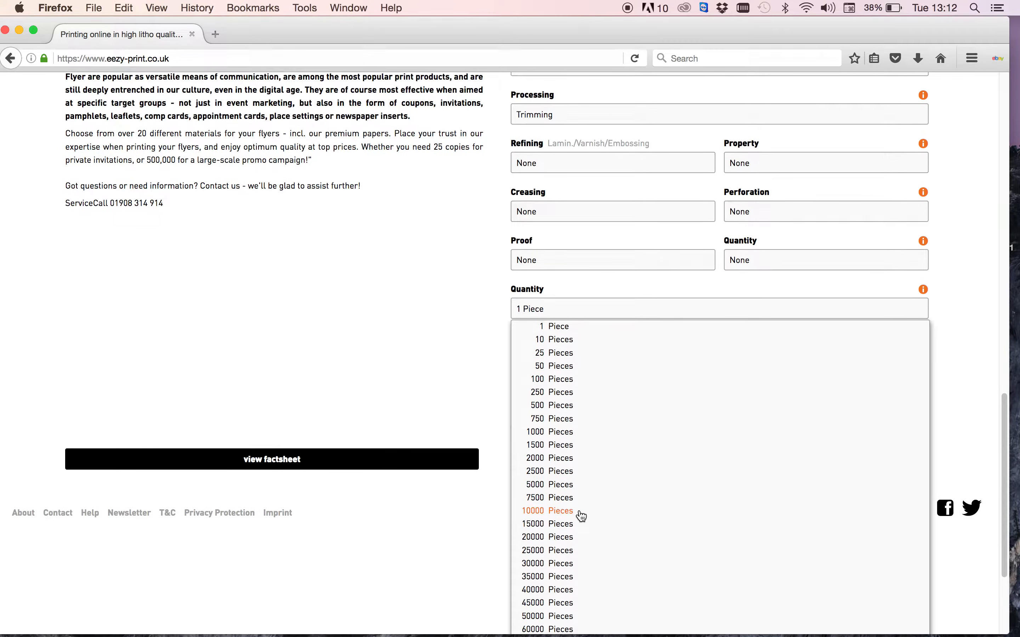
pyautogui.scroll(-3)
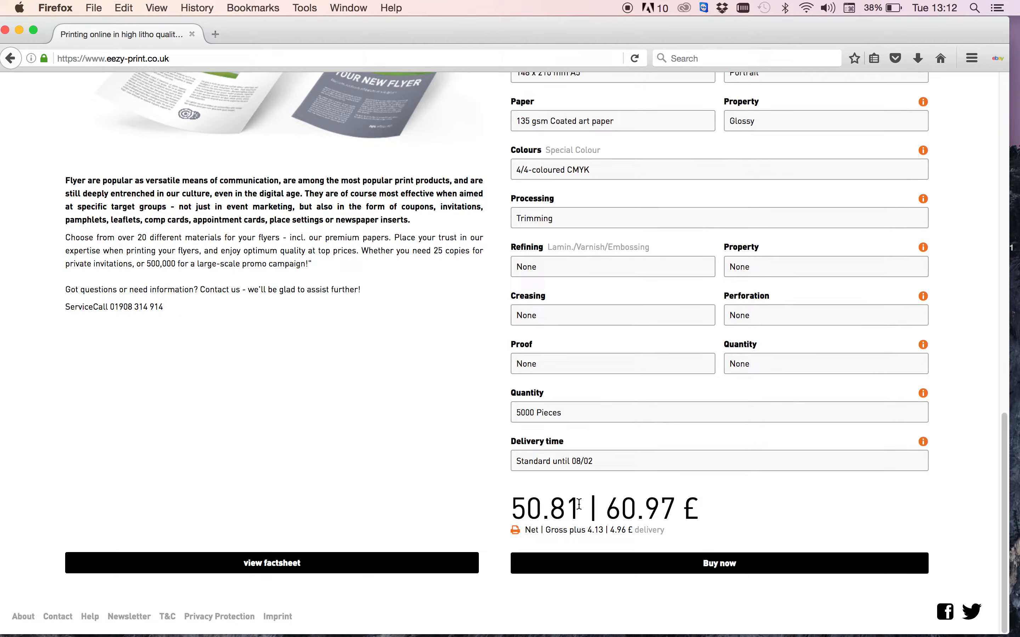
pyautogui.click(718, 412)
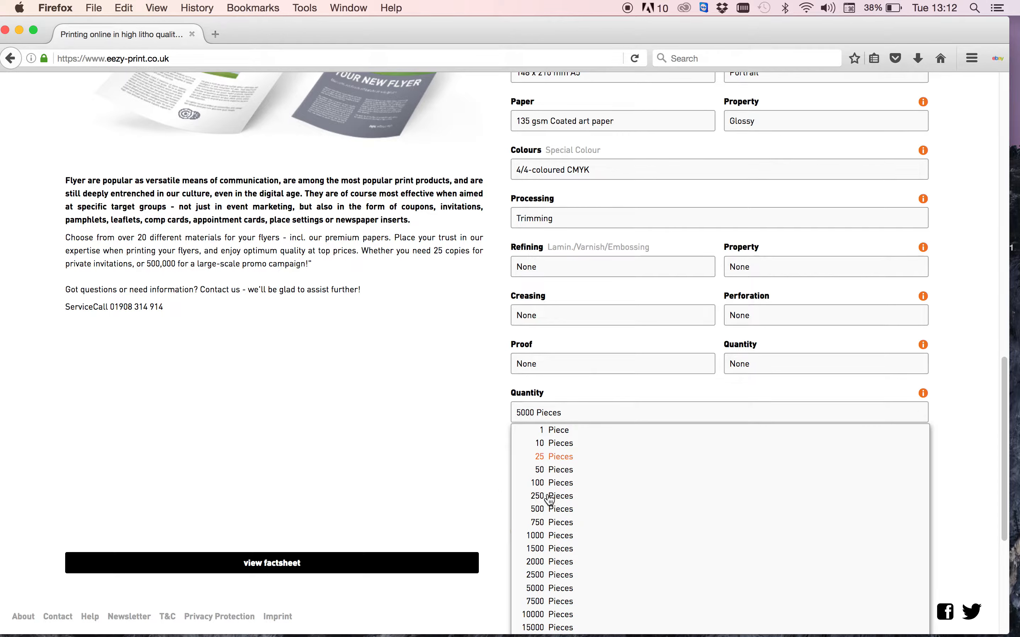
pyautogui.moveTo(550, 575)
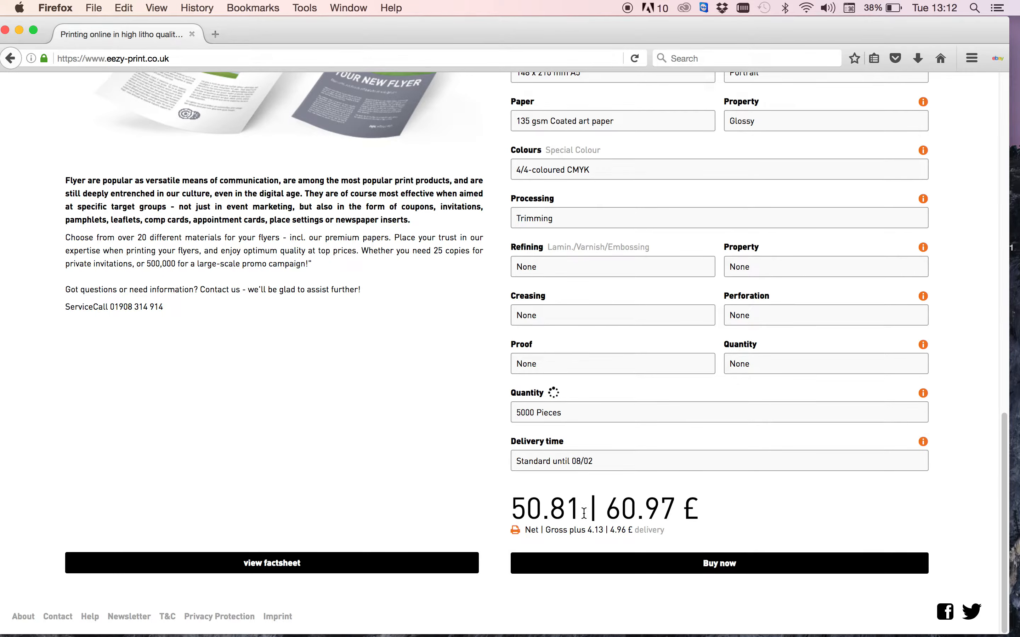
pyautogui.moveTo(617, 515)
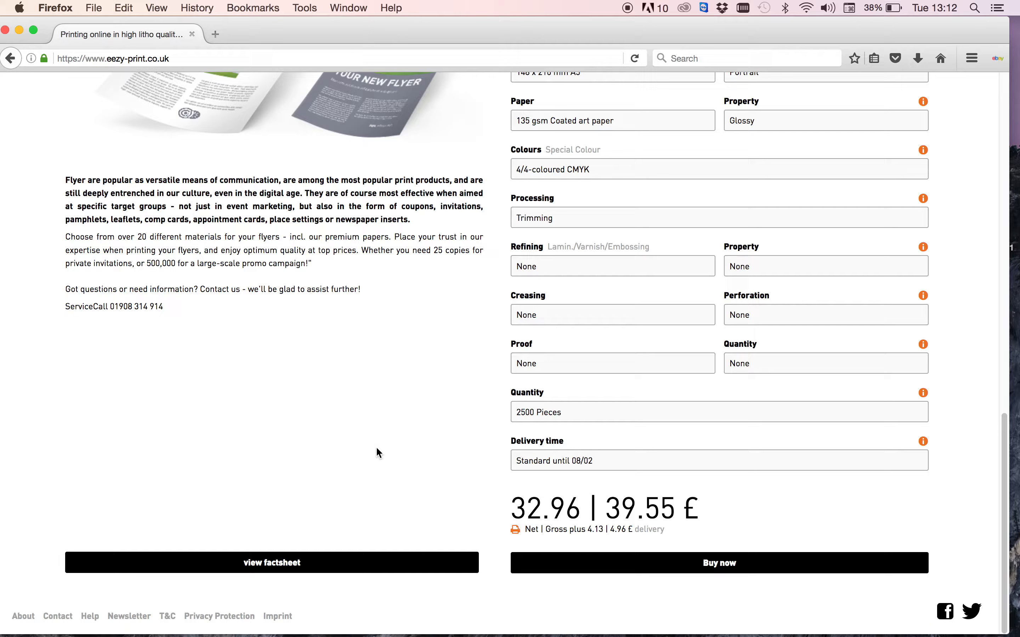
pyautogui.moveTo(293, 490)
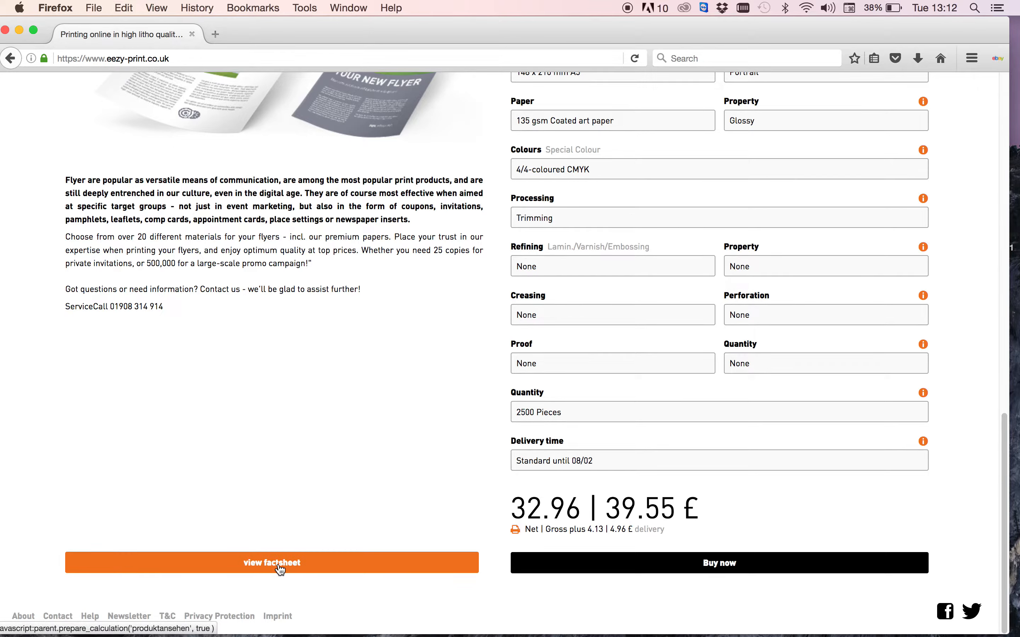
# Step: Read through the flyer fact sheet overlay and close it, returning to the 2500-piece order
pyautogui.click(271, 563)
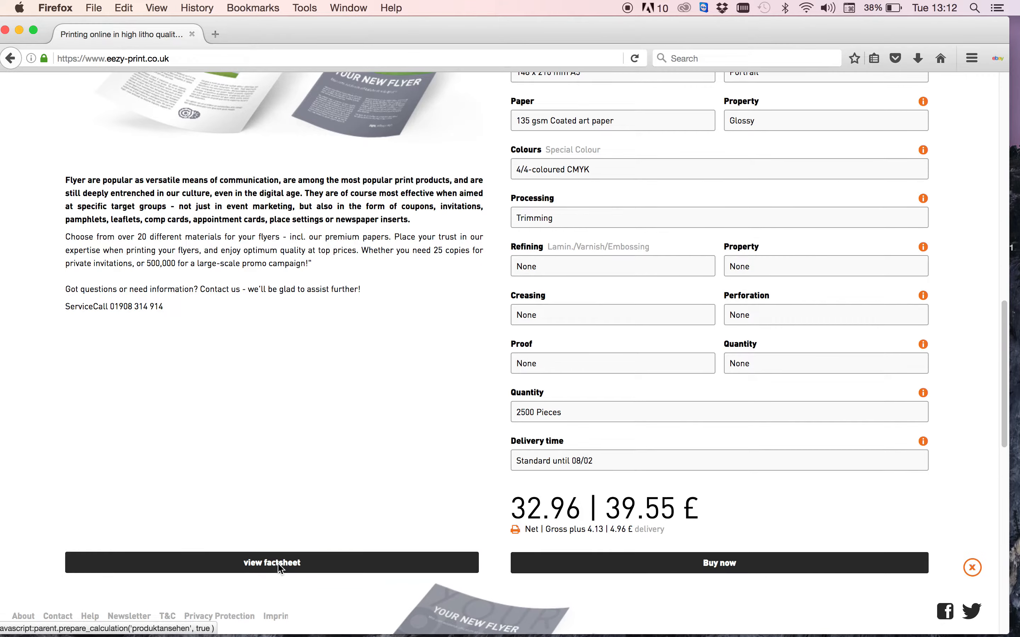
pyautogui.click(272, 562)
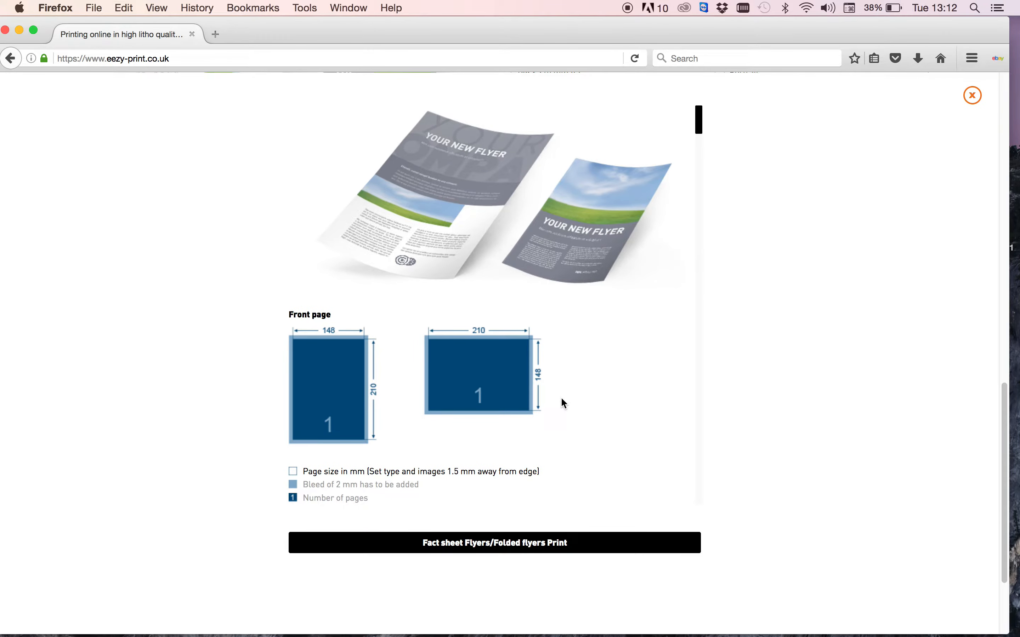
pyautogui.moveTo(296, 311)
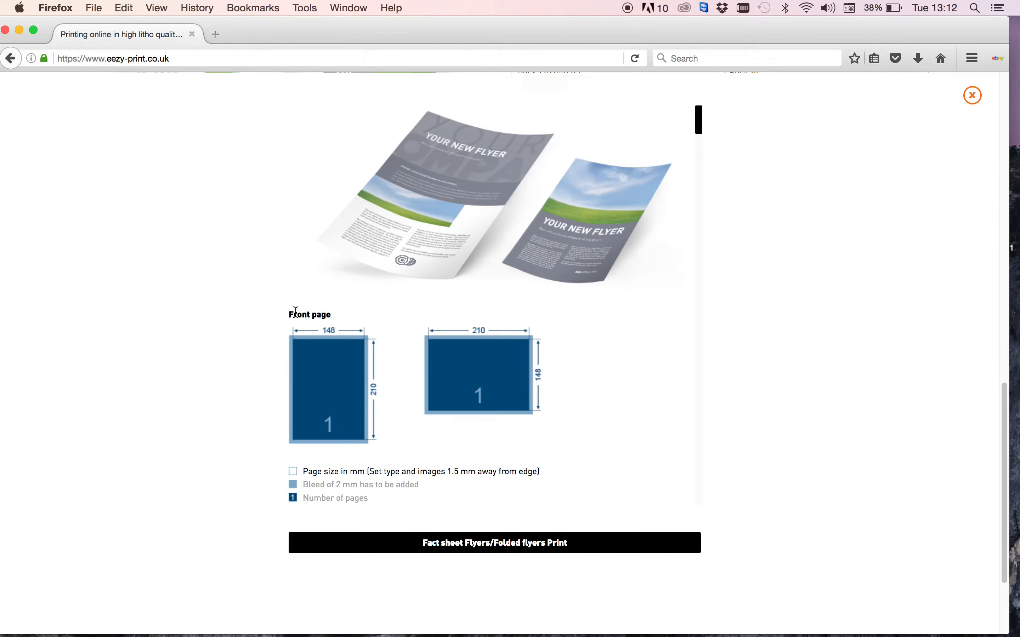
pyautogui.moveTo(304, 338)
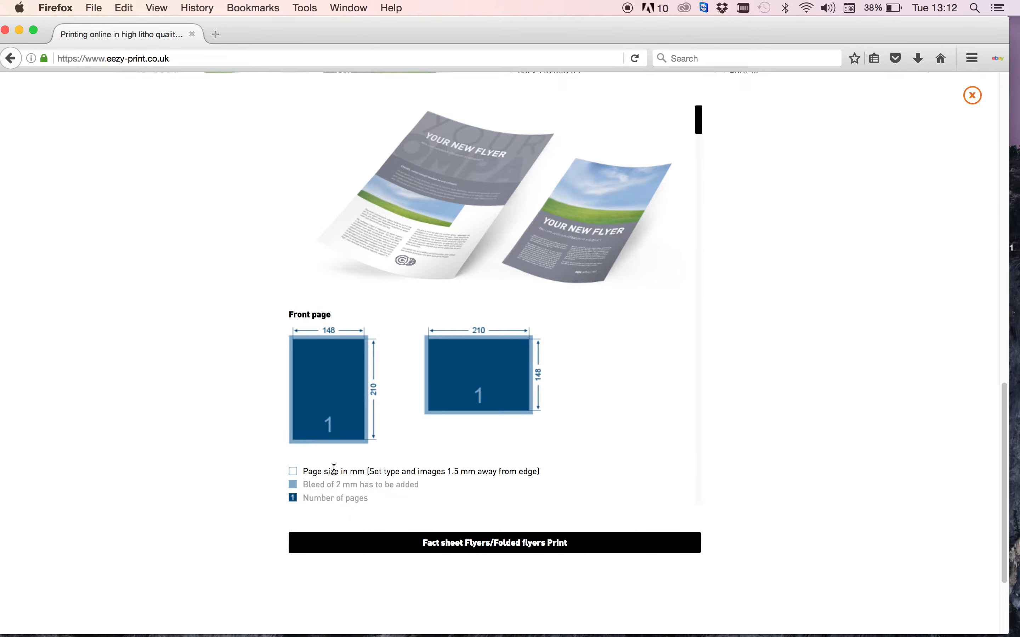
pyautogui.moveTo(341, 484)
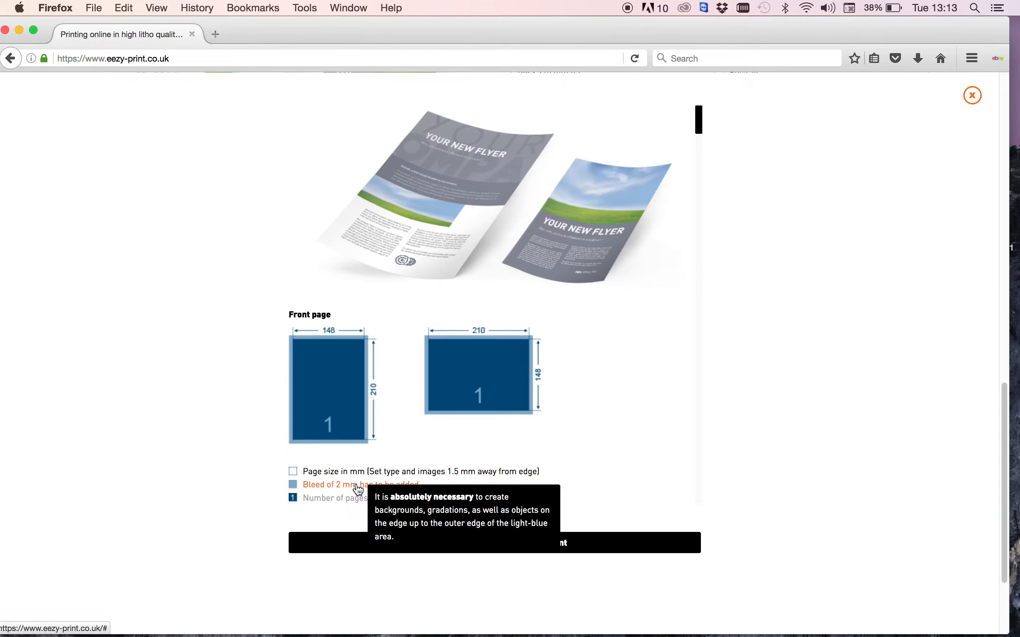
pyautogui.moveTo(345, 500)
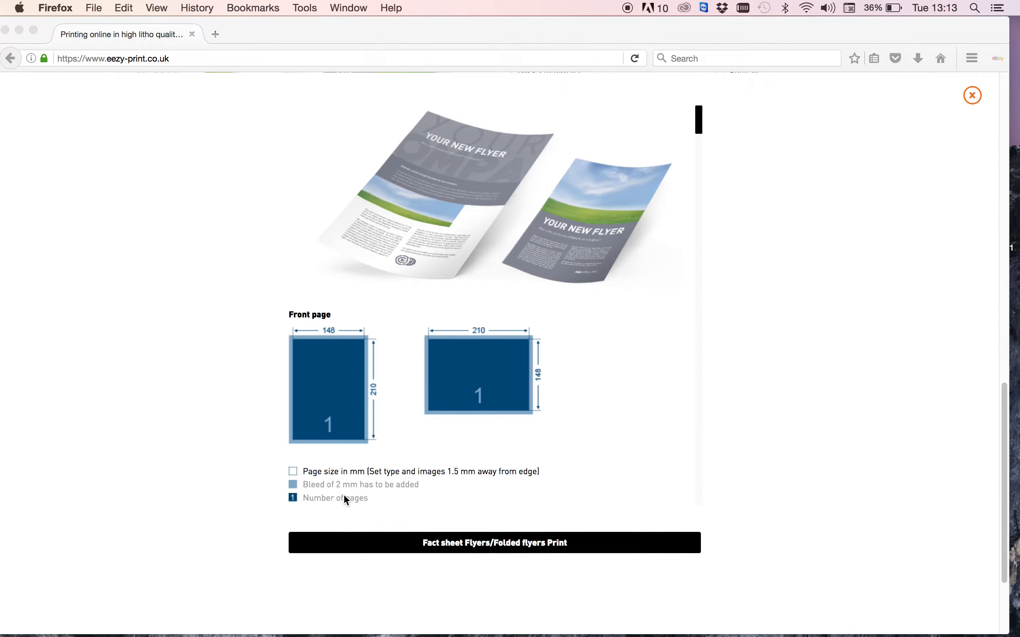
pyautogui.moveTo(470, 373)
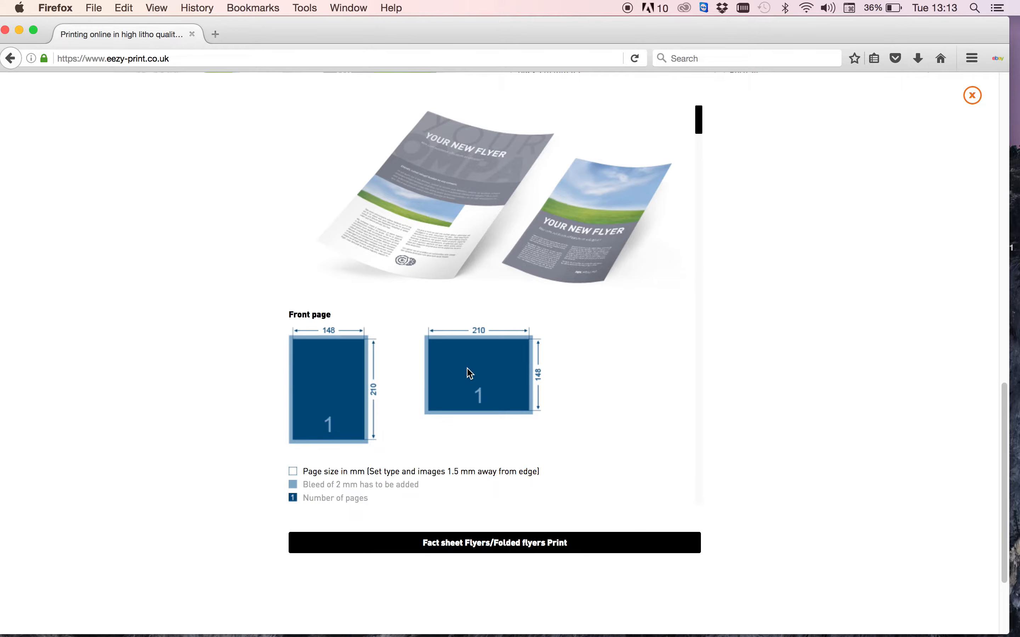
pyautogui.moveTo(331, 200)
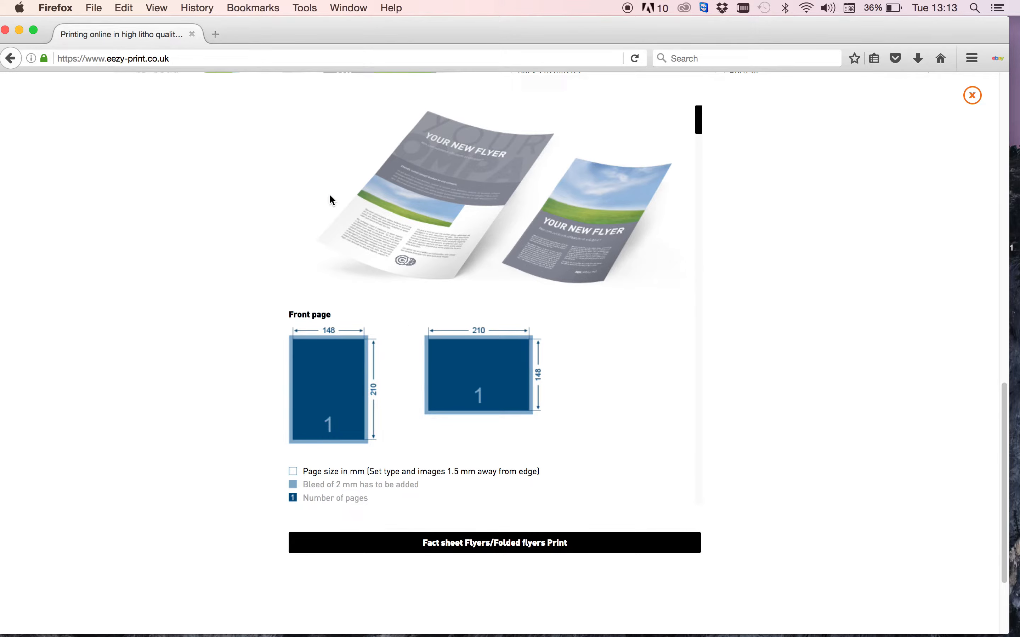
pyautogui.moveTo(325, 406)
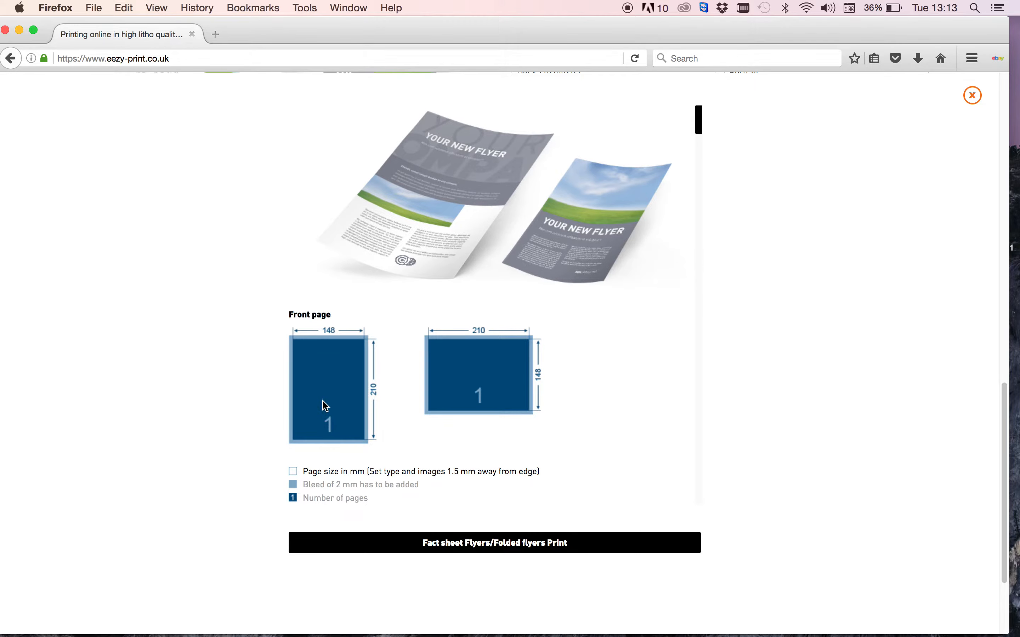
pyautogui.moveTo(489, 352)
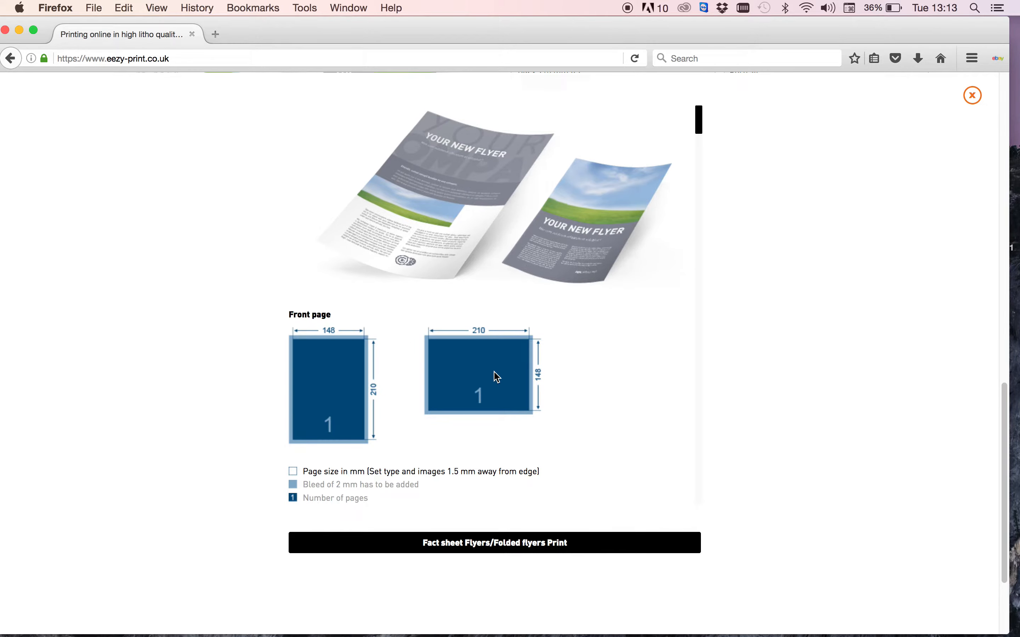
pyautogui.scroll(-3)
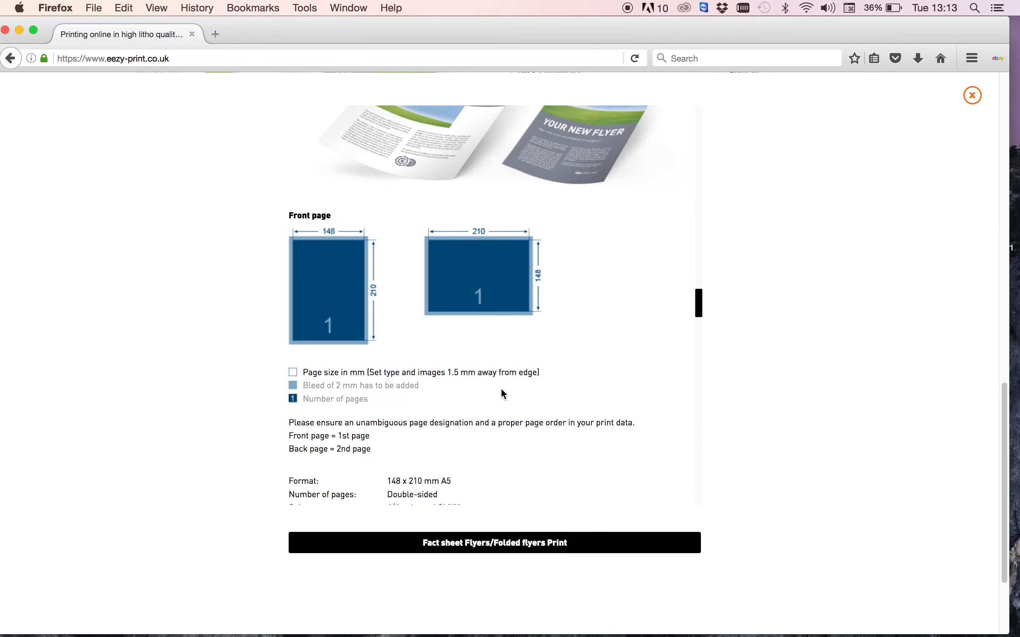
pyautogui.scroll(-3)
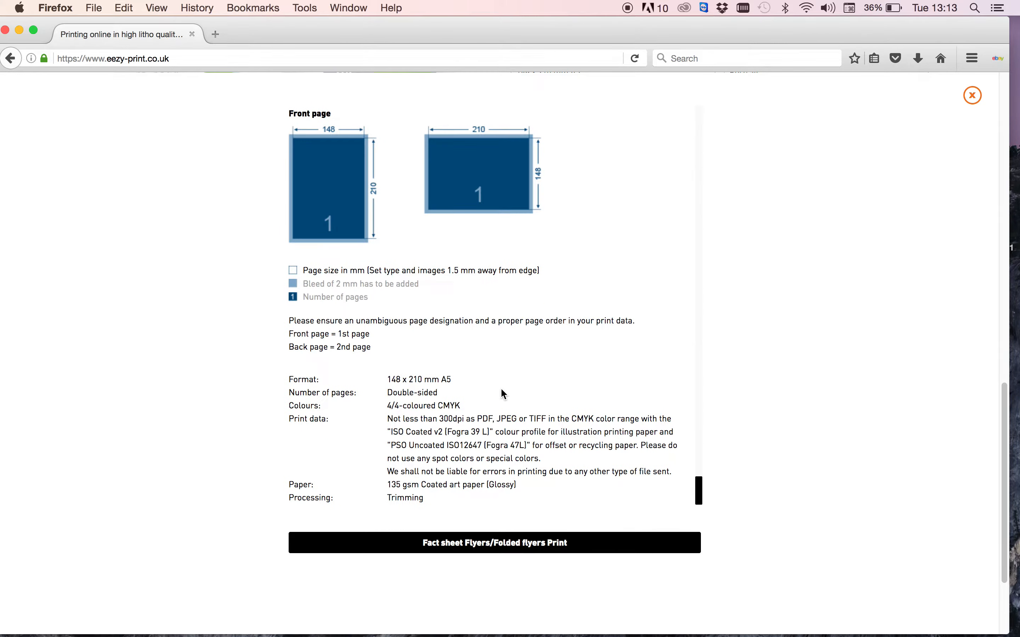
pyautogui.moveTo(612, 49)
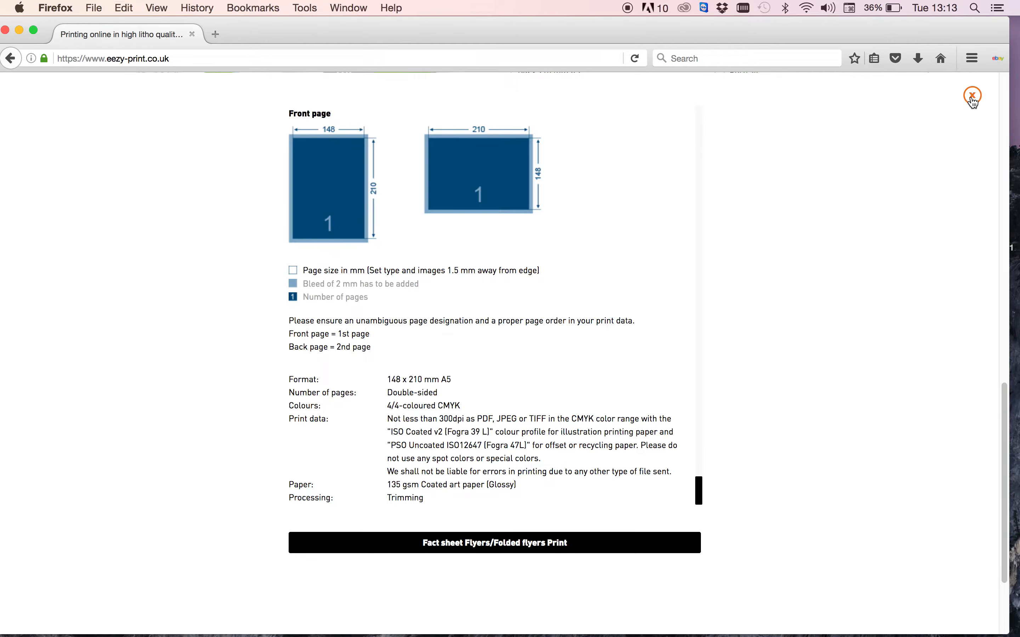
pyautogui.click(973, 97)
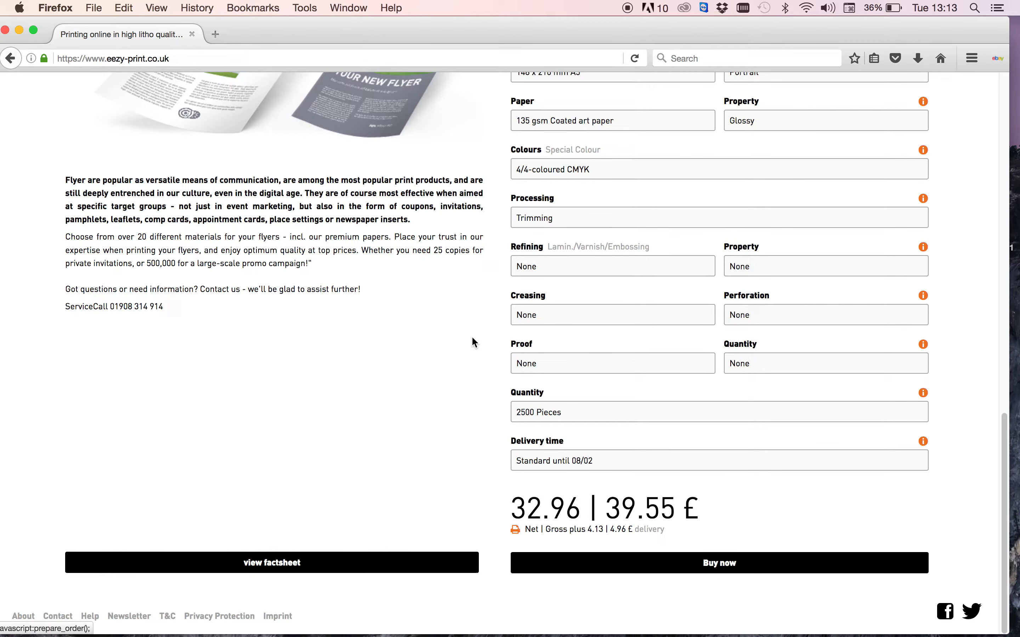
pyautogui.moveTo(663, 504)
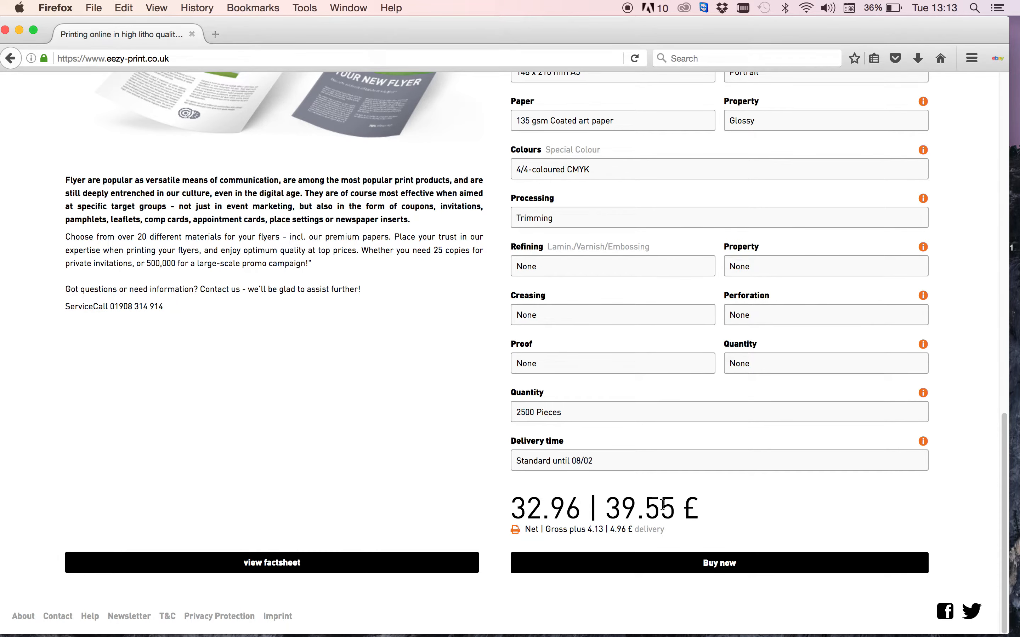
# Step: Start the flyer order via Buy now and enter the file name test.pdf
pyautogui.click(718, 562)
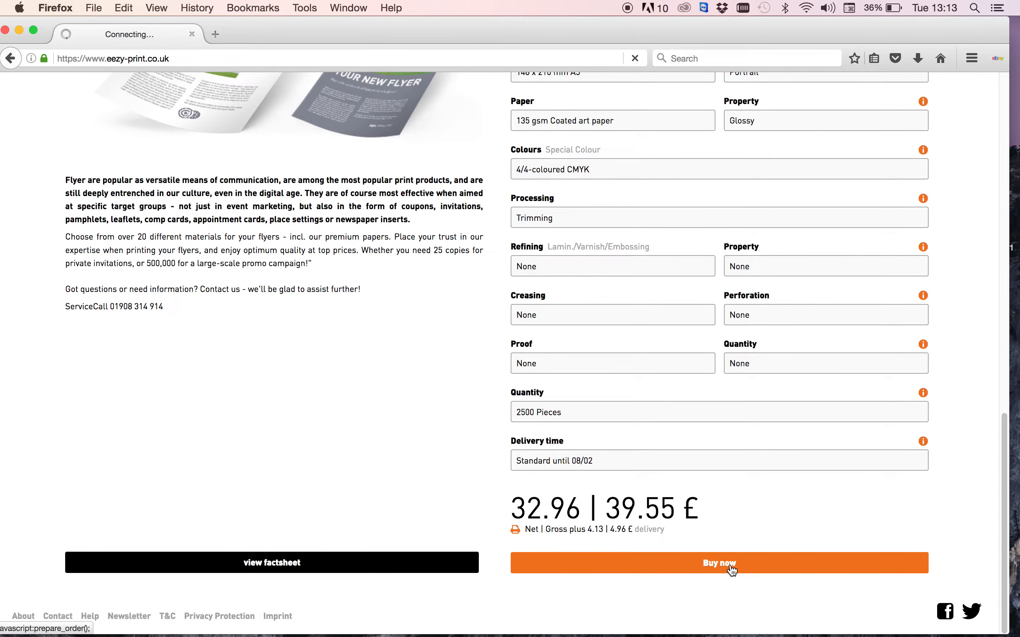
pyautogui.click(718, 562)
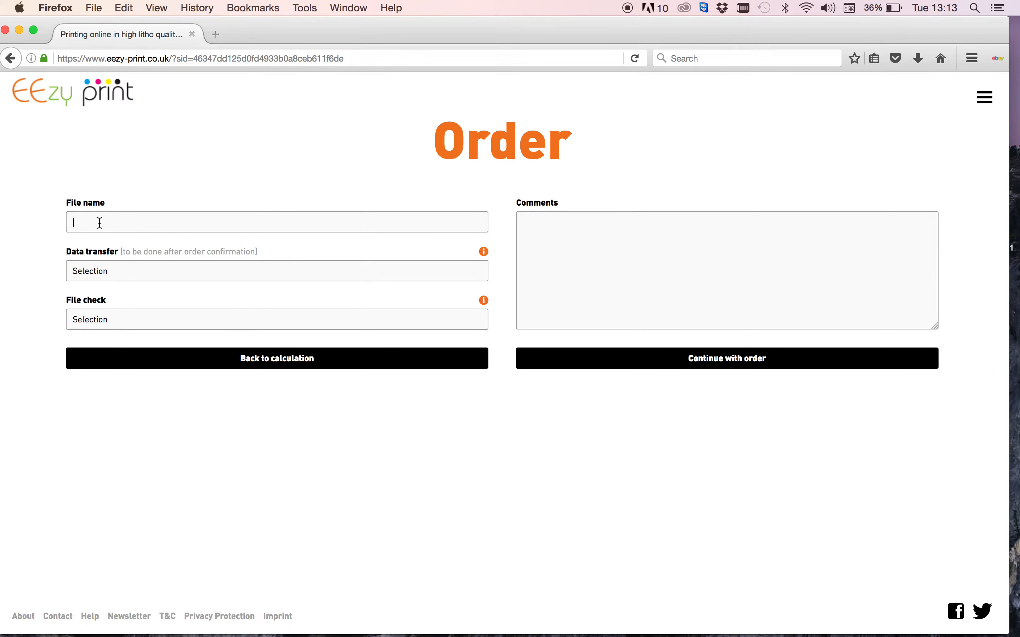
pyautogui.write('test.pdf')
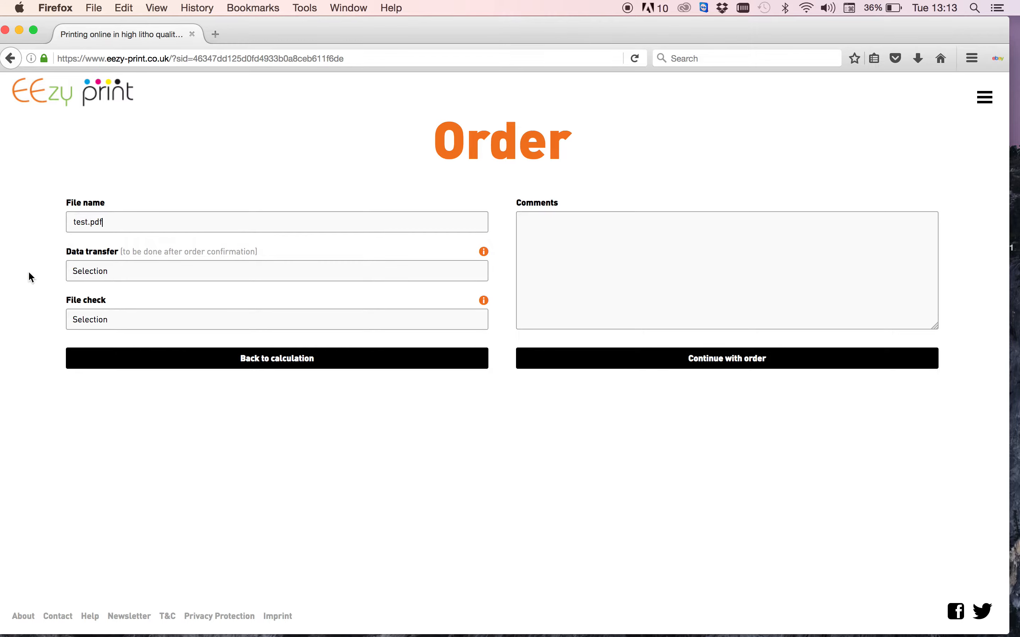
# Step: Set data transfer to Upload (max. 200 MB) and file check to BasicCheck (for free)
pyautogui.click(276, 271)
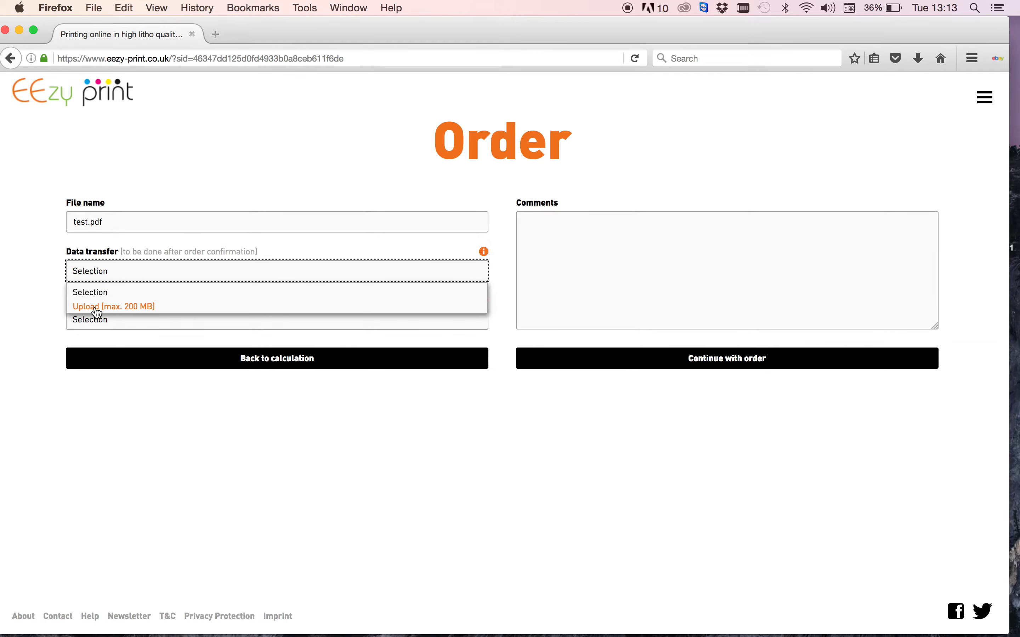
pyautogui.click(113, 306)
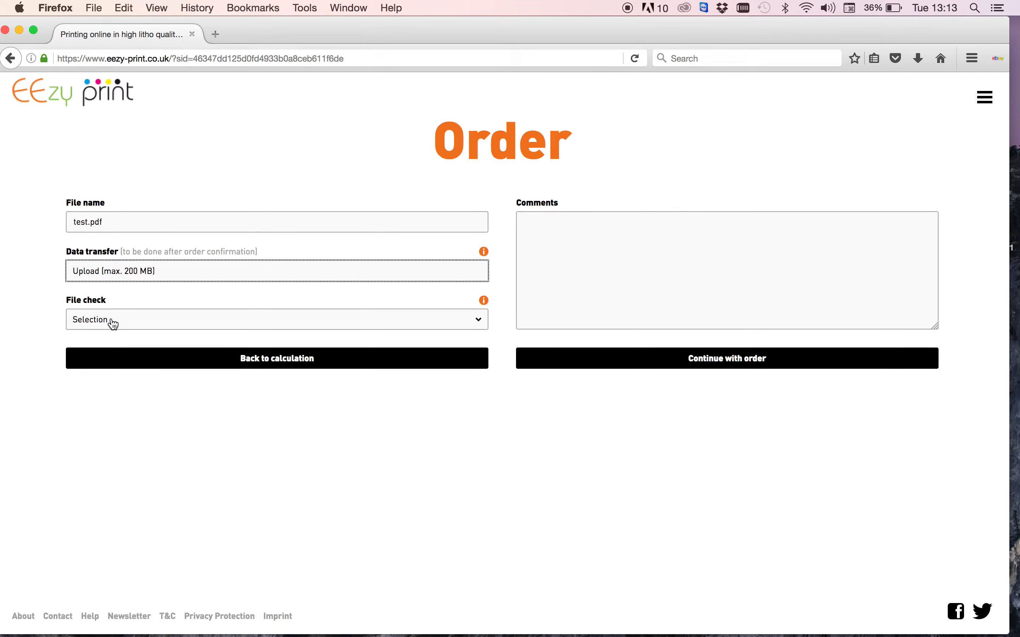
pyautogui.click(276, 319)
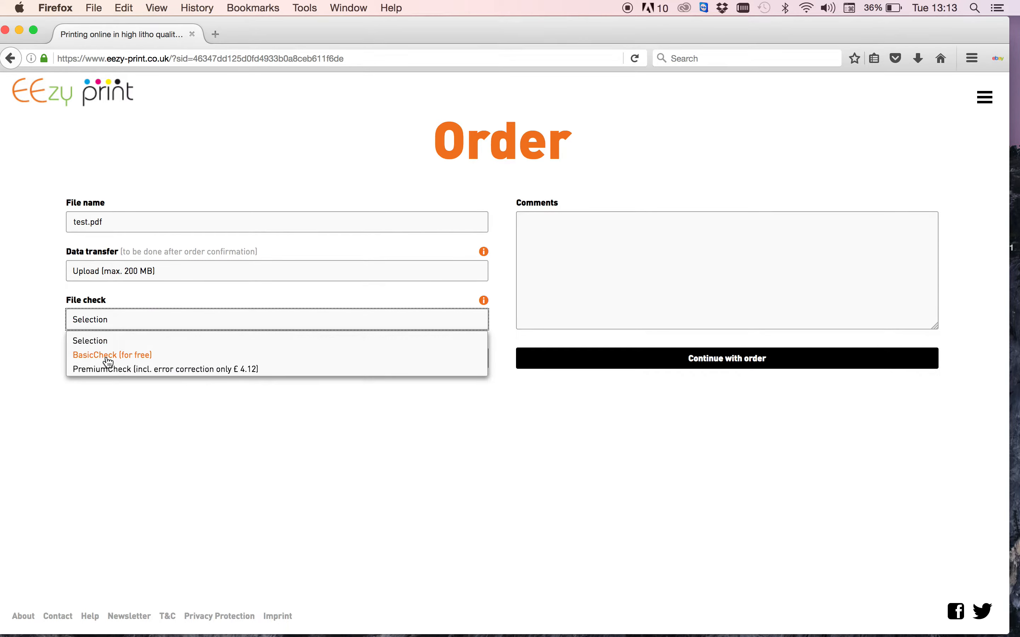
pyautogui.click(112, 355)
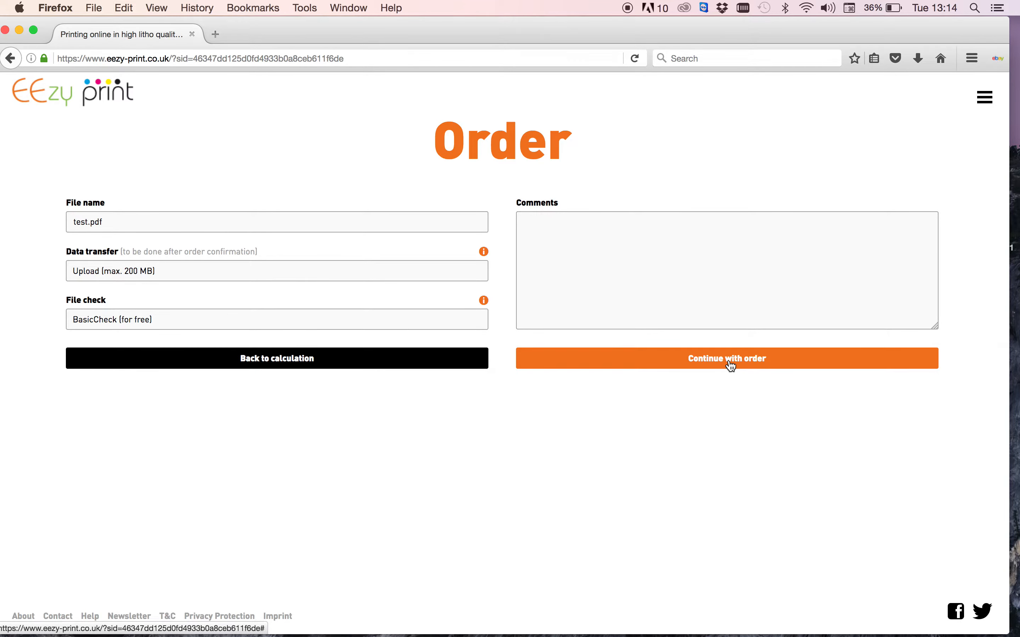
# Step: Continue through the upsell pages keeping 2500 pieces, coated paper, no UV varnish and standard delivery, reaching the cart
pyautogui.click(726, 359)
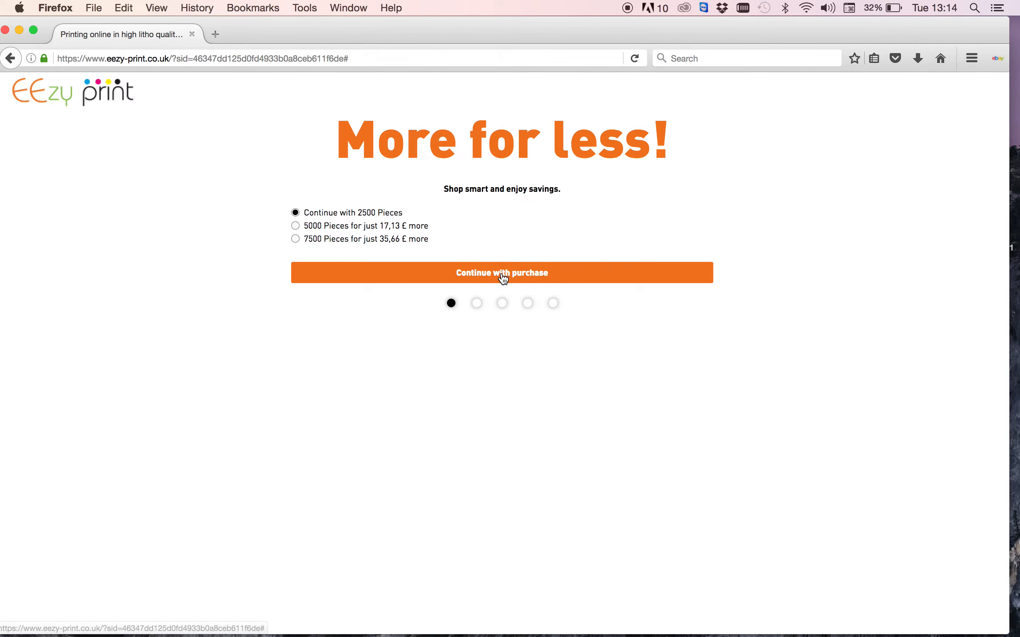
pyautogui.click(500, 272)
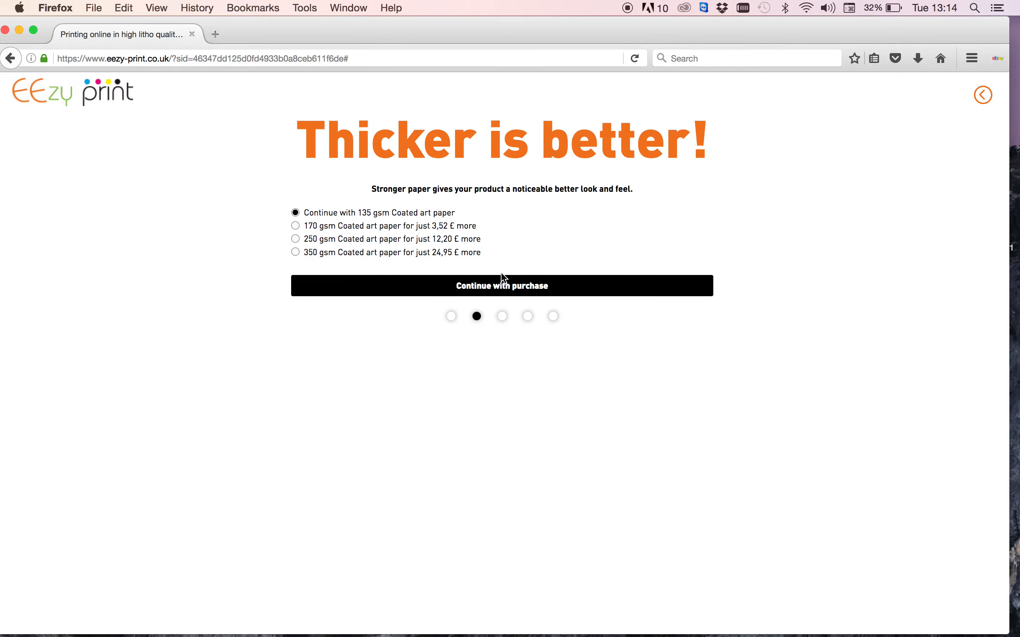
pyautogui.moveTo(507, 290)
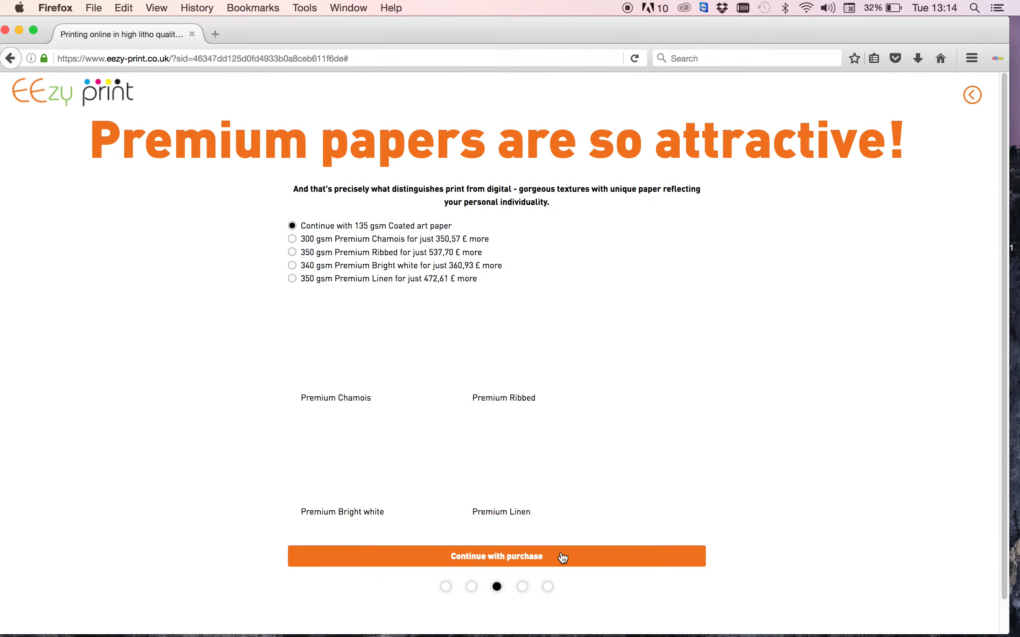
pyautogui.click(496, 556)
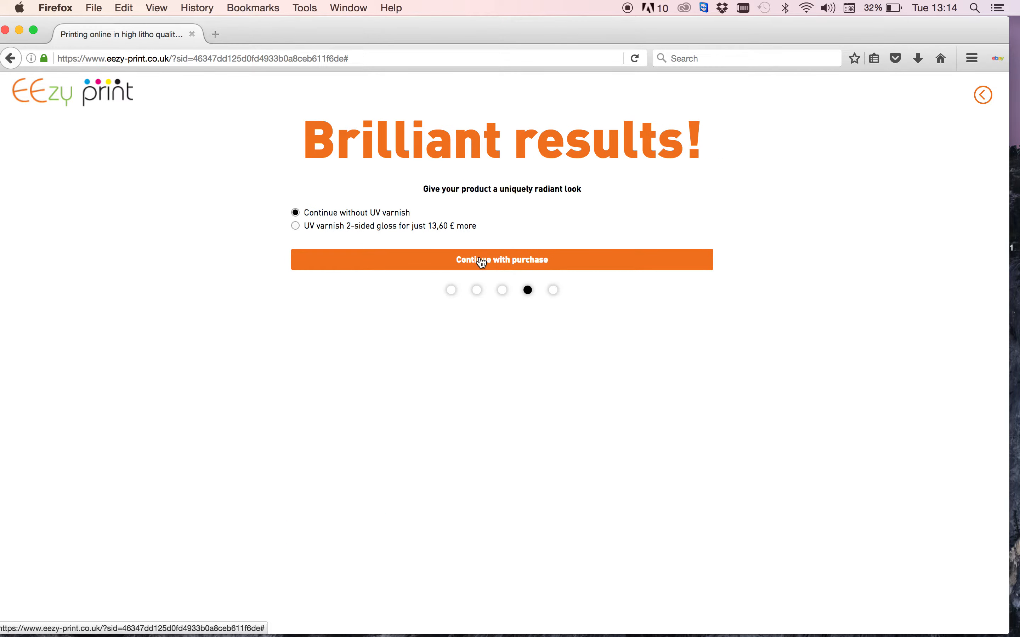
pyautogui.click(502, 259)
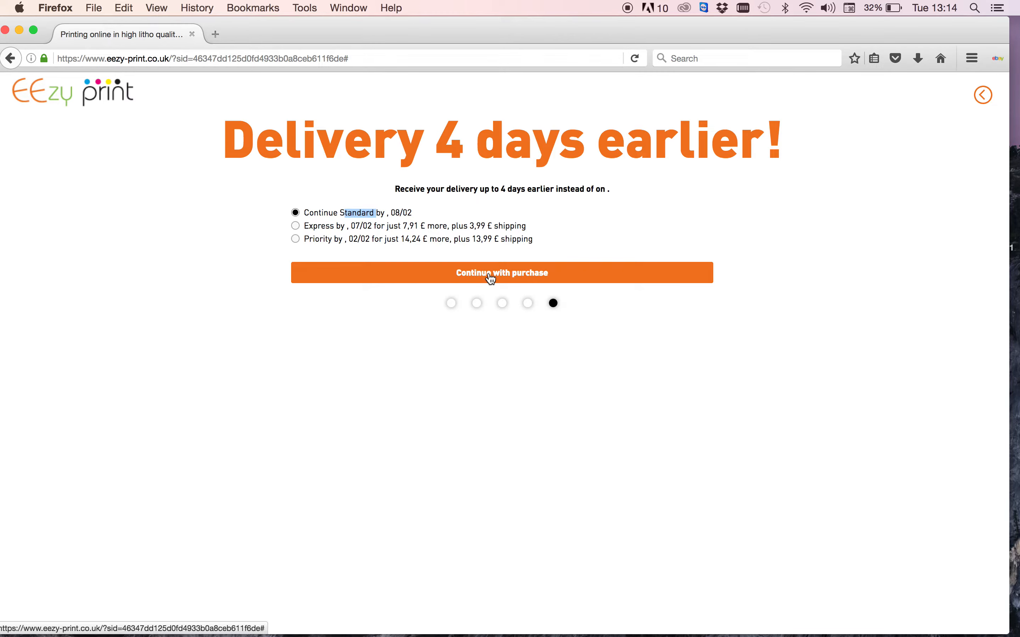
pyautogui.click(502, 273)
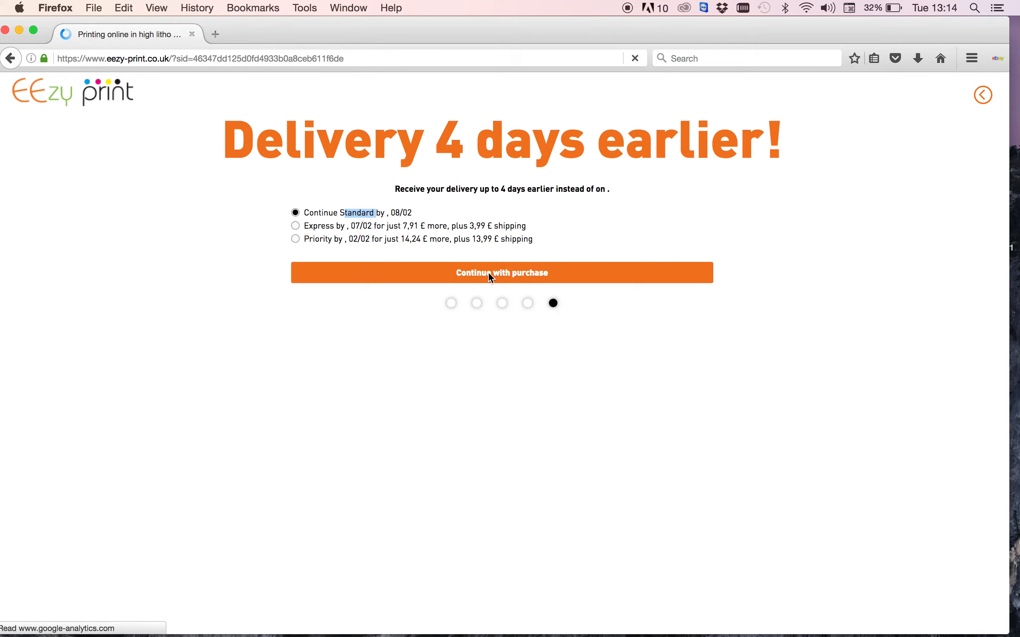
pyautogui.click(501, 272)
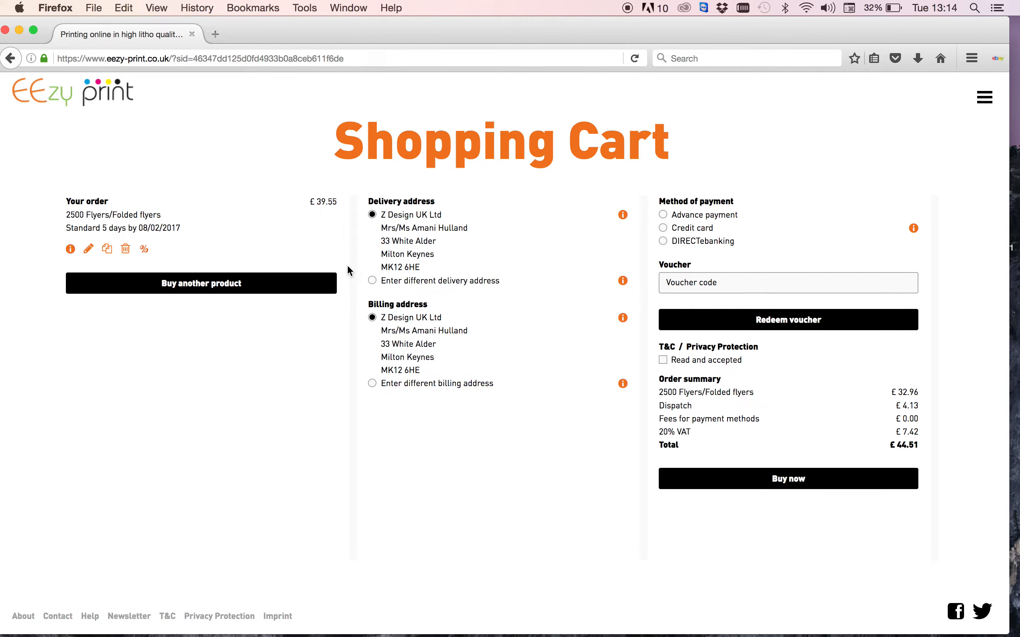
pyautogui.moveTo(263, 192)
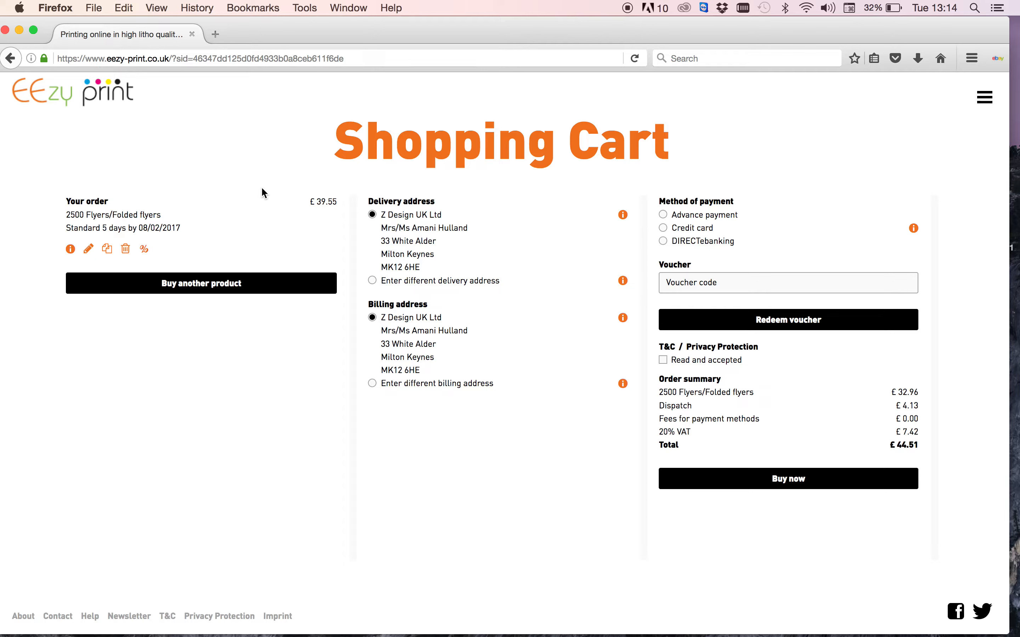
pyautogui.moveTo(146, 253)
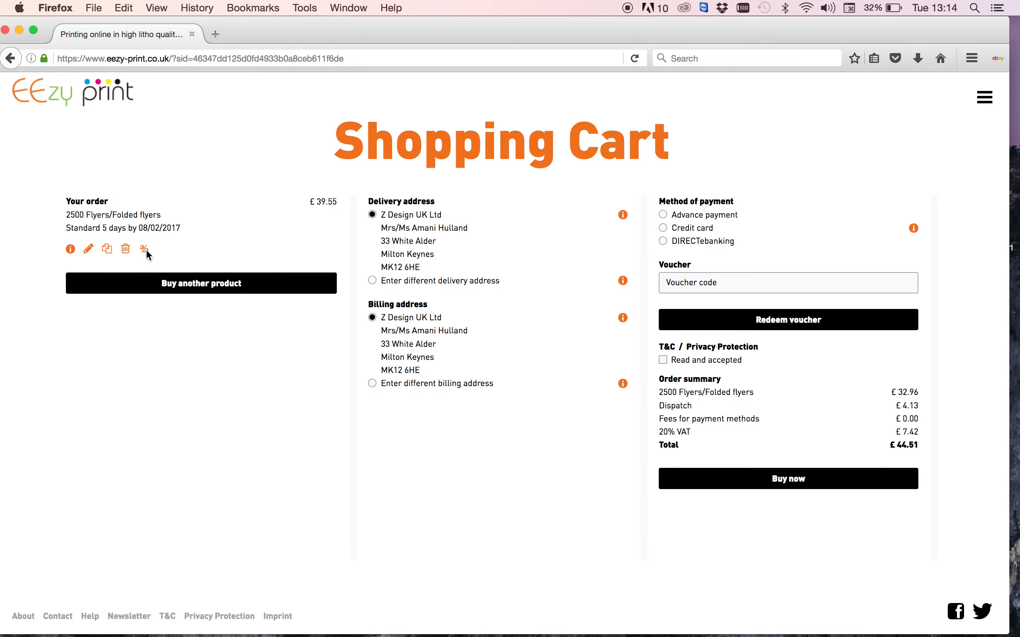
pyautogui.moveTo(662, 430)
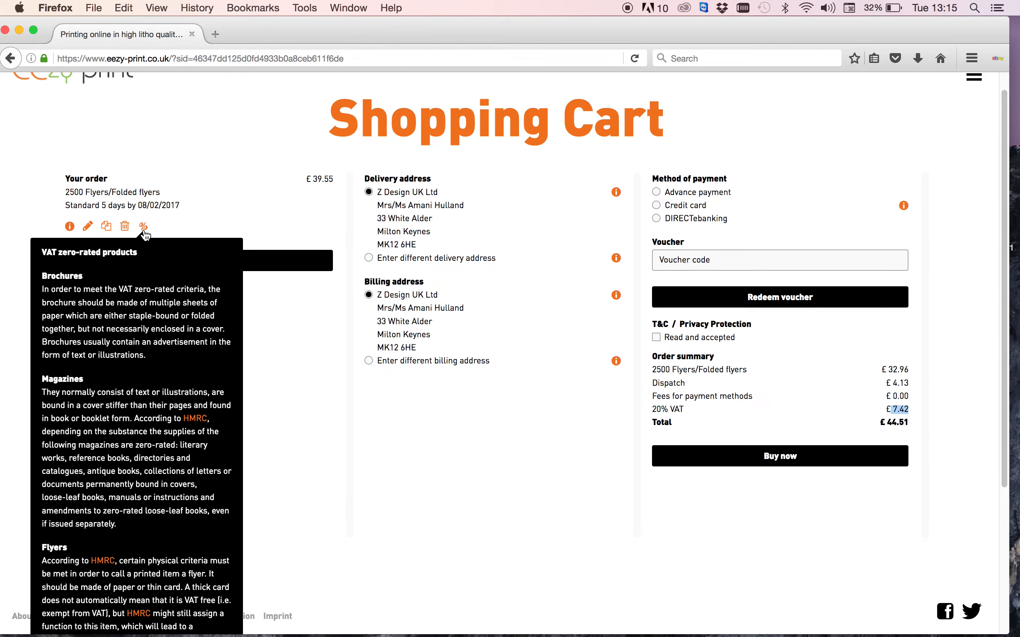
# Step: Tick 'Order with 0% VAT', dropping the cart total to £37.09
pyautogui.scroll(-3)
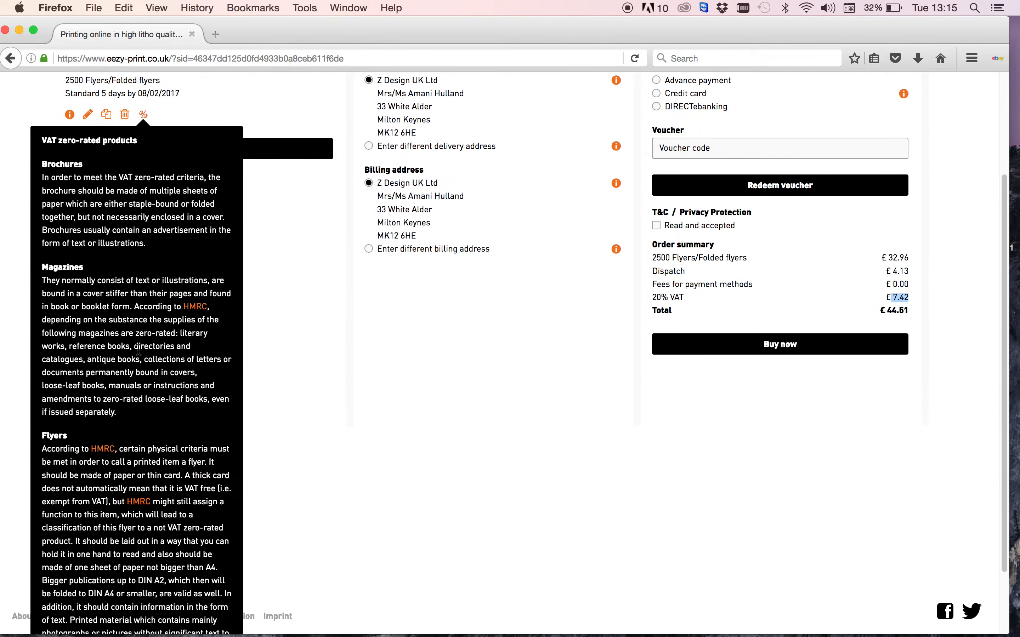
pyautogui.scroll(-3)
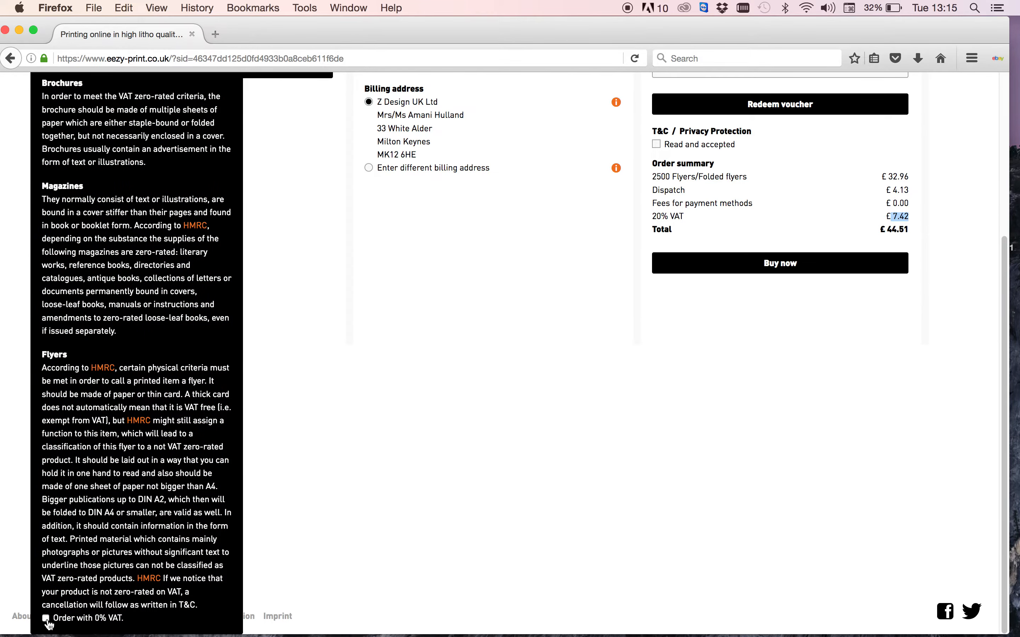
pyautogui.click(46, 617)
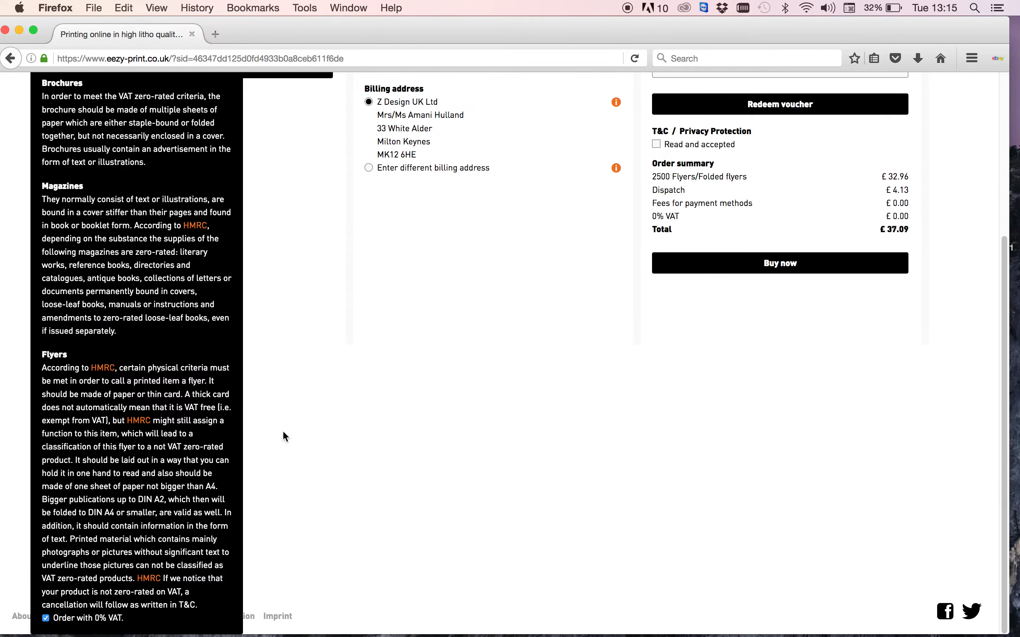
pyautogui.moveTo(285, 417)
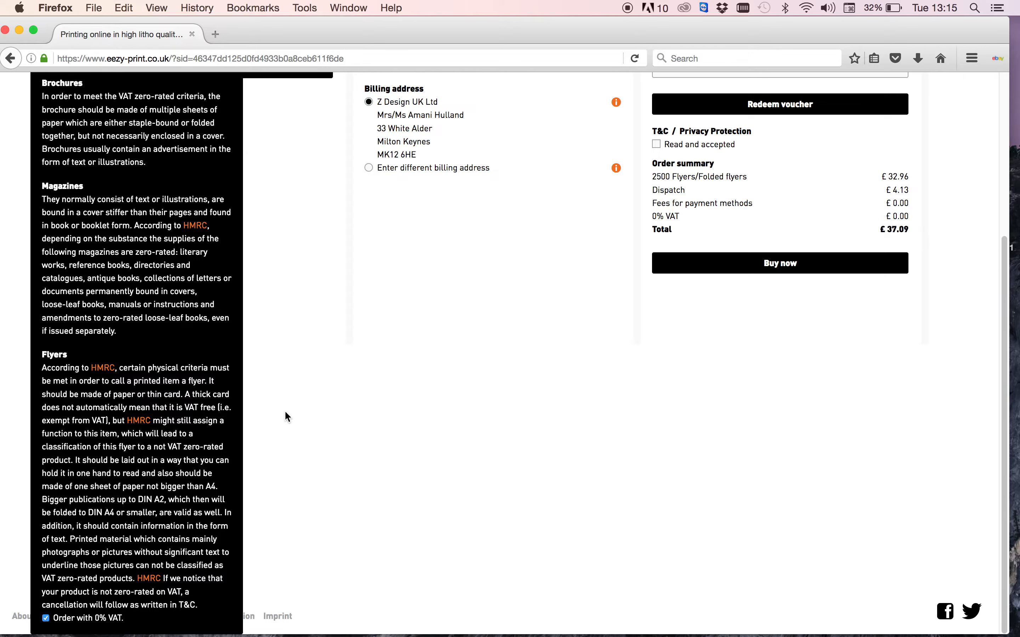
pyautogui.moveTo(45, 630)
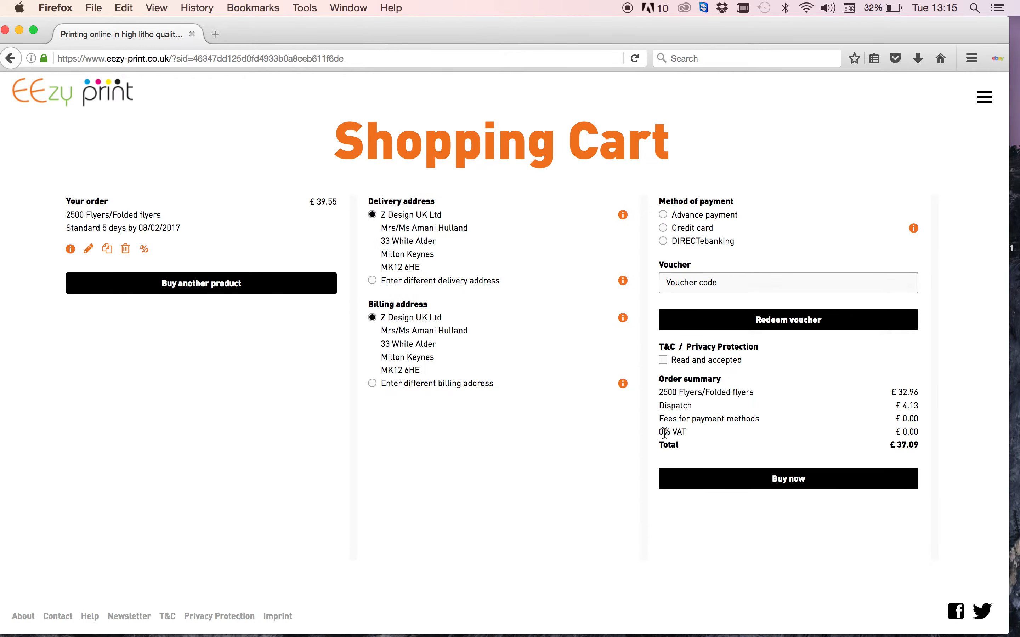
# Step: Choose Advance payment (after trying Credit card) and accept the terms and privacy protection
pyautogui.doubleClick(665, 432)
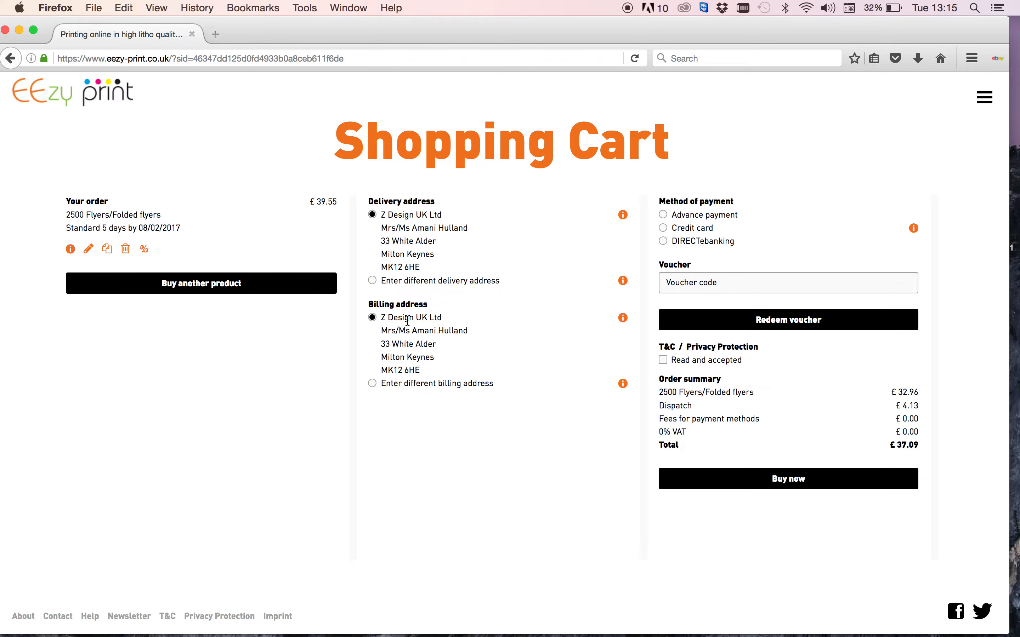
pyautogui.moveTo(409, 230)
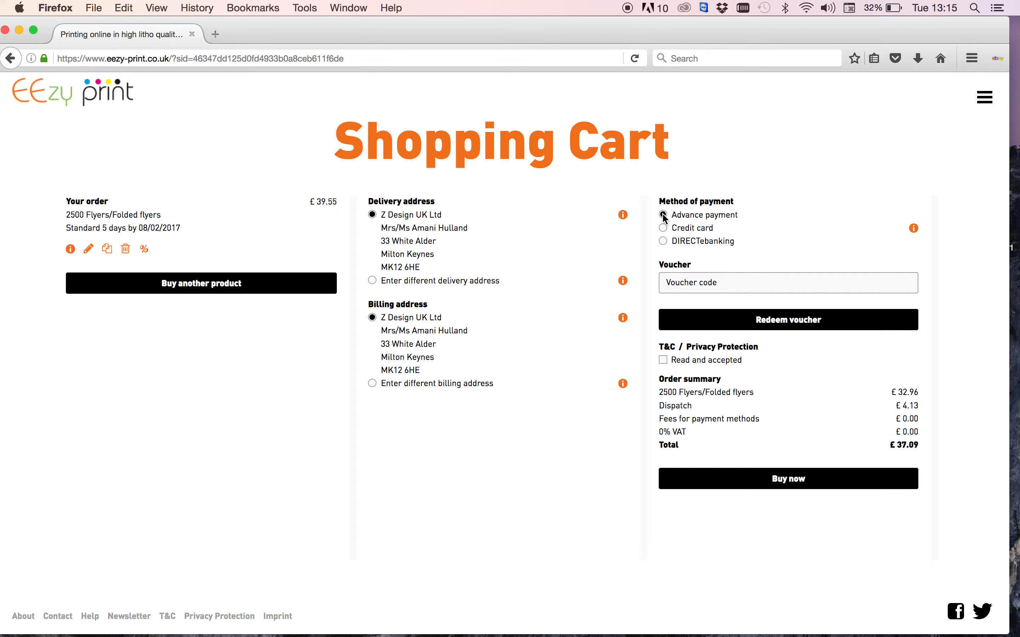
pyautogui.click(663, 215)
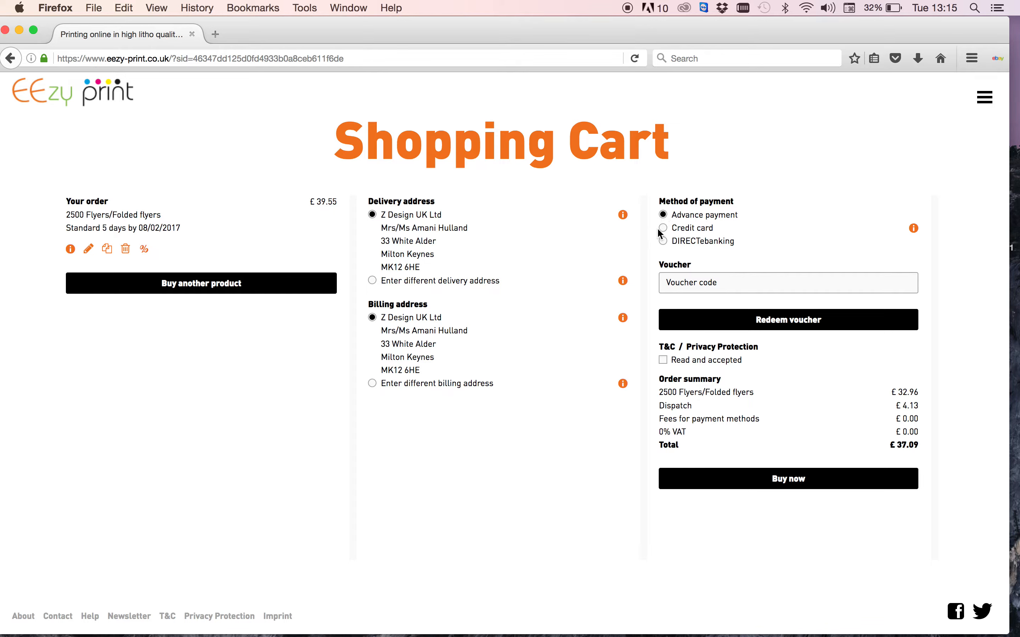
pyautogui.click(663, 228)
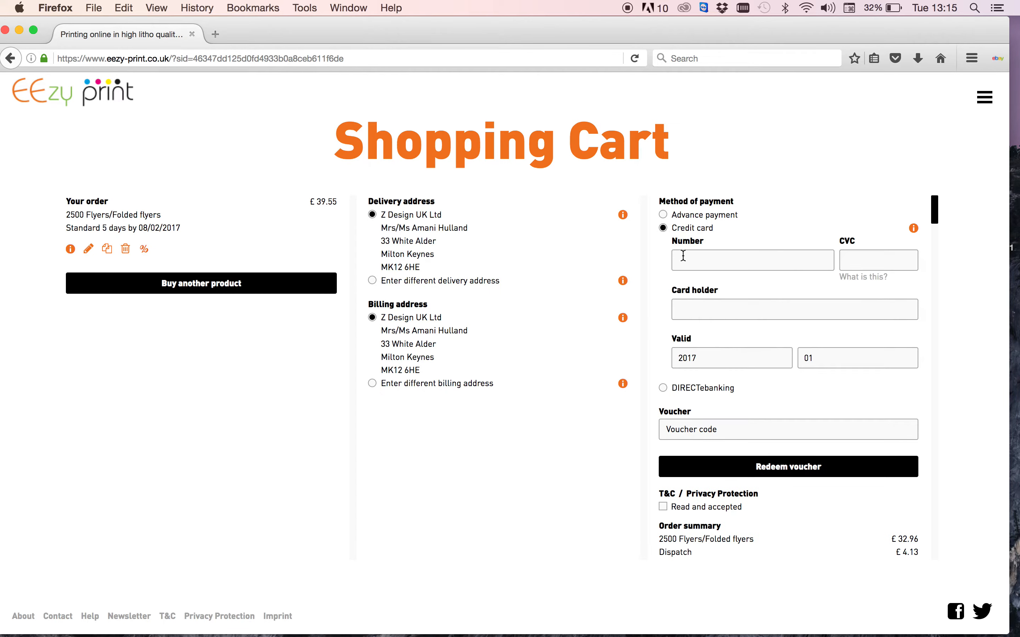
pyautogui.moveTo(755, 336)
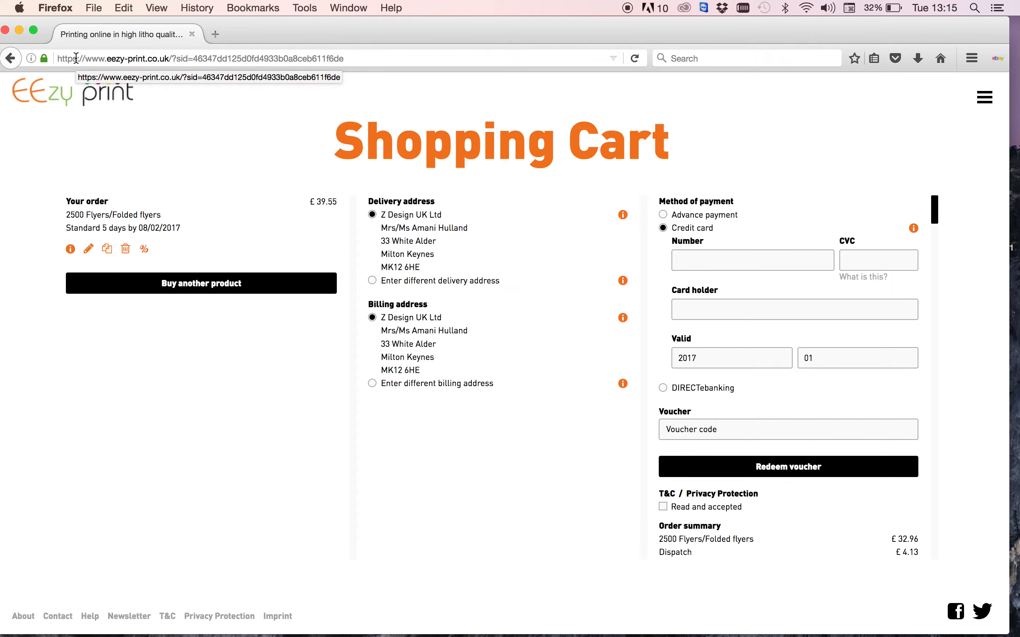
pyautogui.moveTo(553, 278)
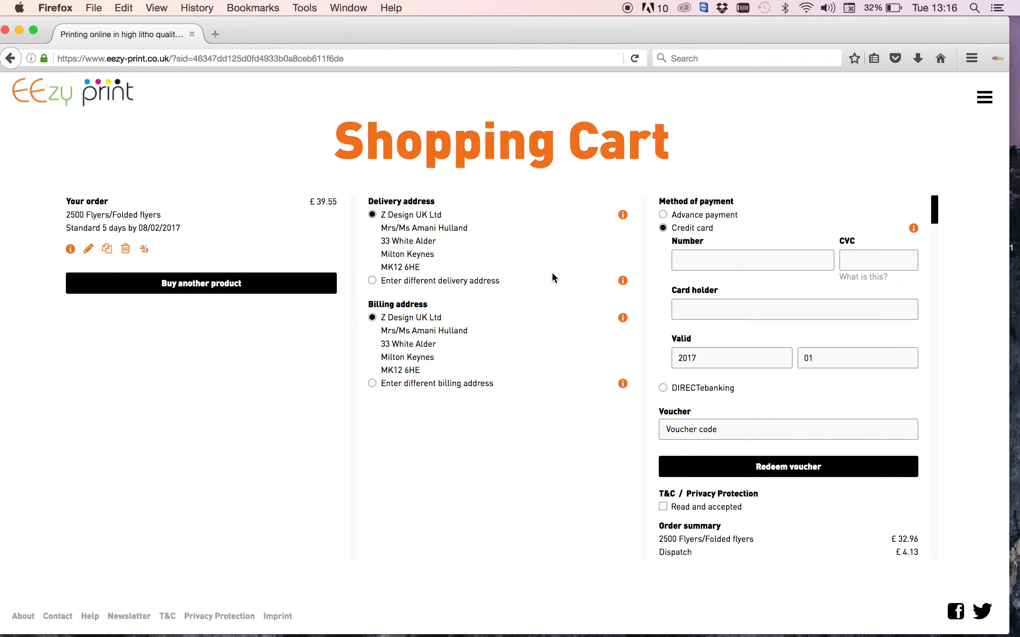
pyautogui.moveTo(705, 384)
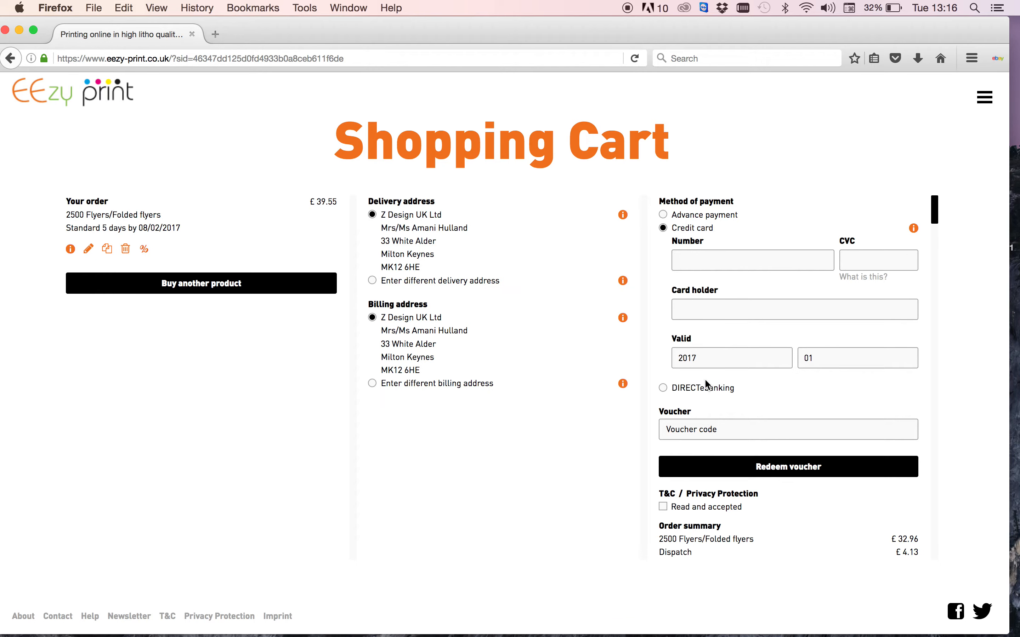
pyautogui.click(663, 215)
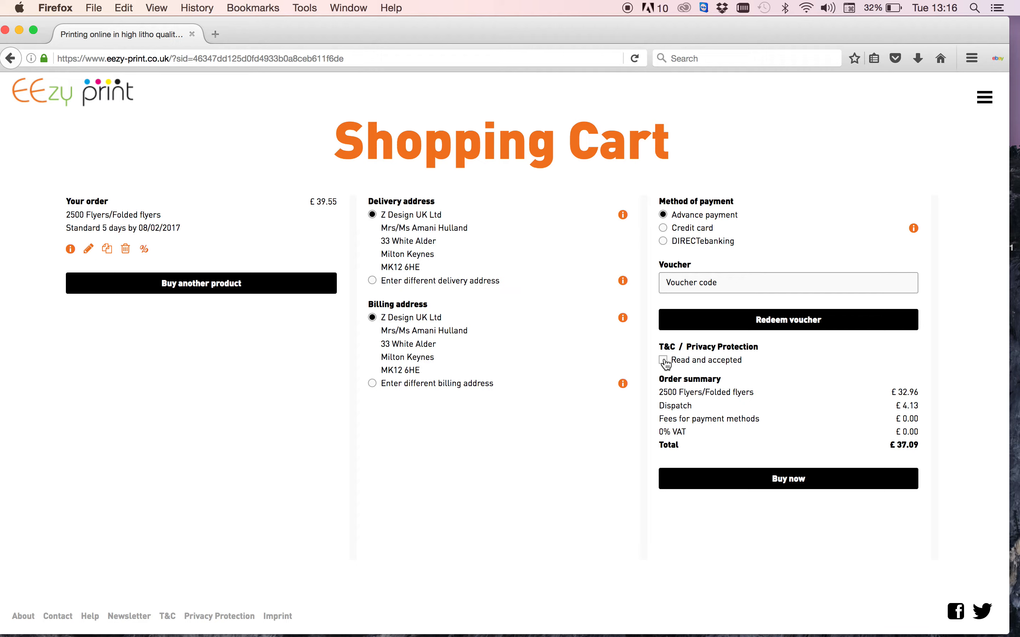
pyautogui.click(663, 360)
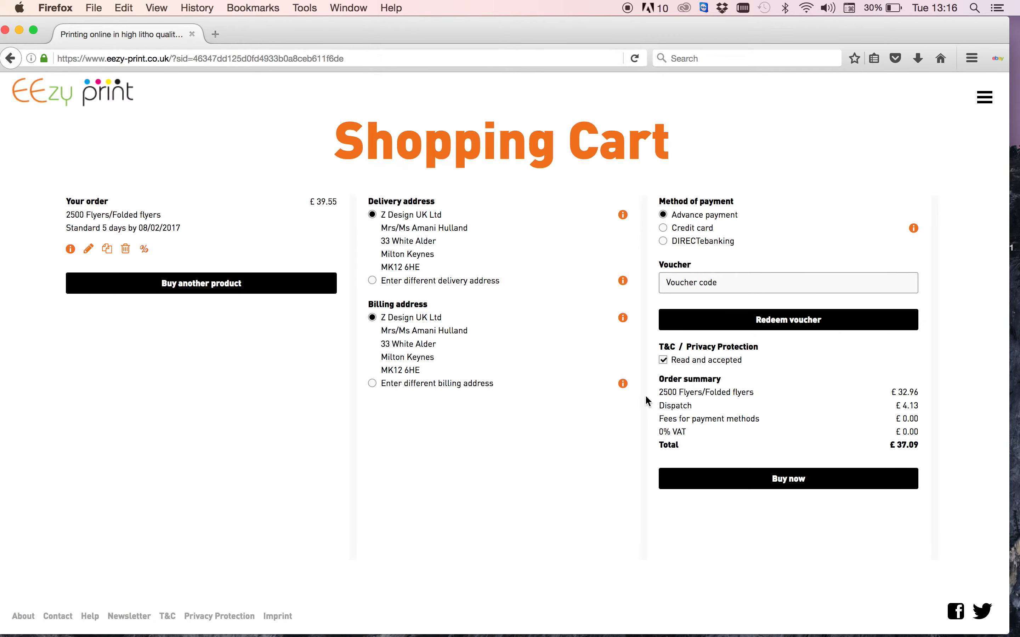
pyautogui.moveTo(787, 478)
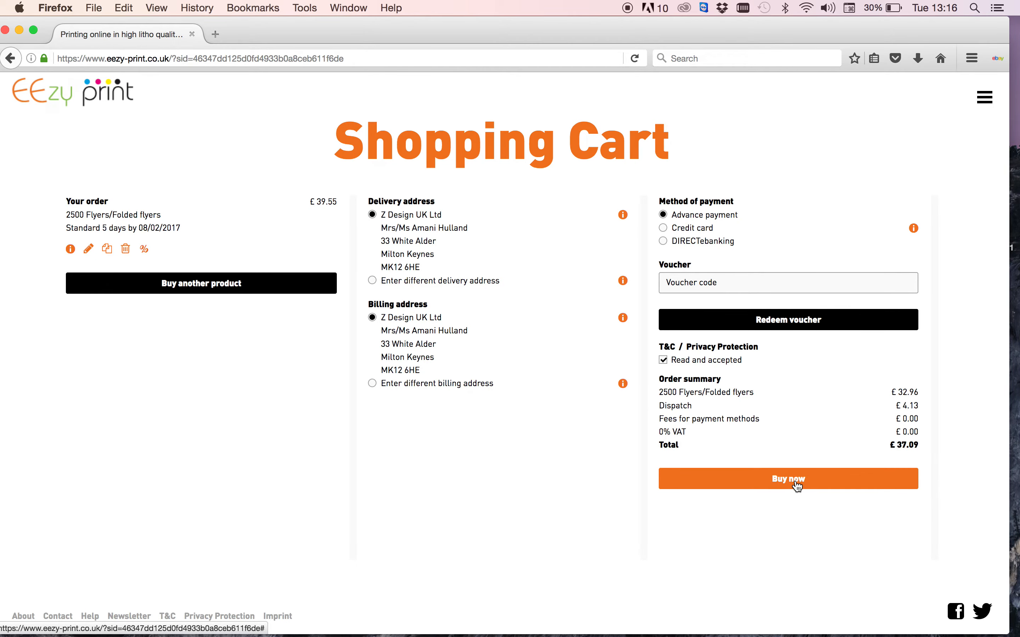
# Step: Place and complete the order, then go on to the print files upload page
pyautogui.click(786, 479)
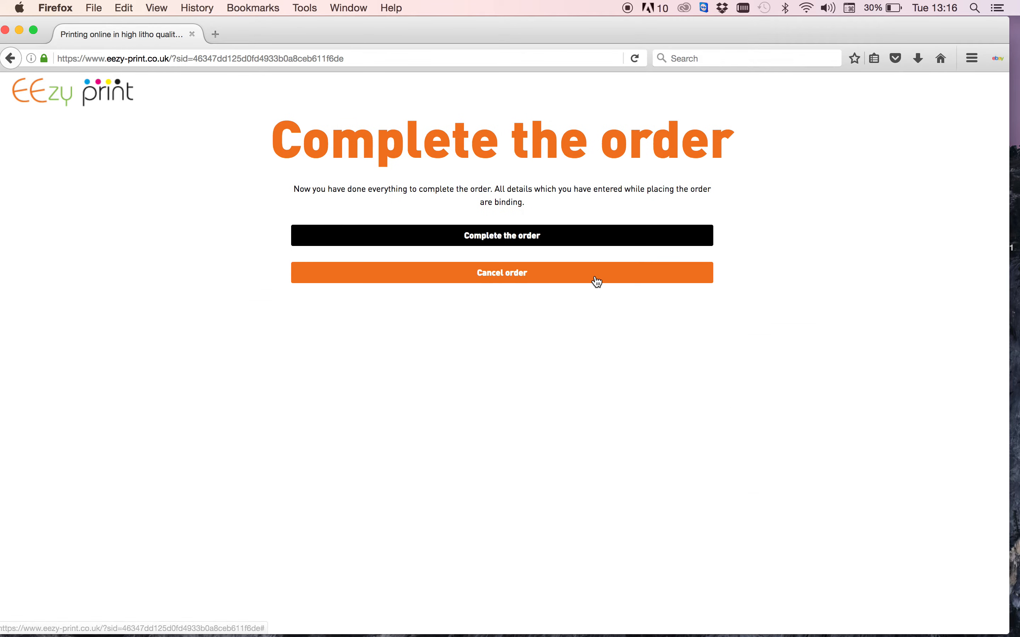
pyautogui.click(501, 236)
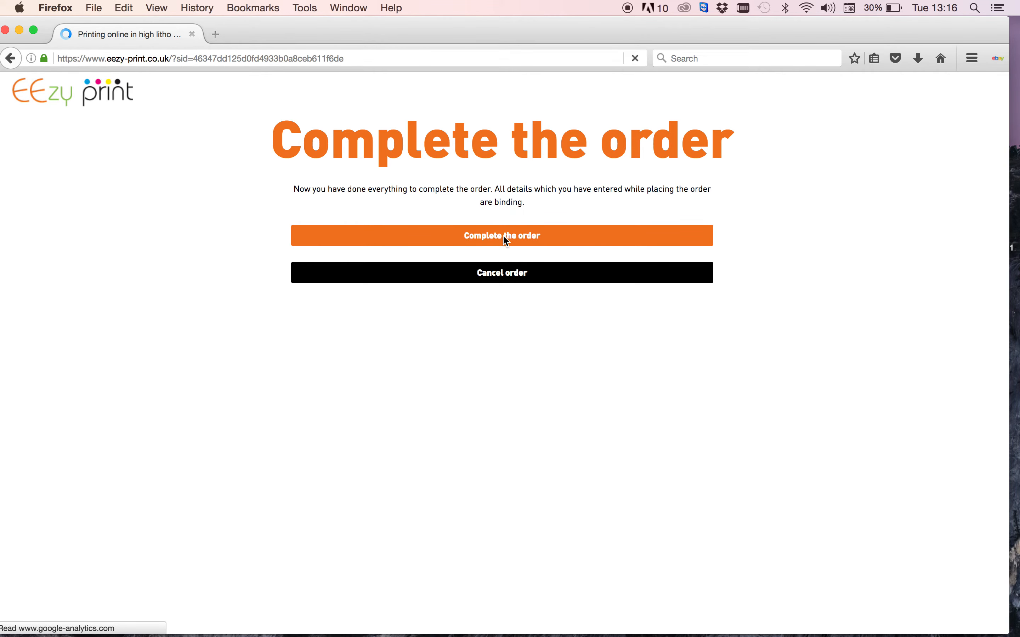
pyautogui.click(501, 235)
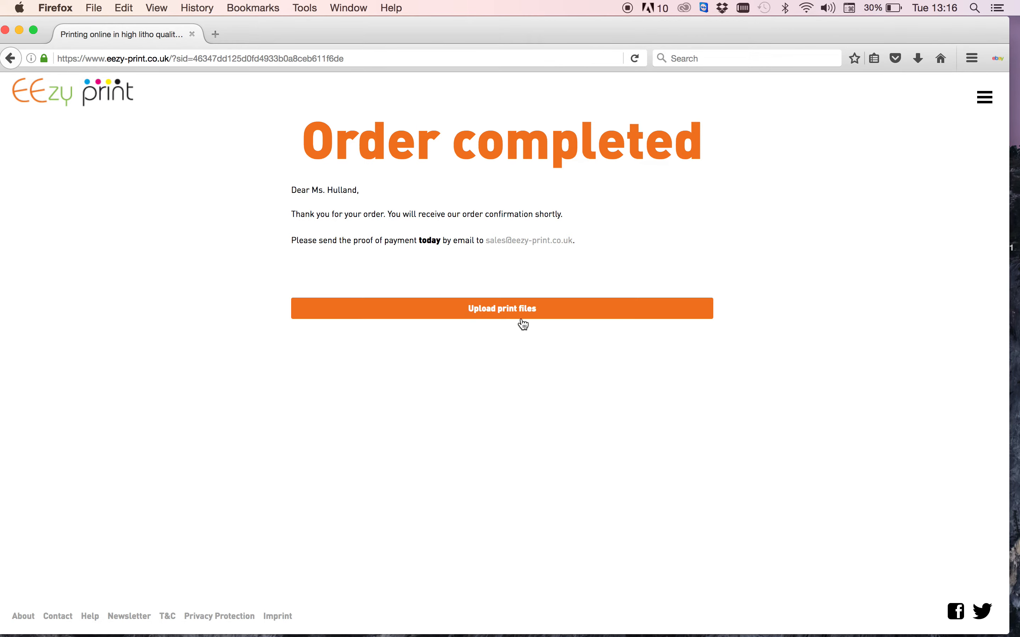
pyautogui.click(500, 308)
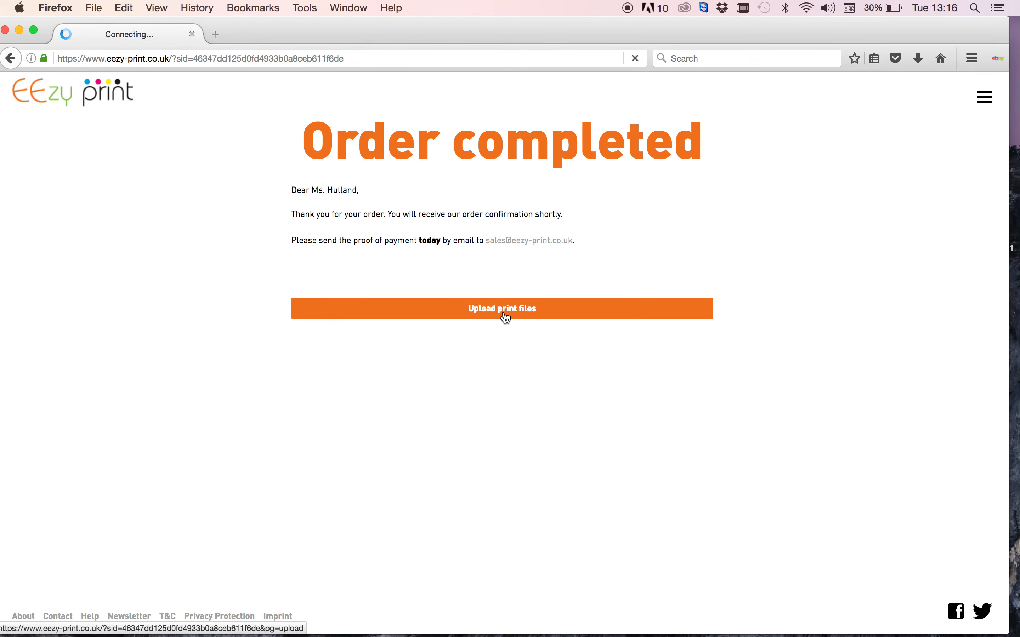
pyautogui.click(501, 308)
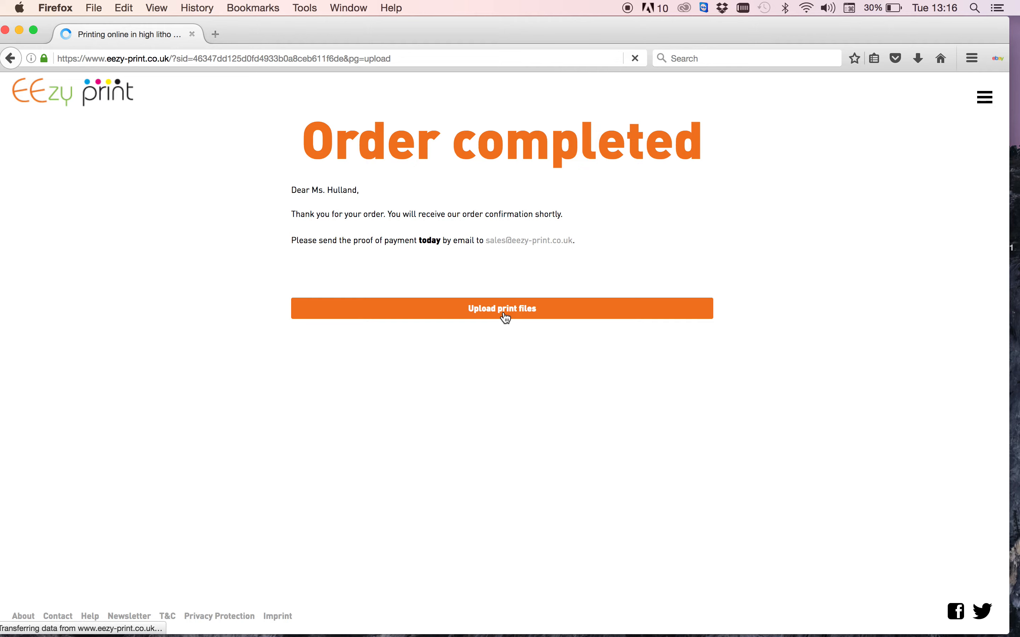
# Step: Start uploading print files for order 3779942-01, choosing IMG_1072.jpg from the computer
pyautogui.click(502, 308)
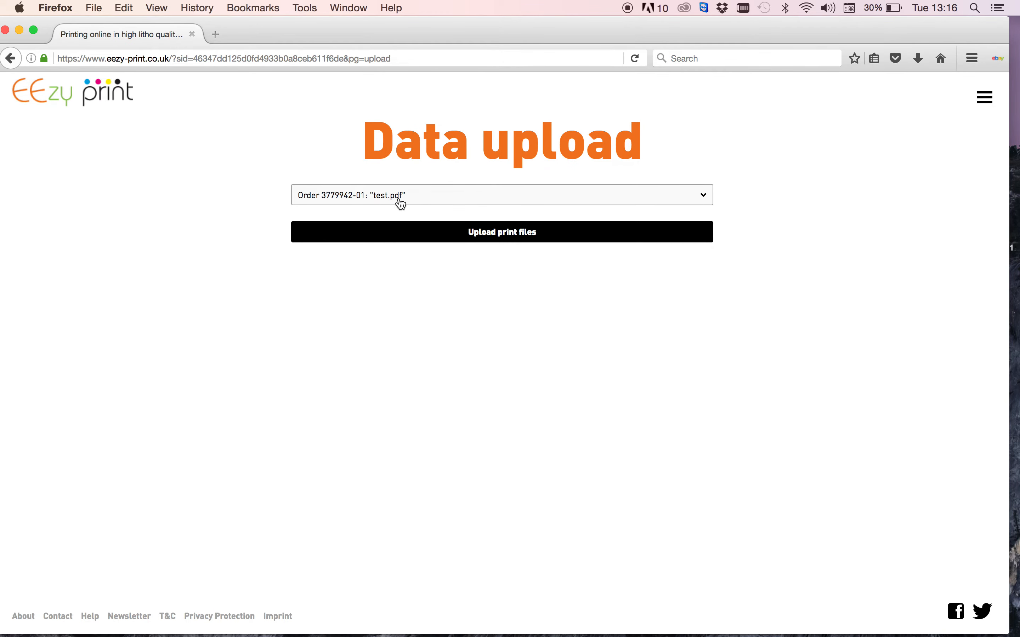
pyautogui.moveTo(395, 203)
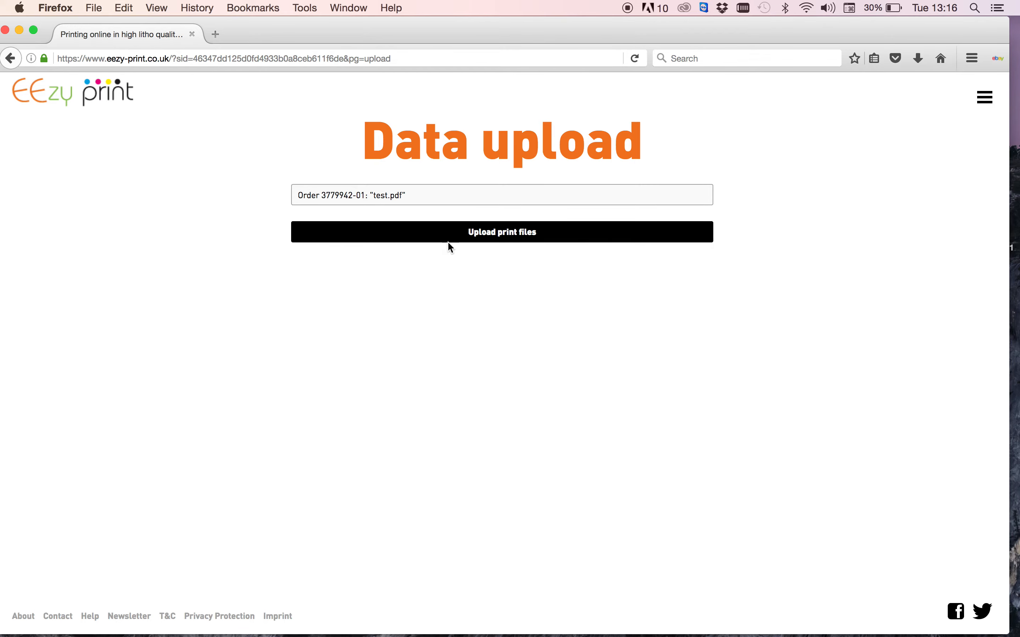
pyautogui.click(497, 231)
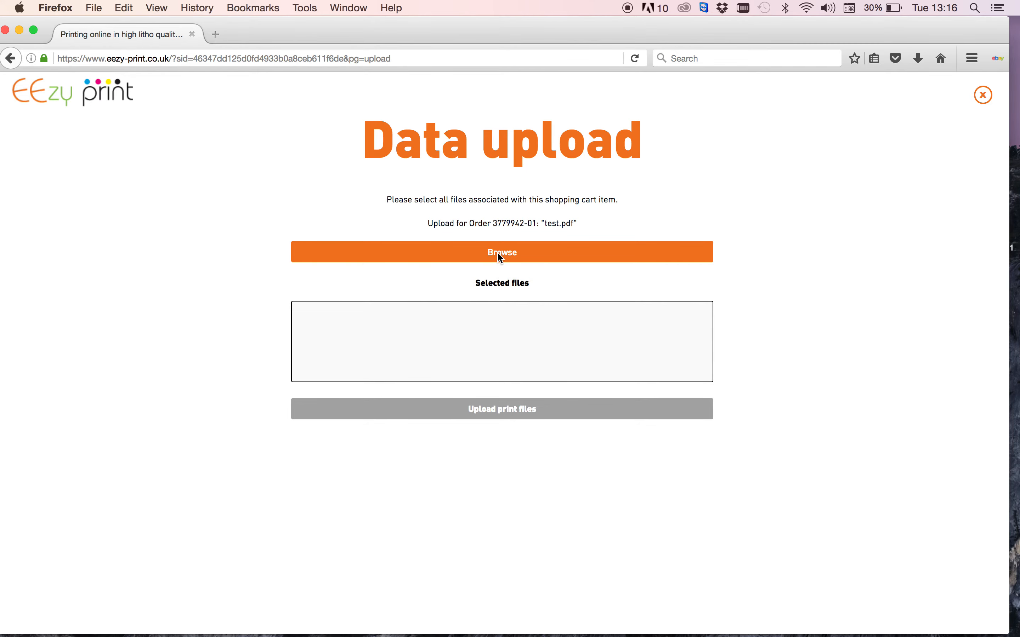
pyautogui.click(501, 252)
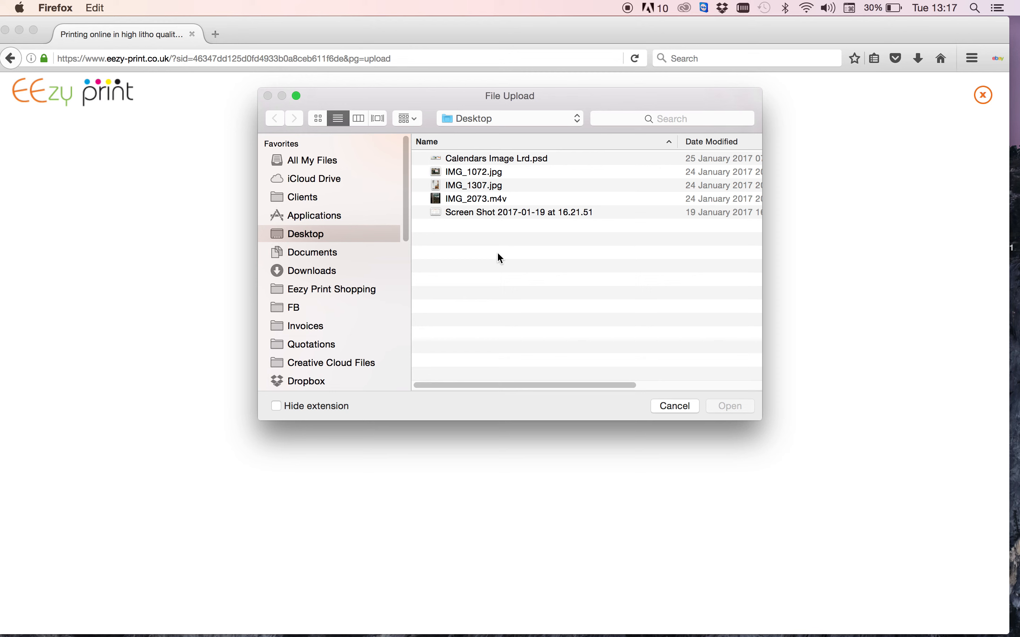
pyautogui.moveTo(501, 212)
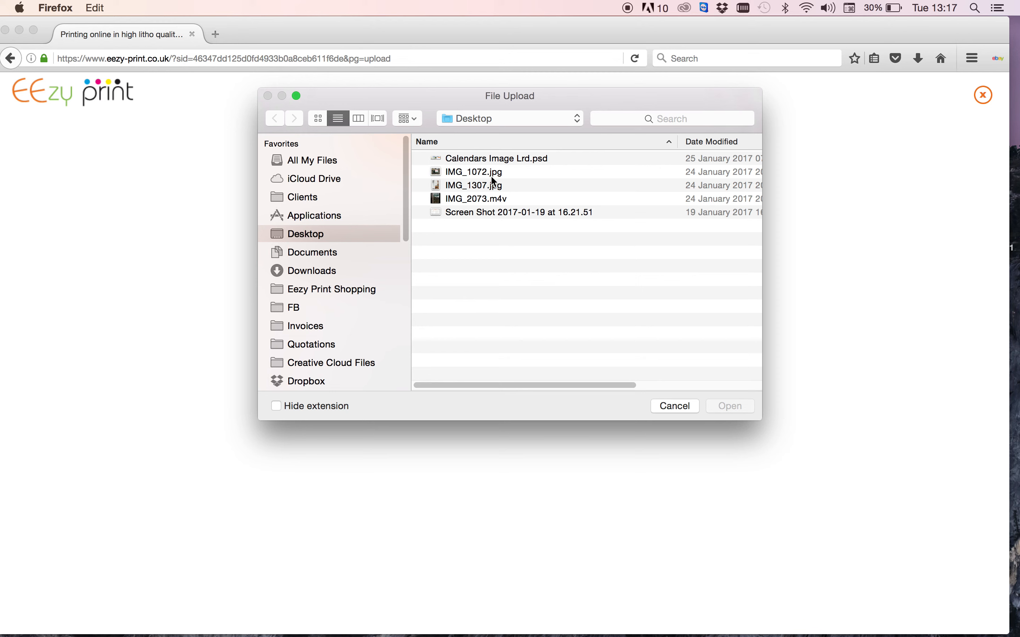
pyautogui.moveTo(462, 179)
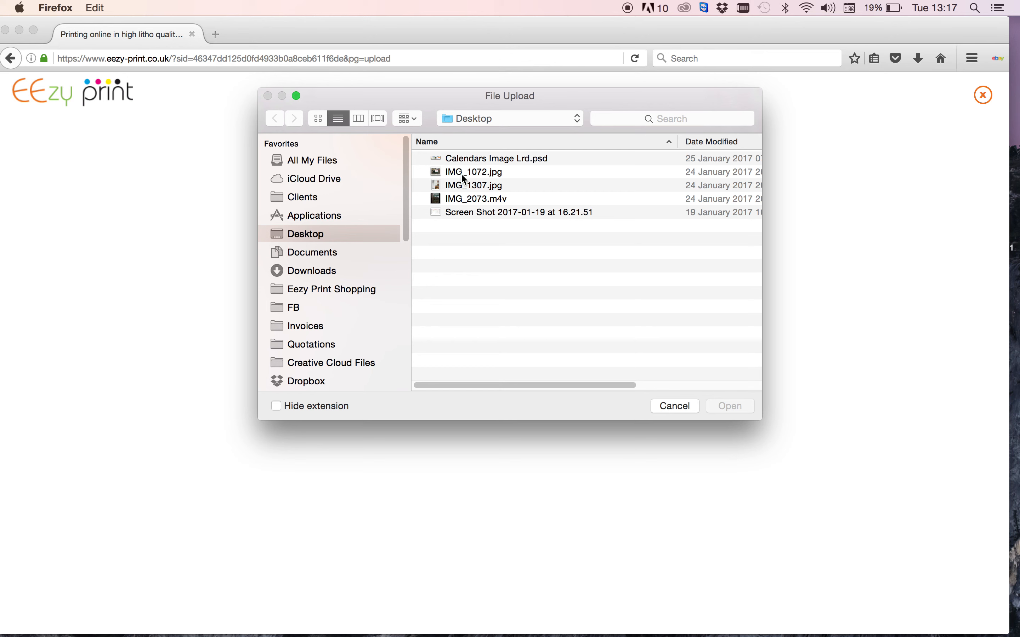
pyautogui.click(474, 172)
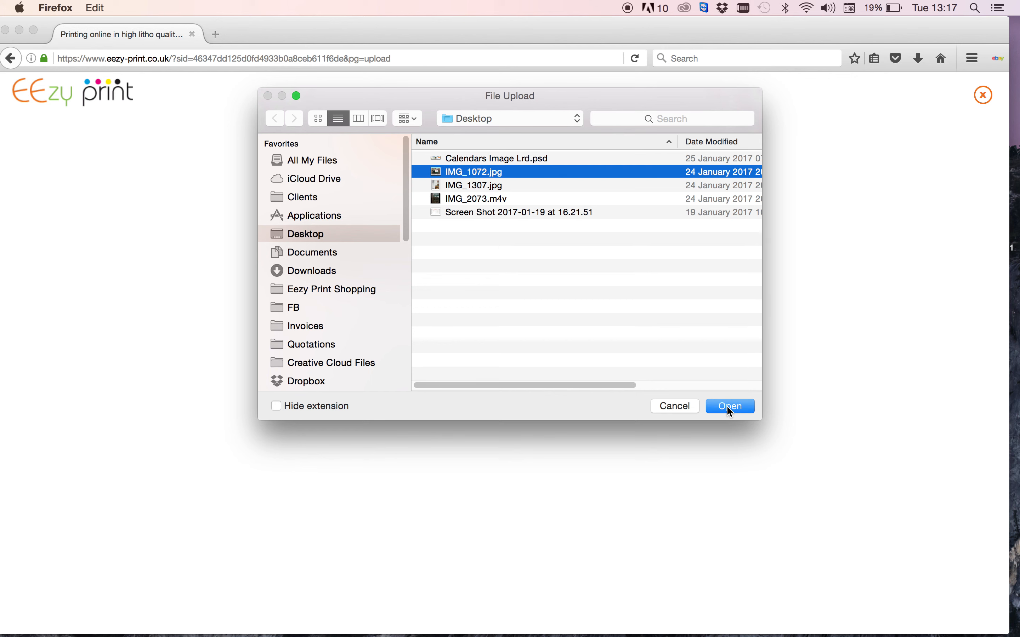
pyautogui.click(729, 406)
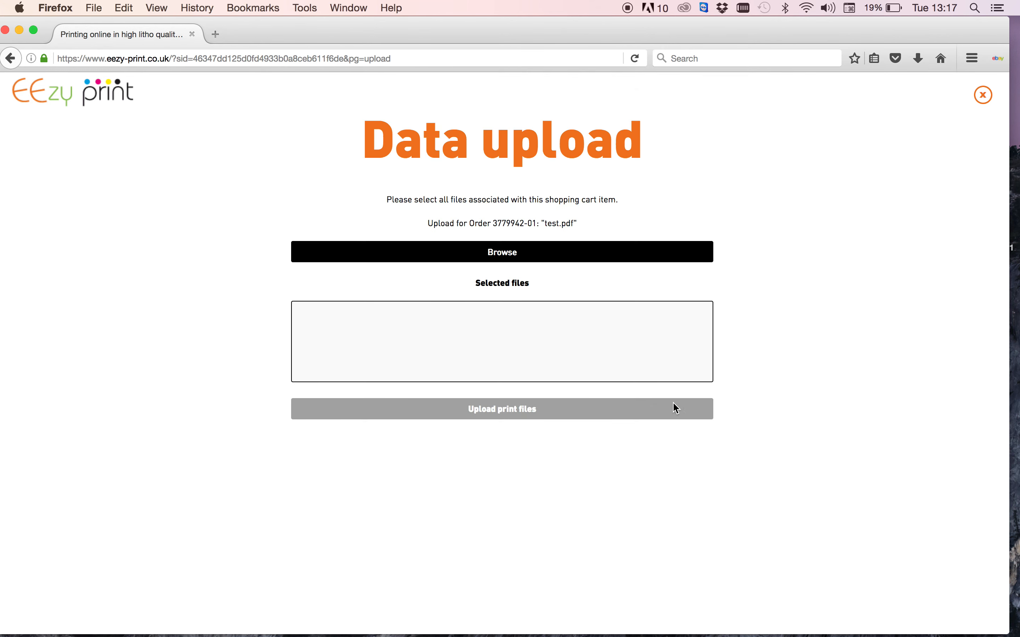
pyautogui.moveTo(458, 249)
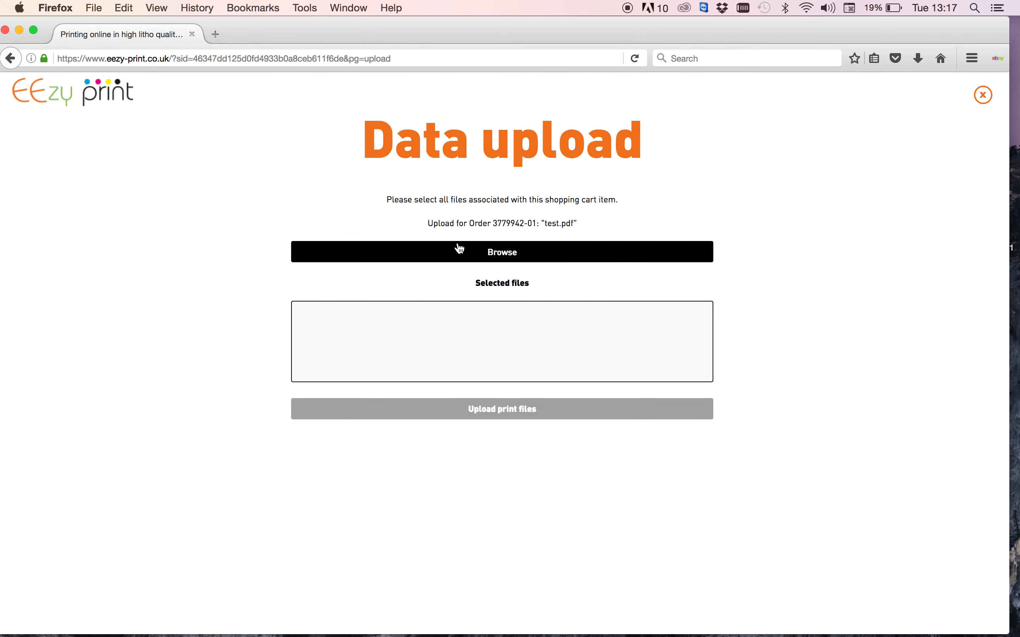
pyautogui.moveTo(484, 415)
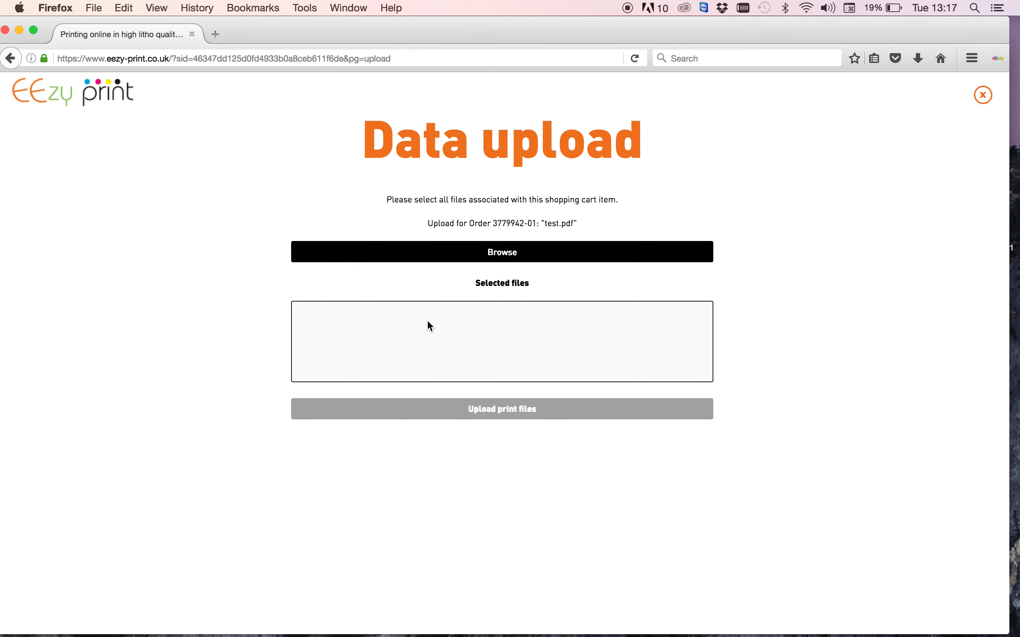
pyautogui.moveTo(489, 363)
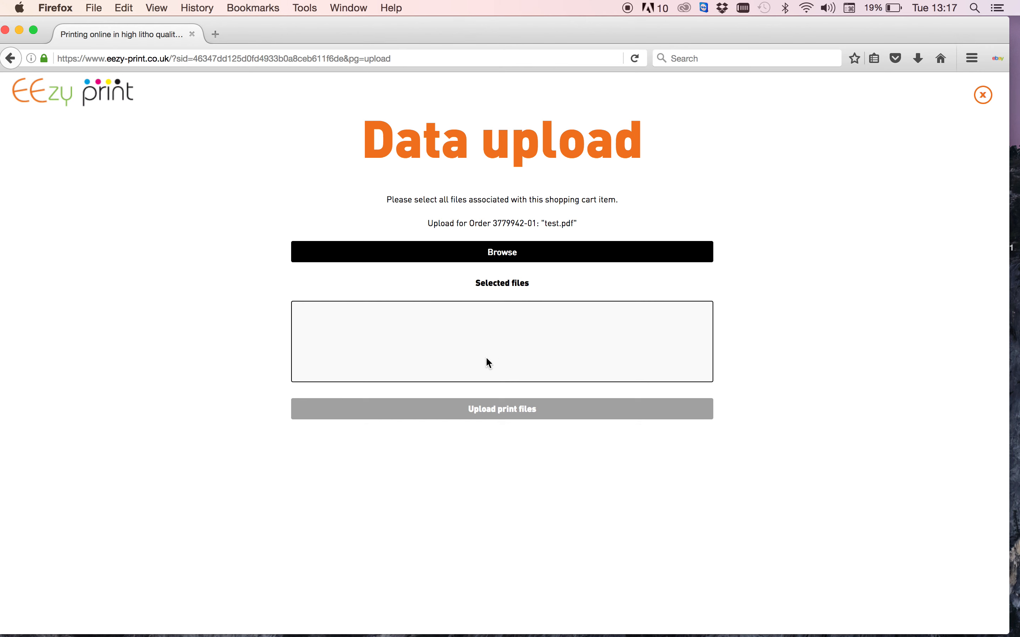
pyautogui.moveTo(479, 416)
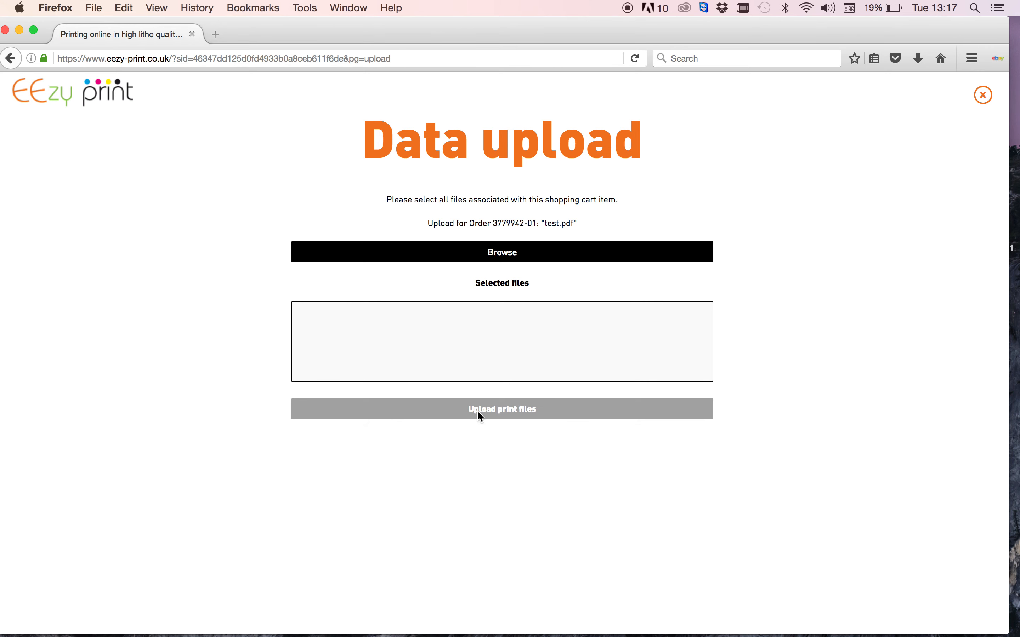